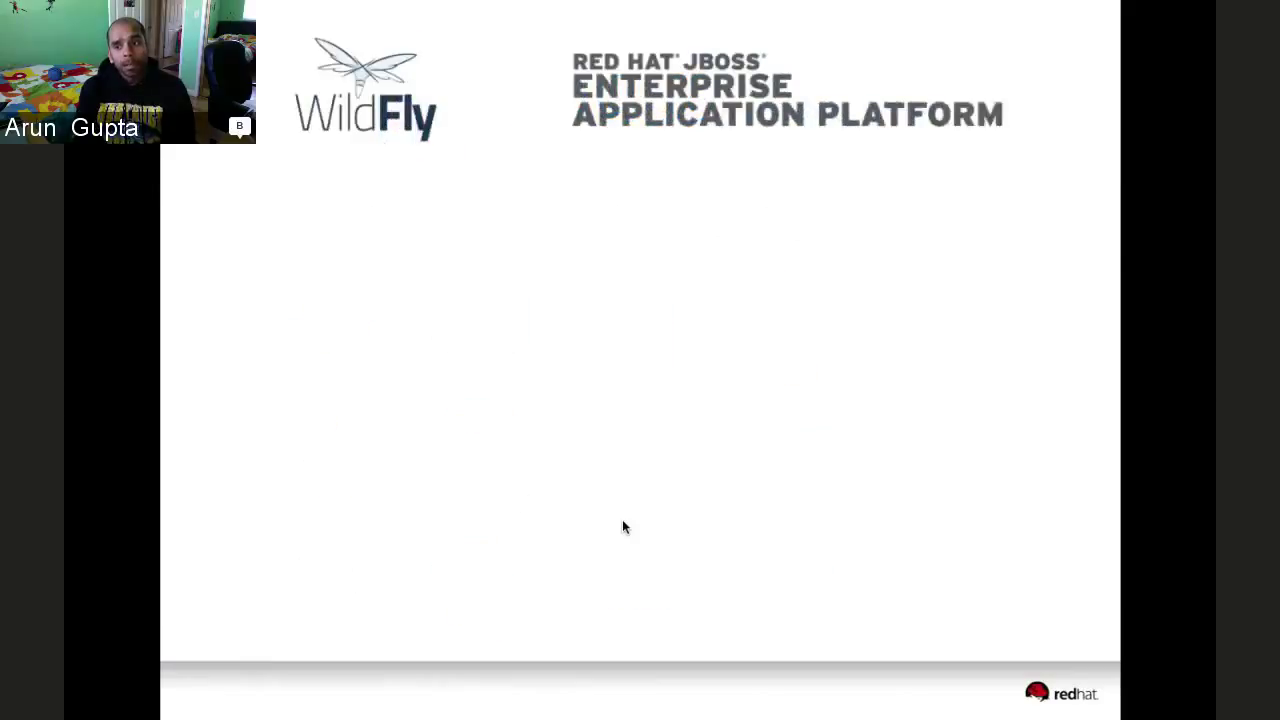
Advance the slide to show the WildFly 8.x bullet and on to the JRebel slide.
key("right")
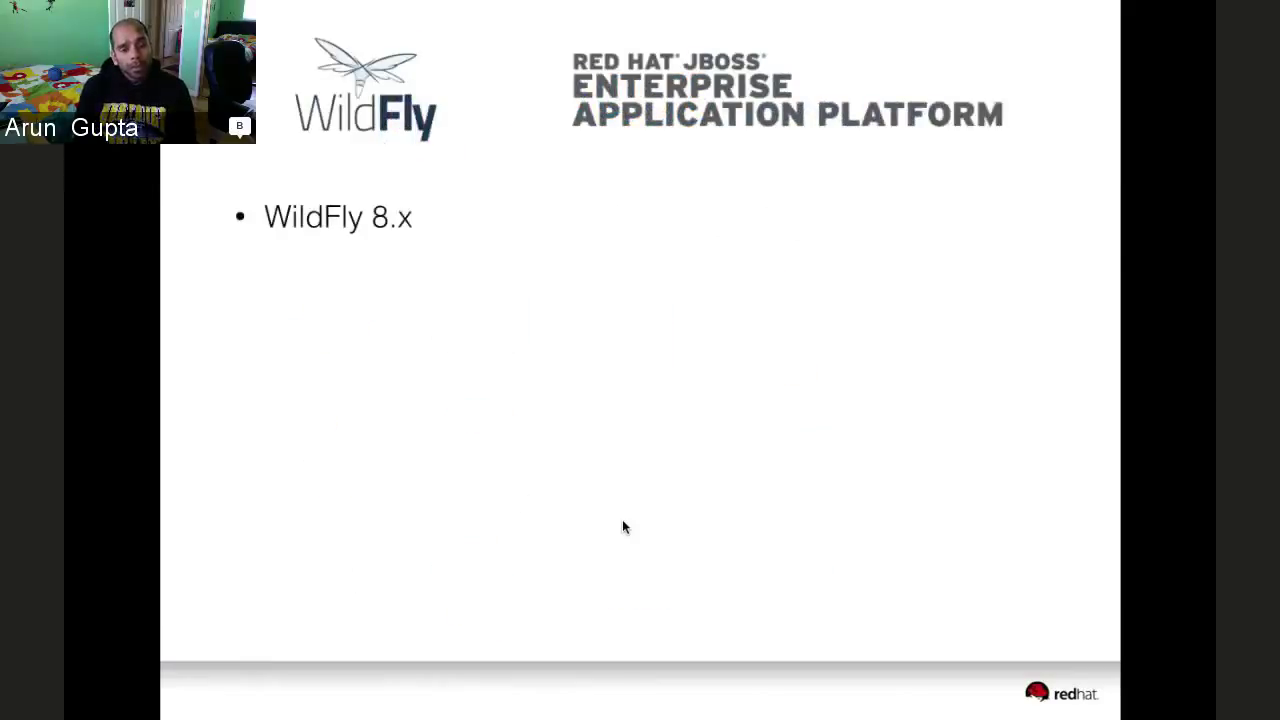
key("right")
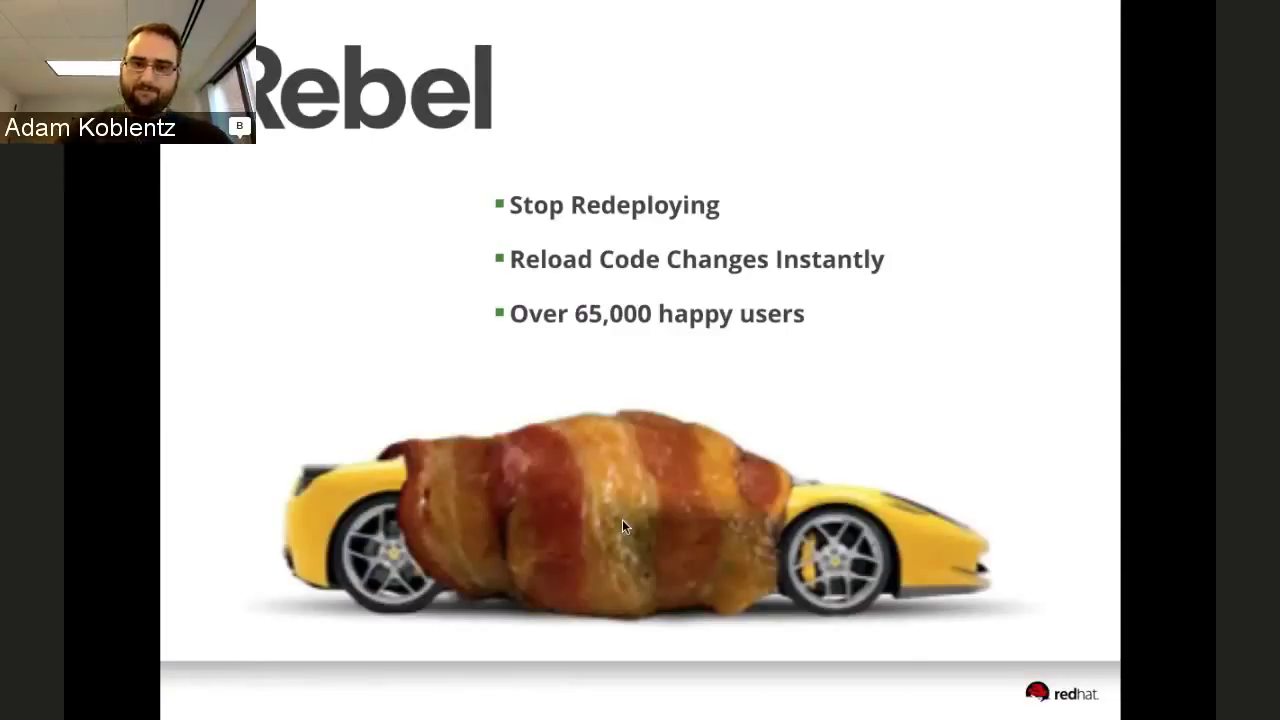
mouse_move(430, 507)
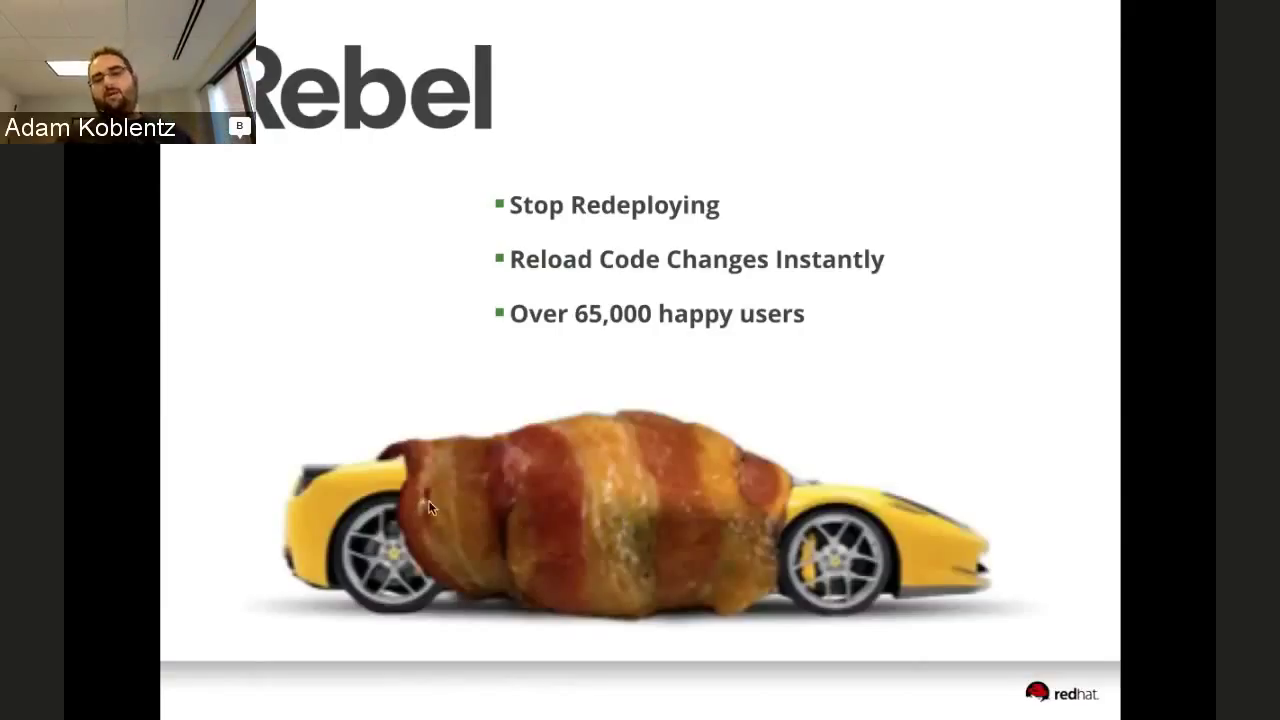
mouse_move(452, 612)
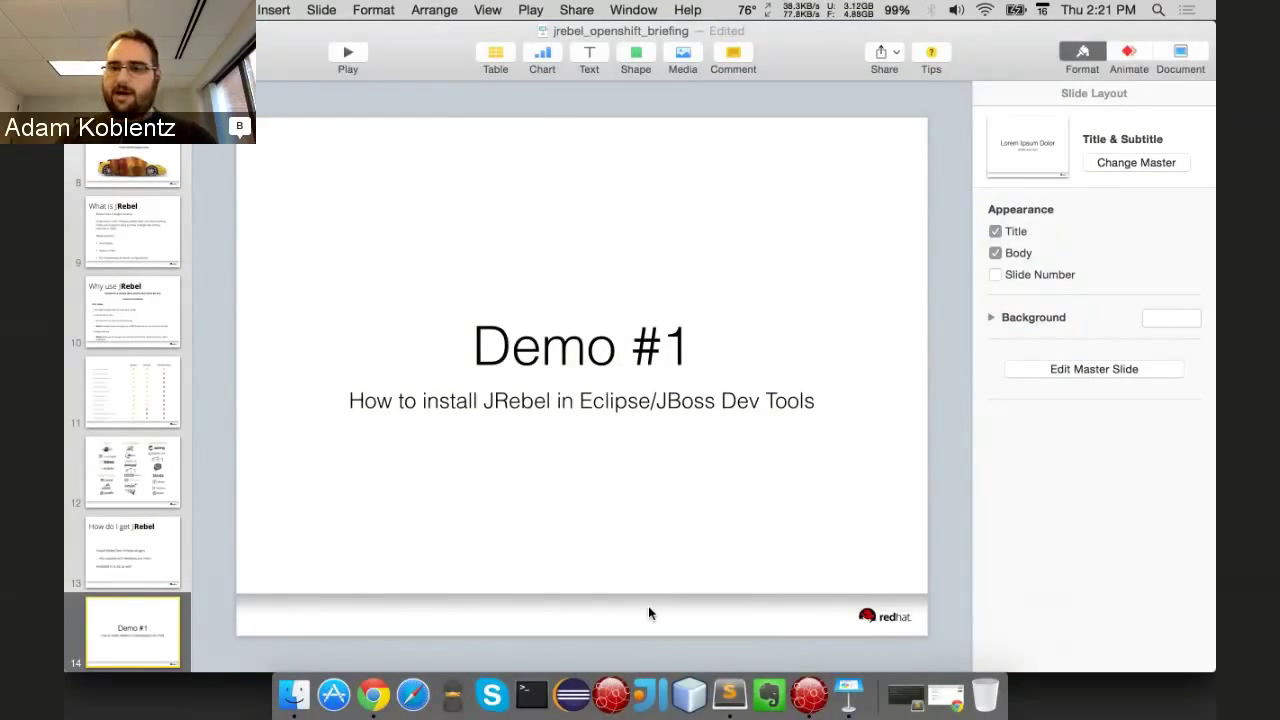
mouse_move(808, 694)
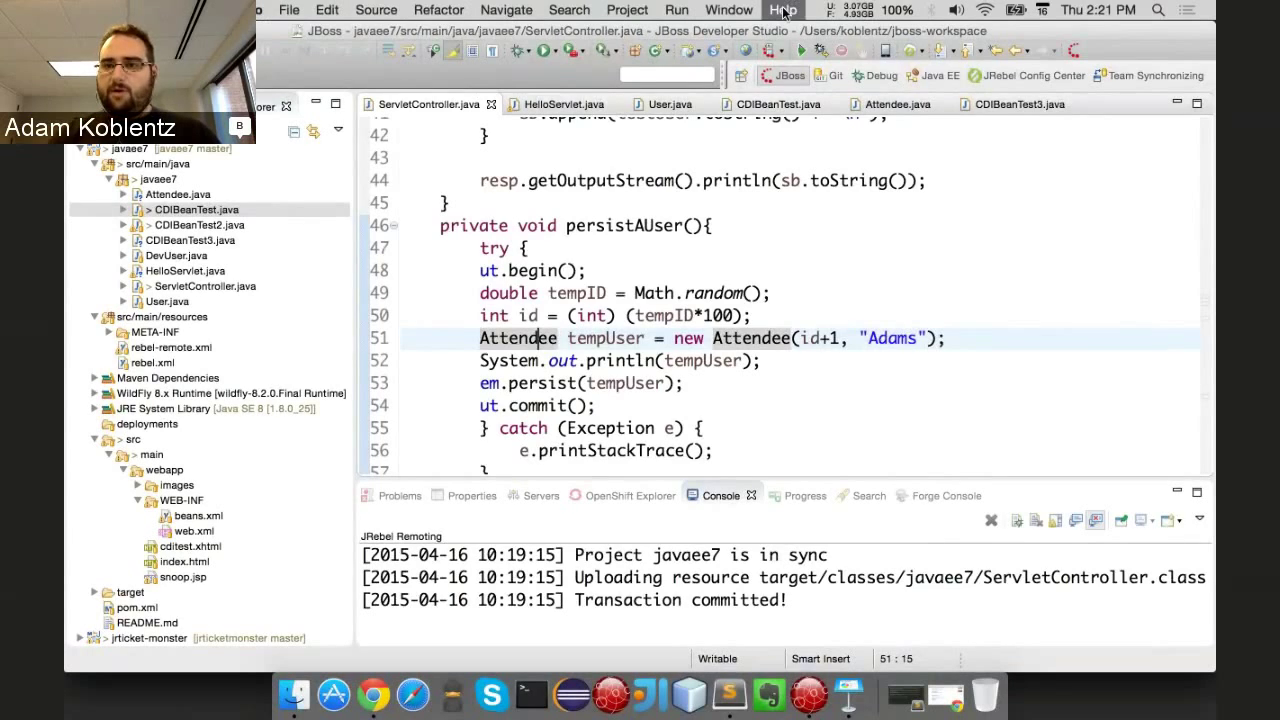
Open the Help menu to reach Install New Software.
left_click(782, 10)
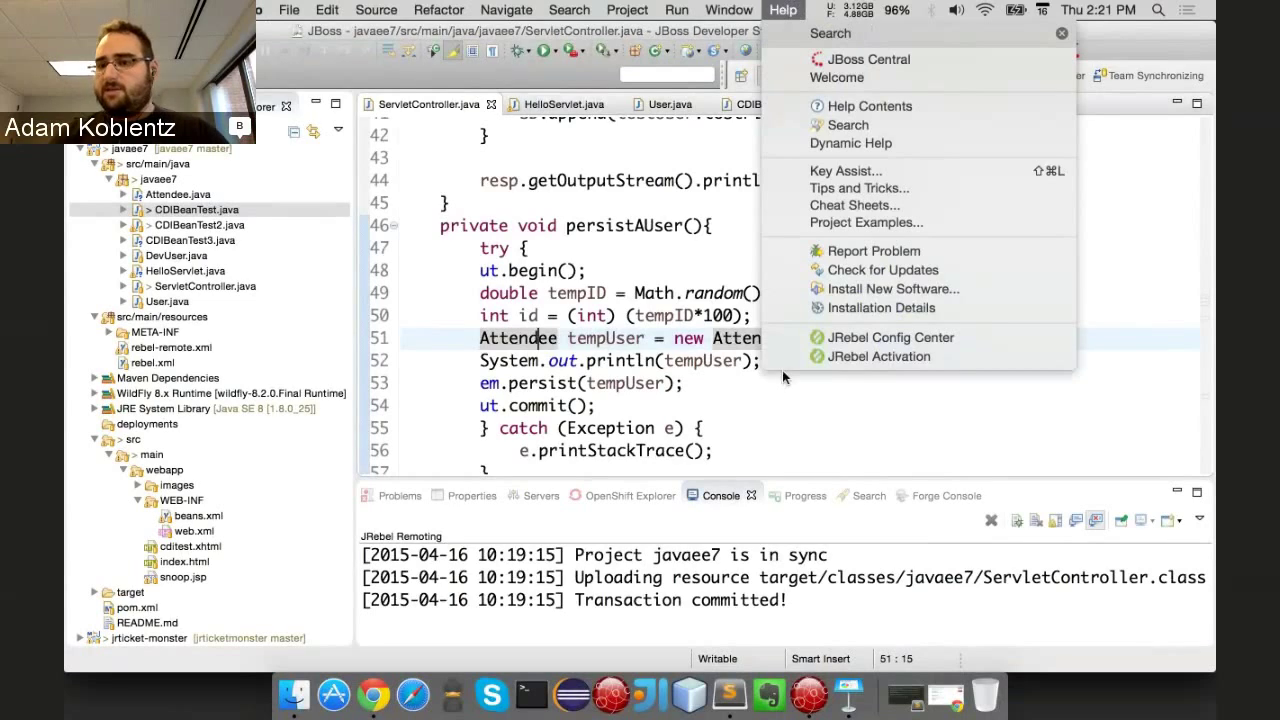
mouse_move(878, 356)
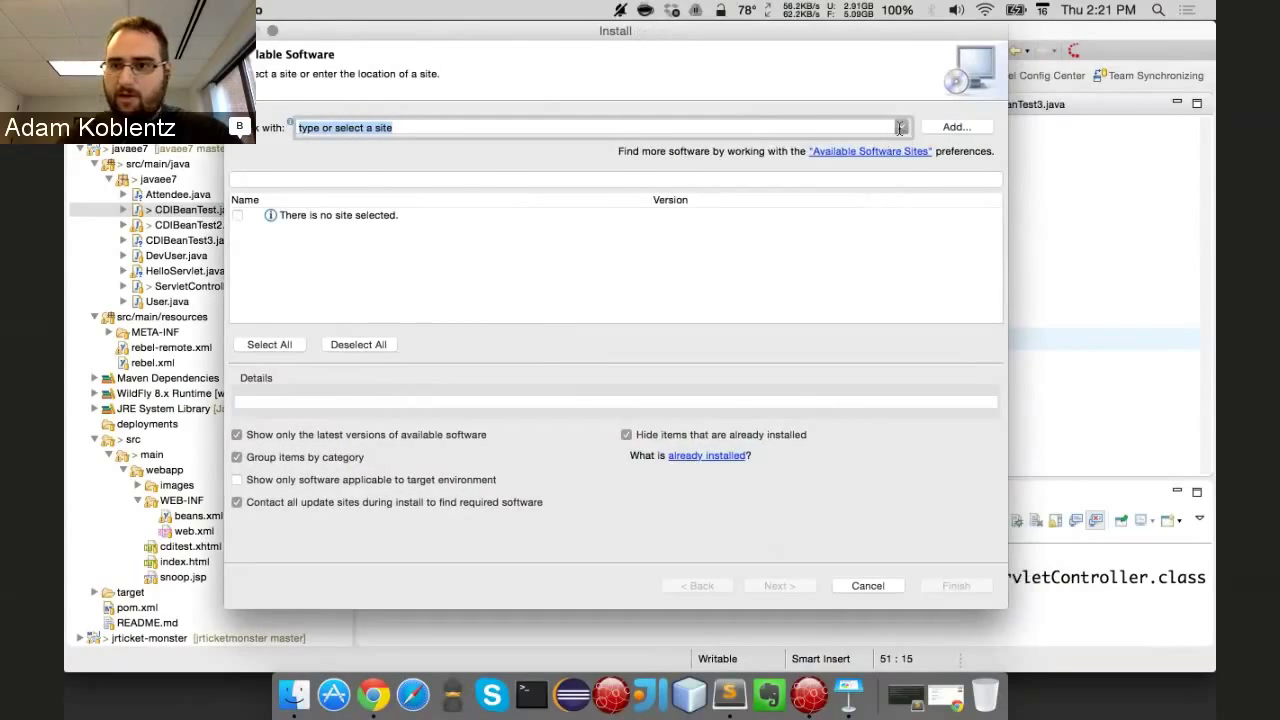
Select the ZeroTurnaround update site, confirm JRebel for Eclipse is installed, then cancel the installer.
left_click(899, 127)
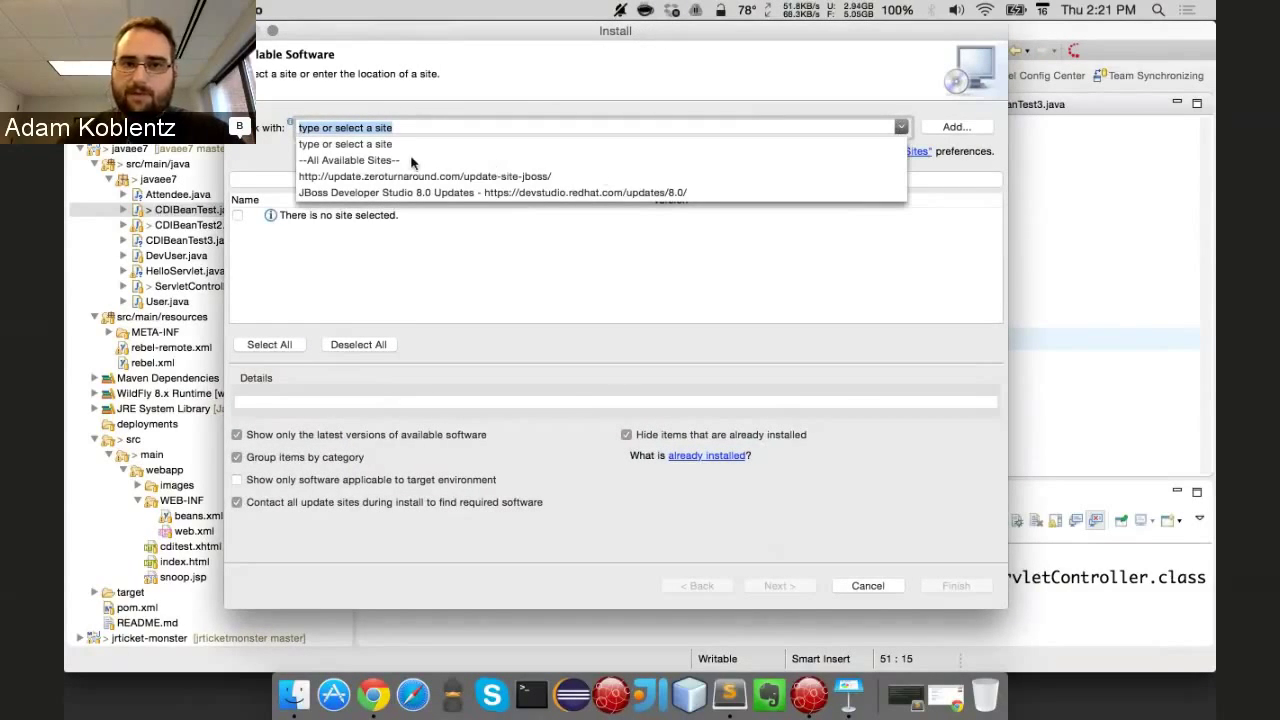
left_click(423, 176)
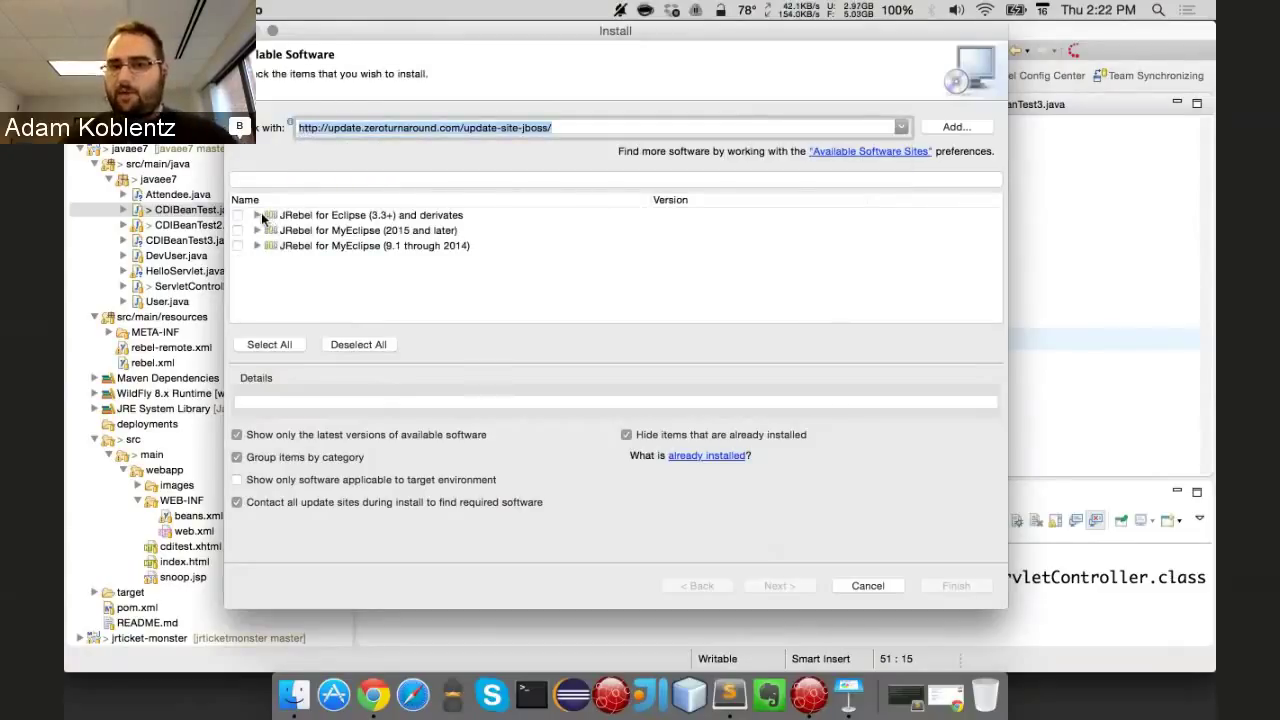
left_click(257, 215)
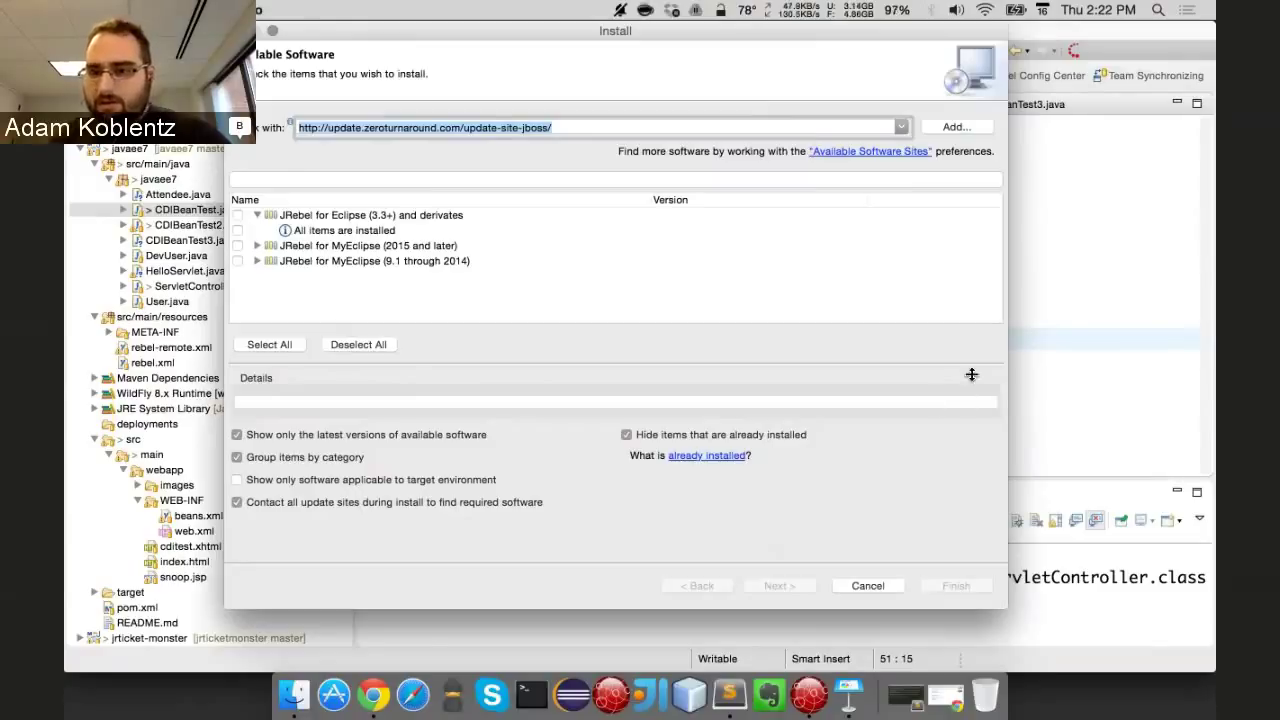
mouse_move(1024, 397)
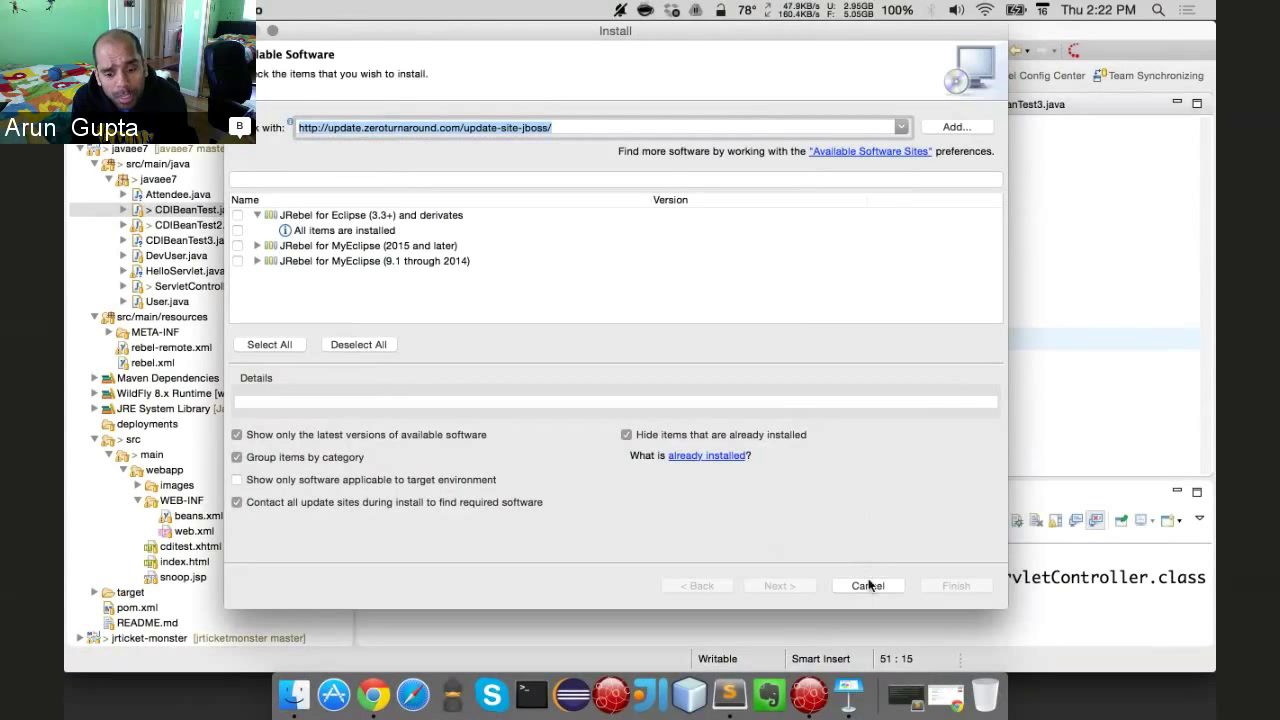
left_click(867, 585)
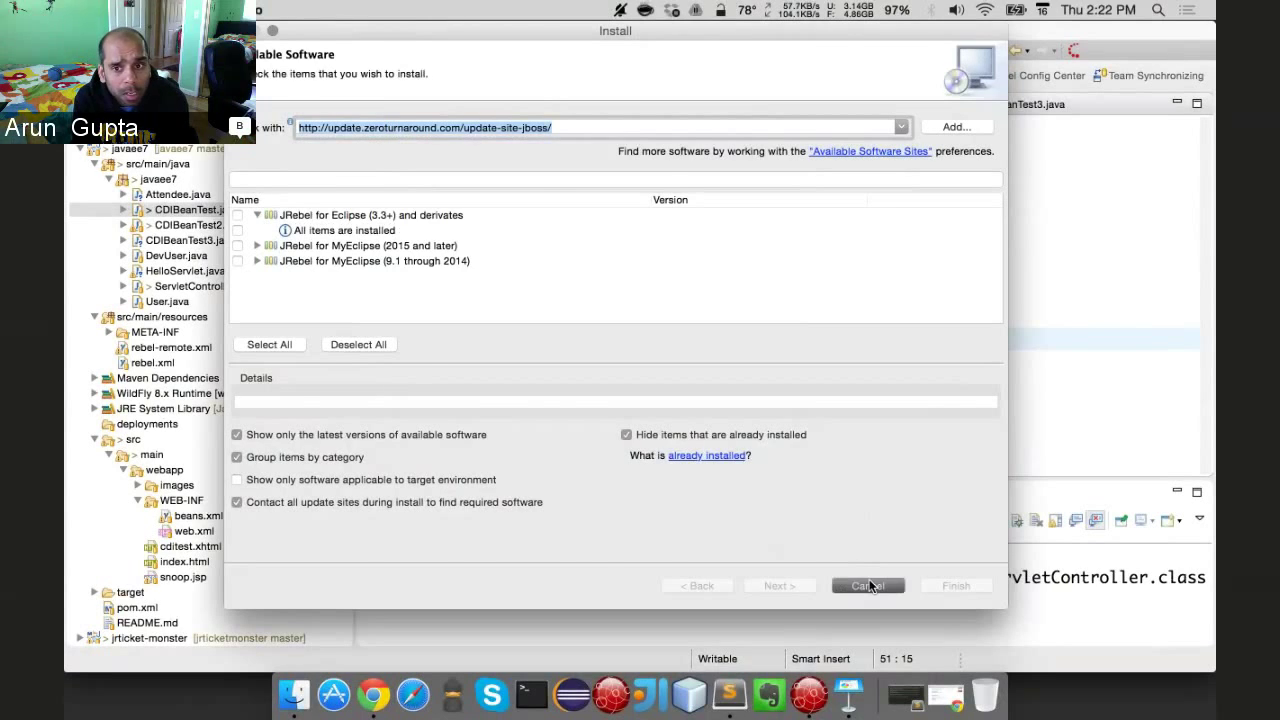
left_click(866, 585)
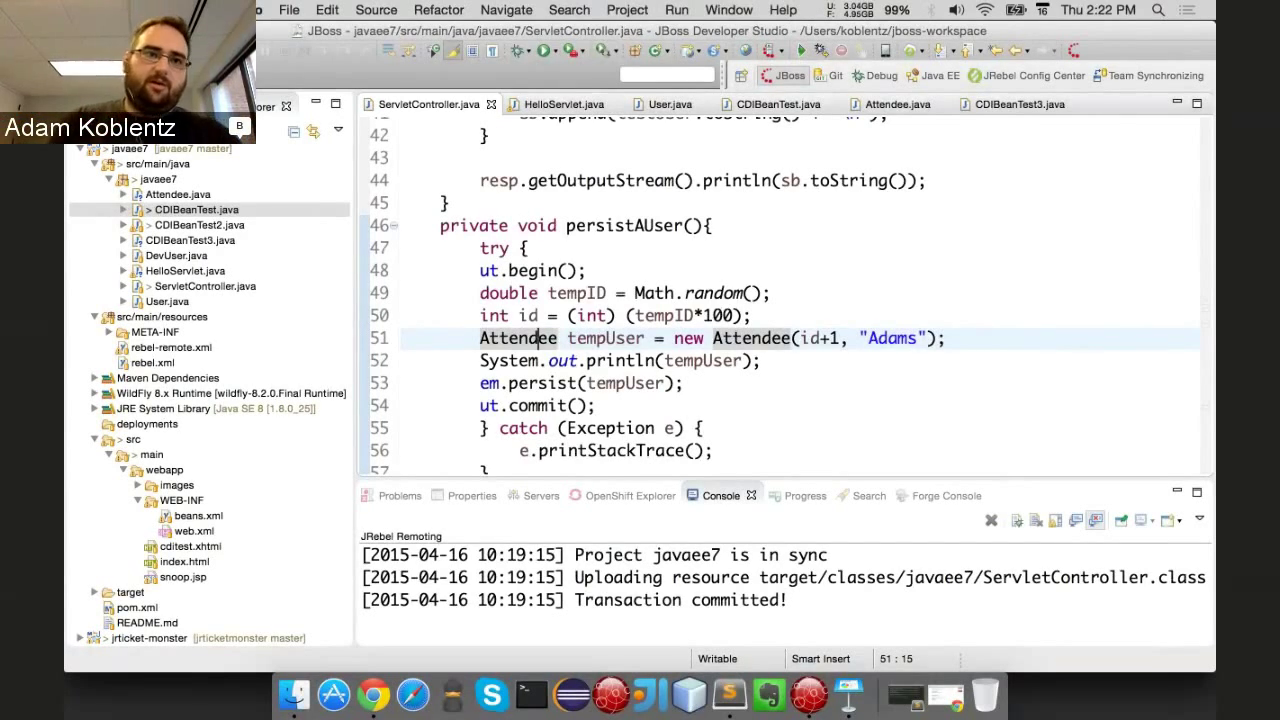
mouse_move(629, 296)
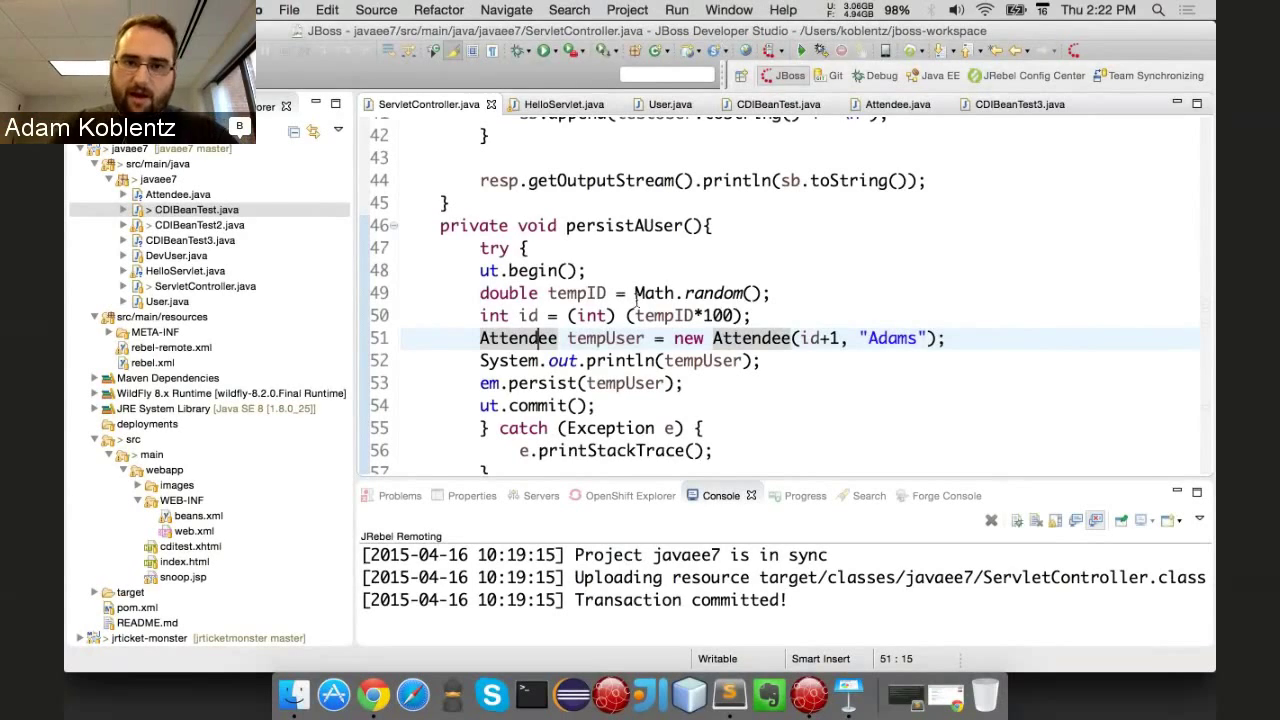
mouse_move(922, 249)
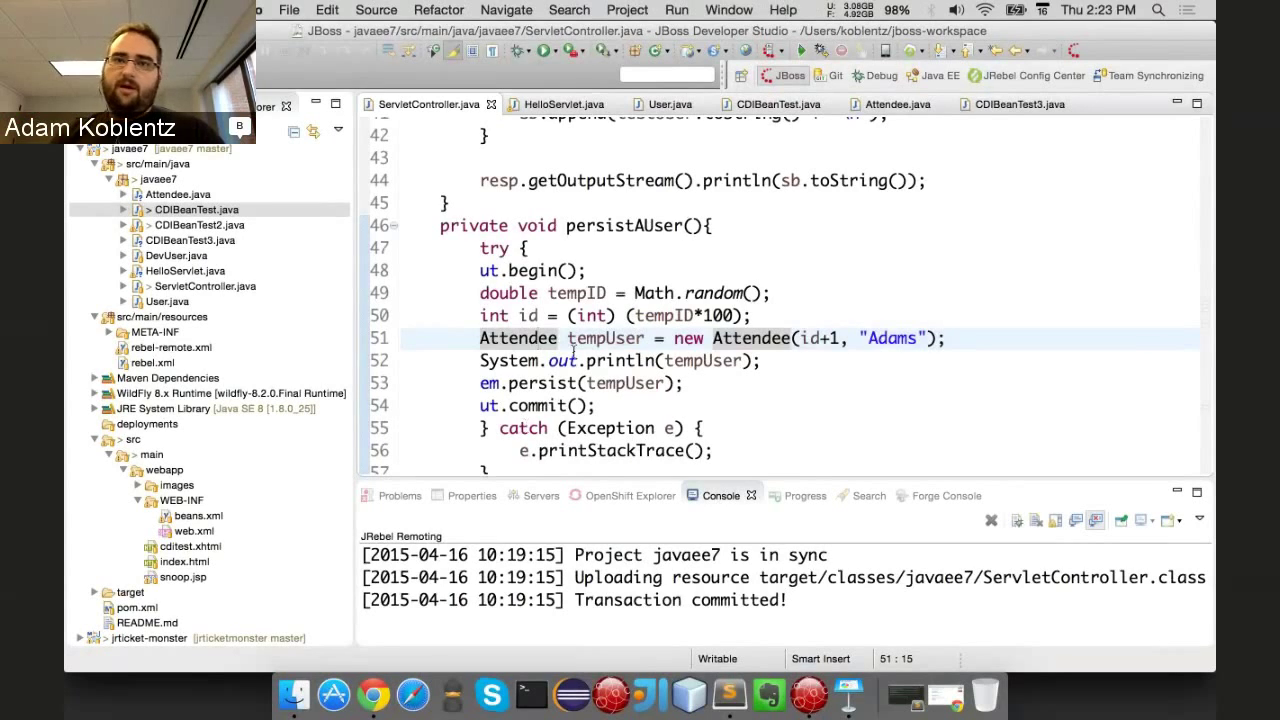
Open the Help menu listing the JRebel Config Center and activation entries.
left_click(783, 10)
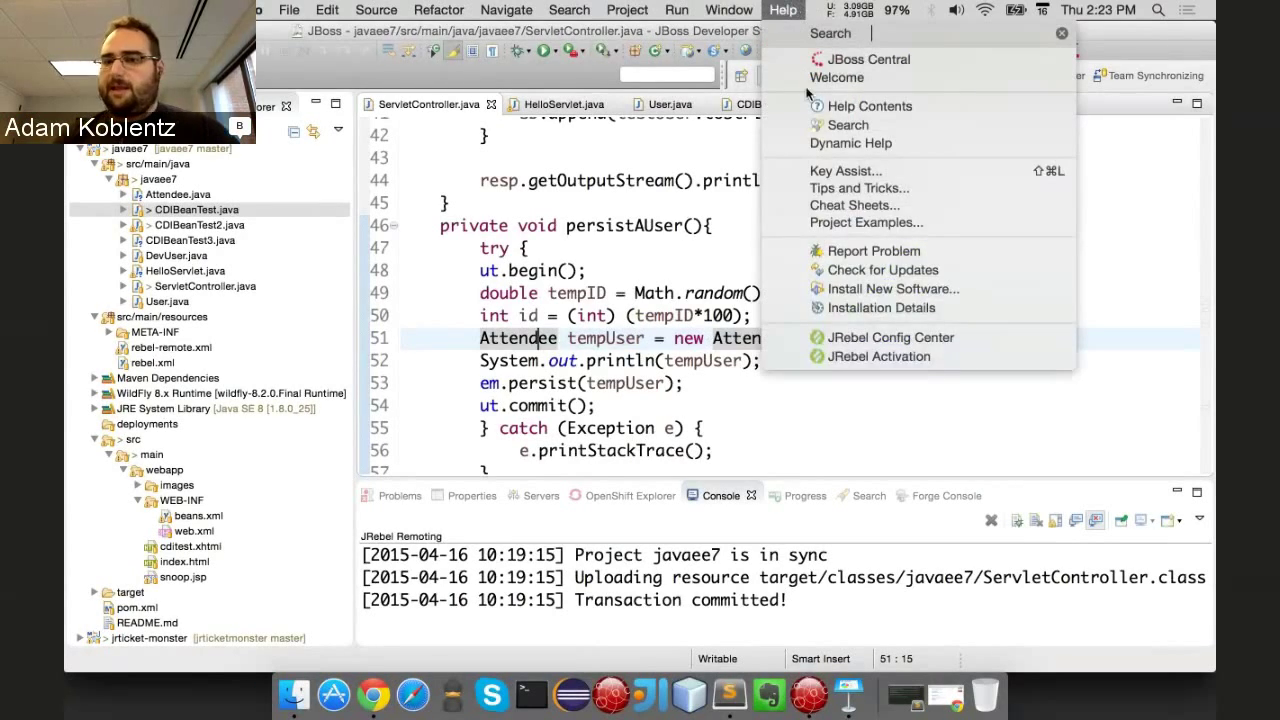
mouse_move(879, 357)
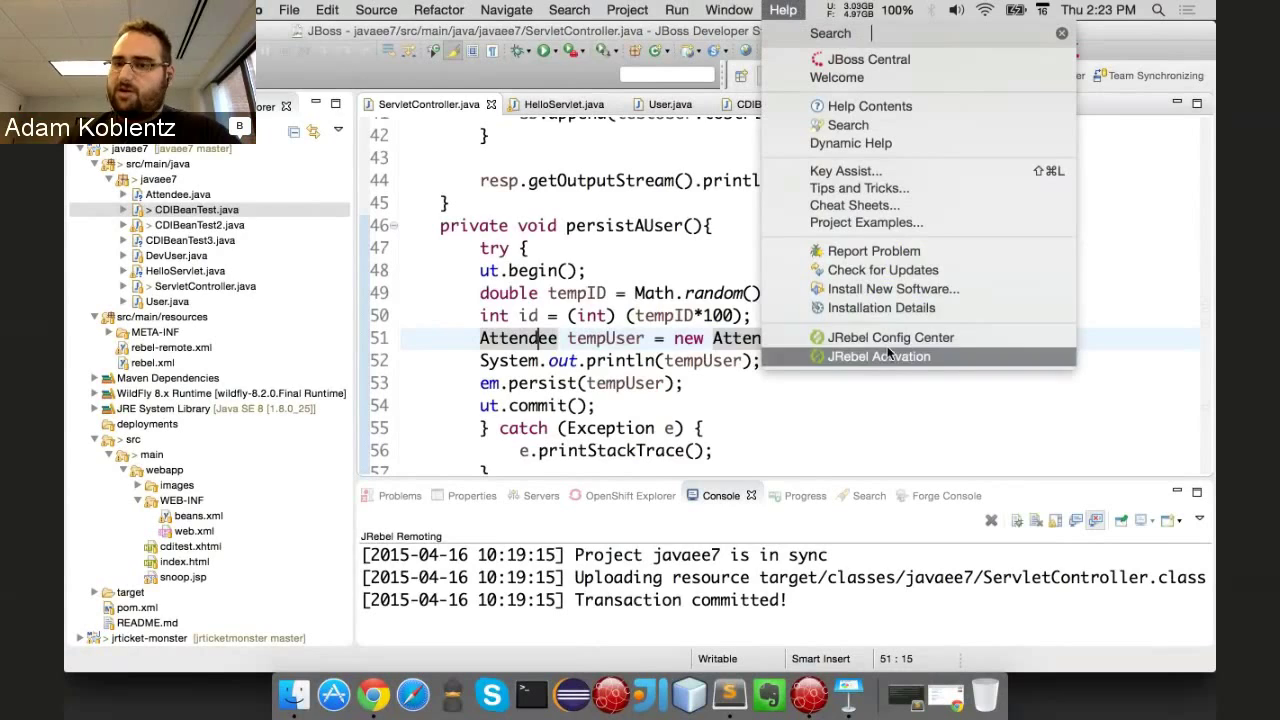
mouse_move(890, 337)
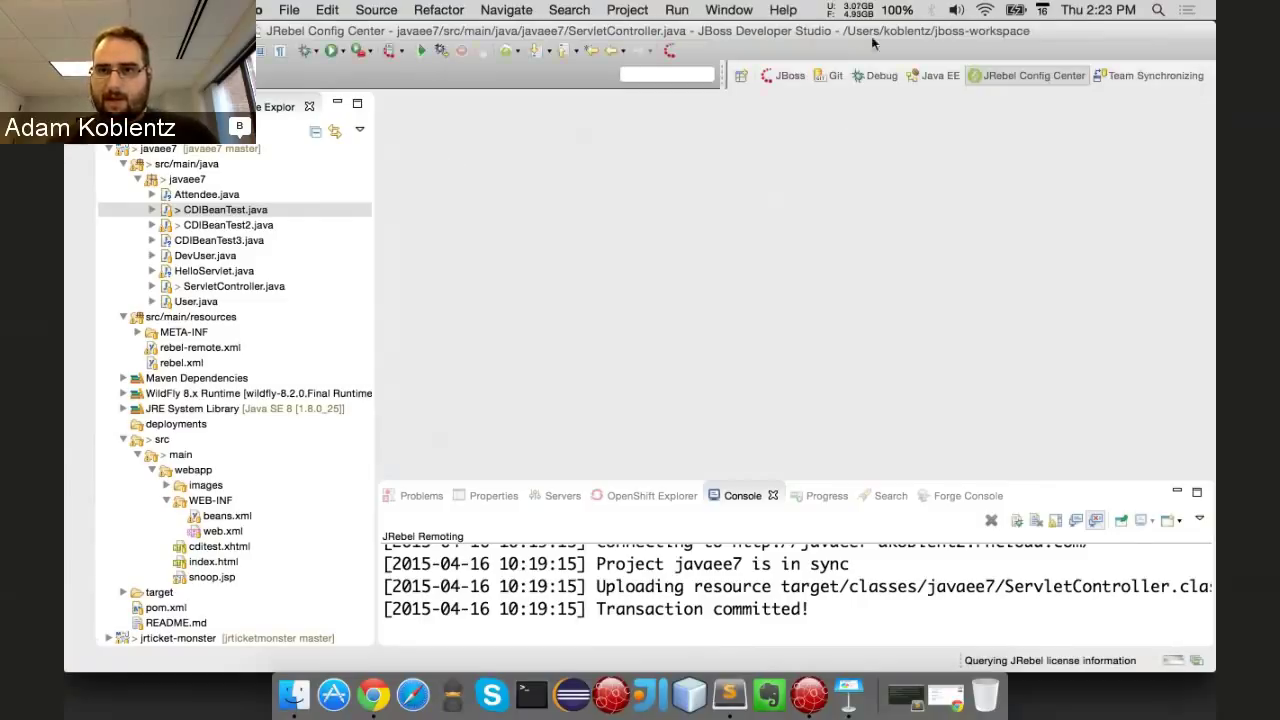
left_click(897, 10)
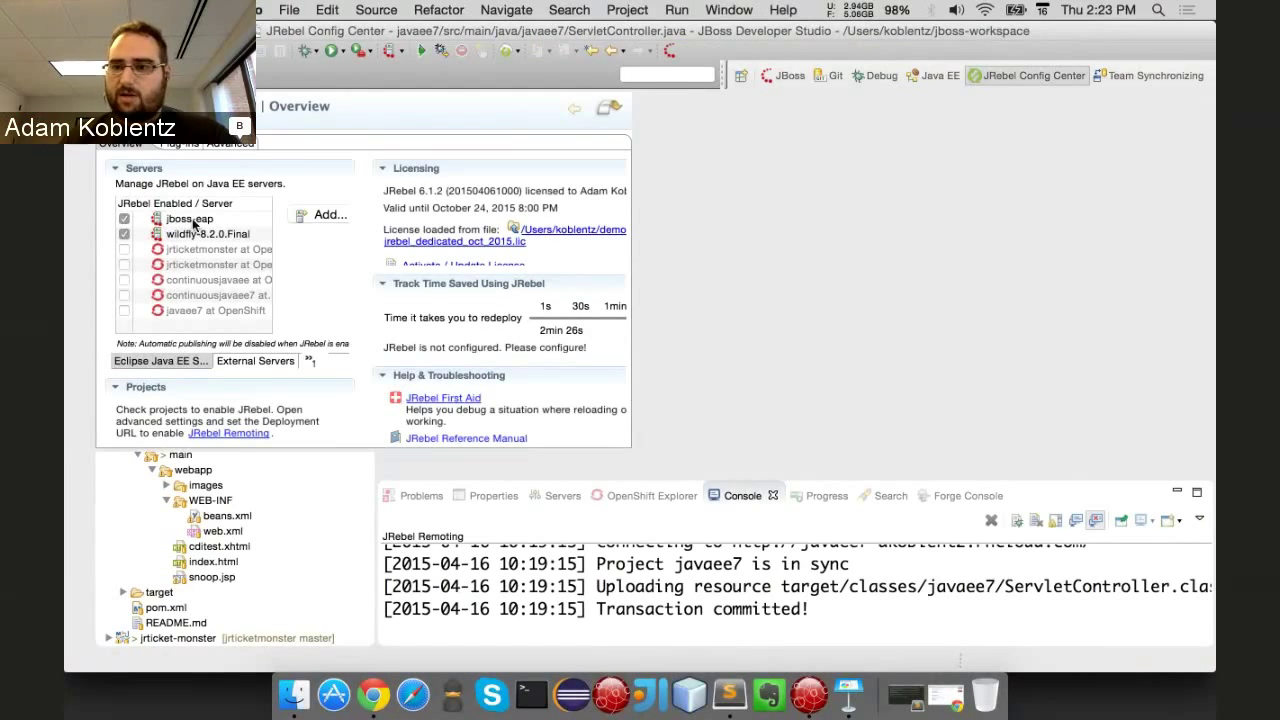
mouse_move(160, 250)
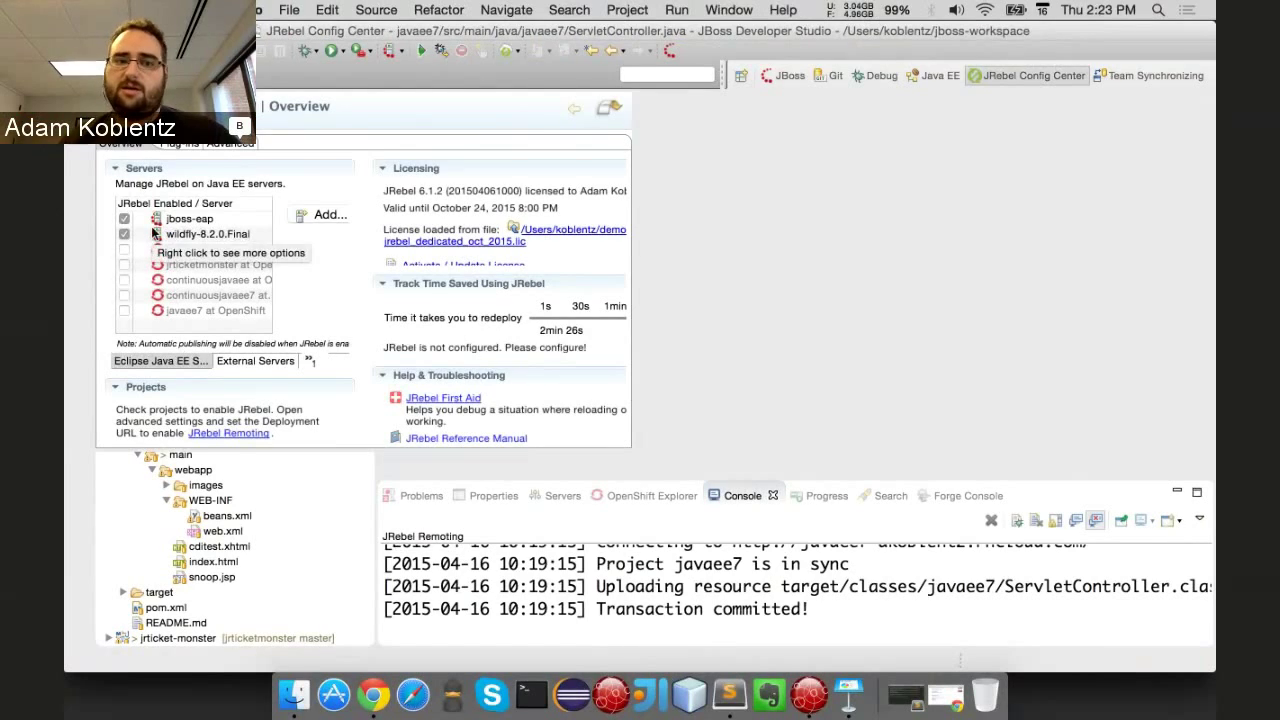
mouse_move(628, 454)
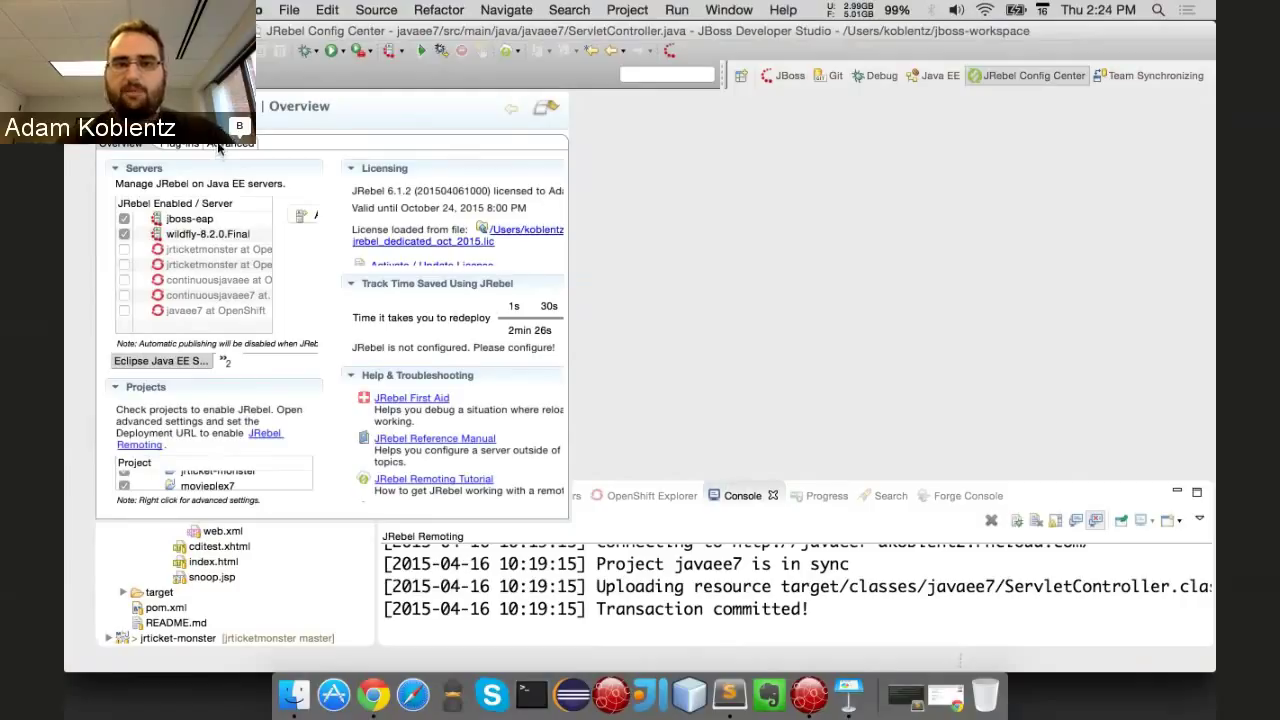
left_click(220, 148)
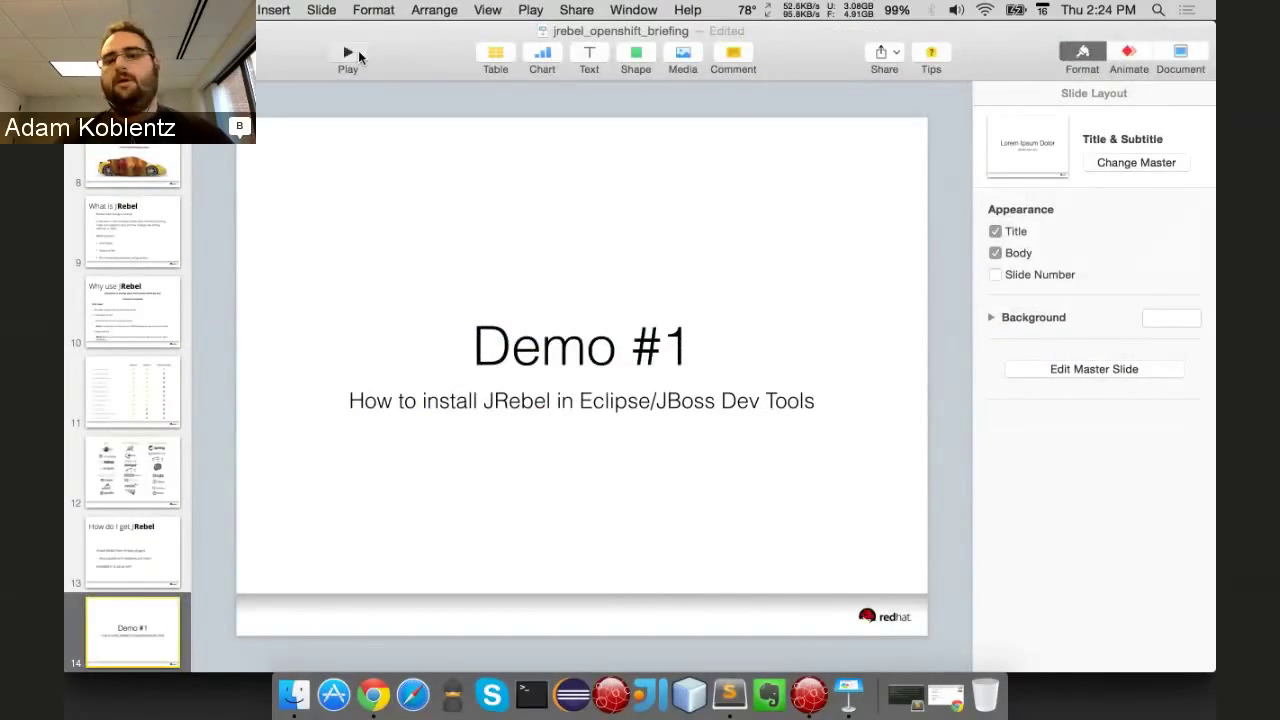
Advance the Keynote deck past the Architecture slides to slide 19, Demo #2.
left_click(347, 52)
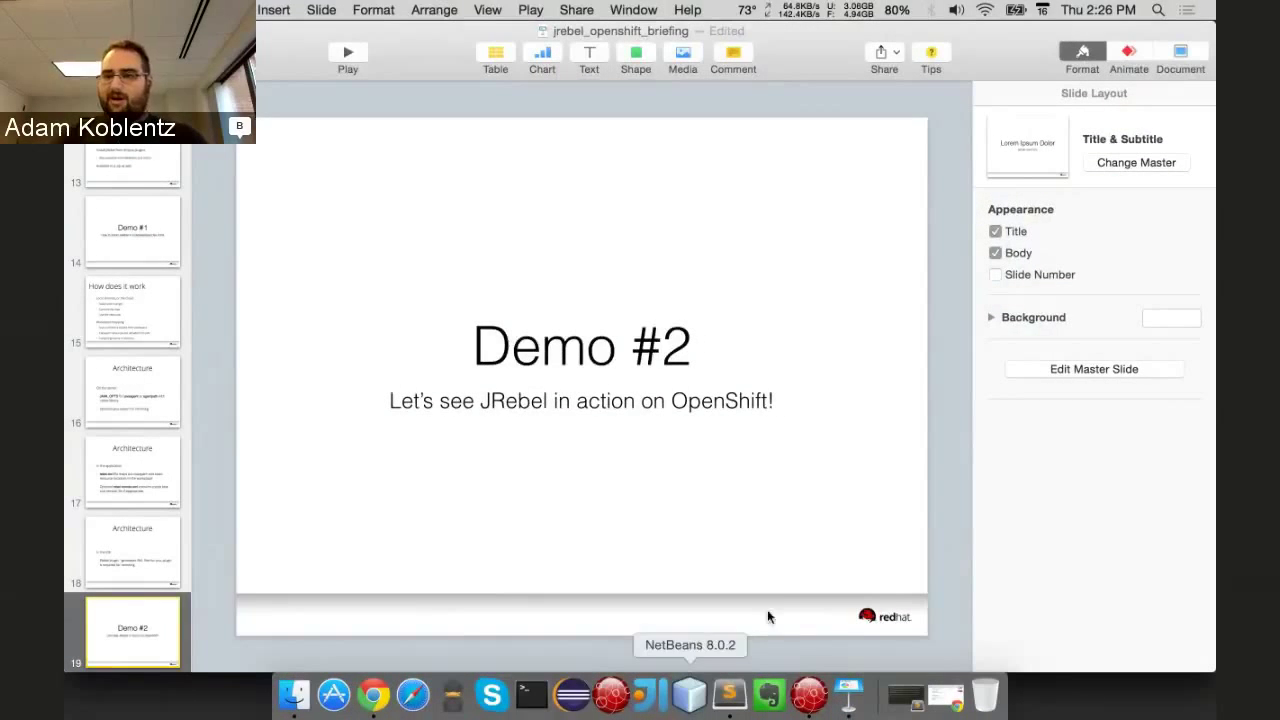
mouse_move(540, 554)
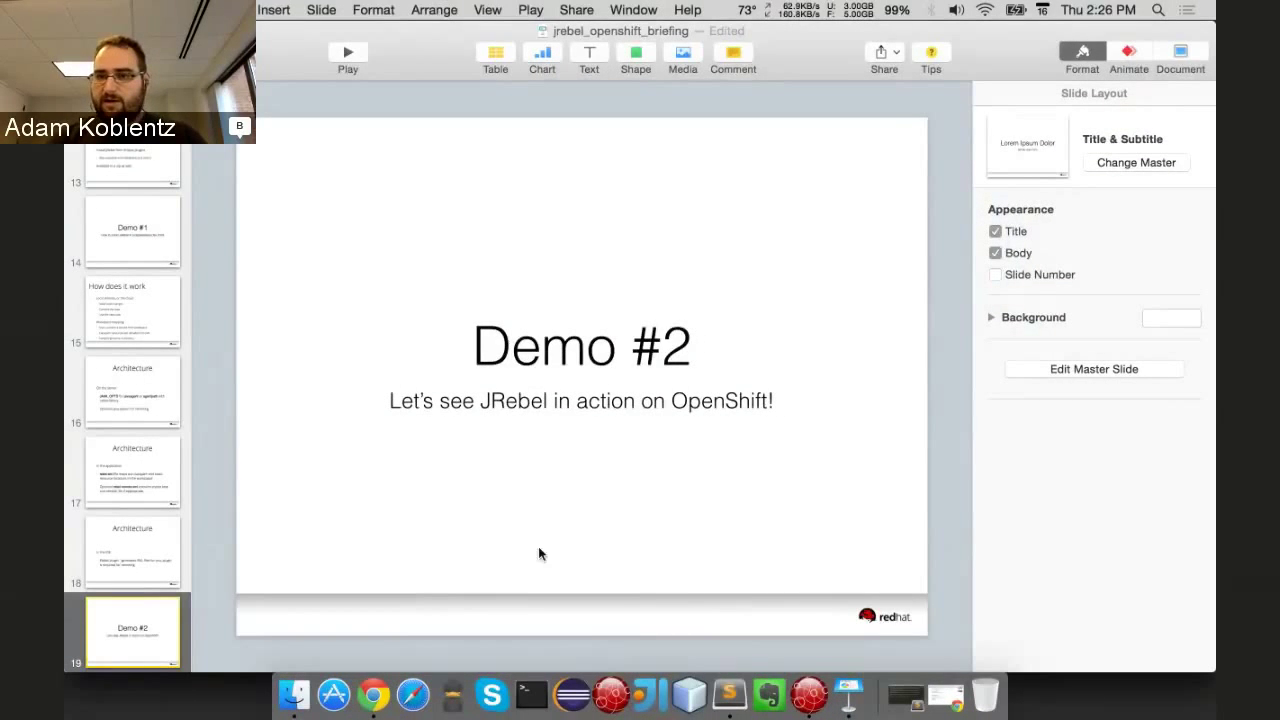
mouse_move(808, 693)
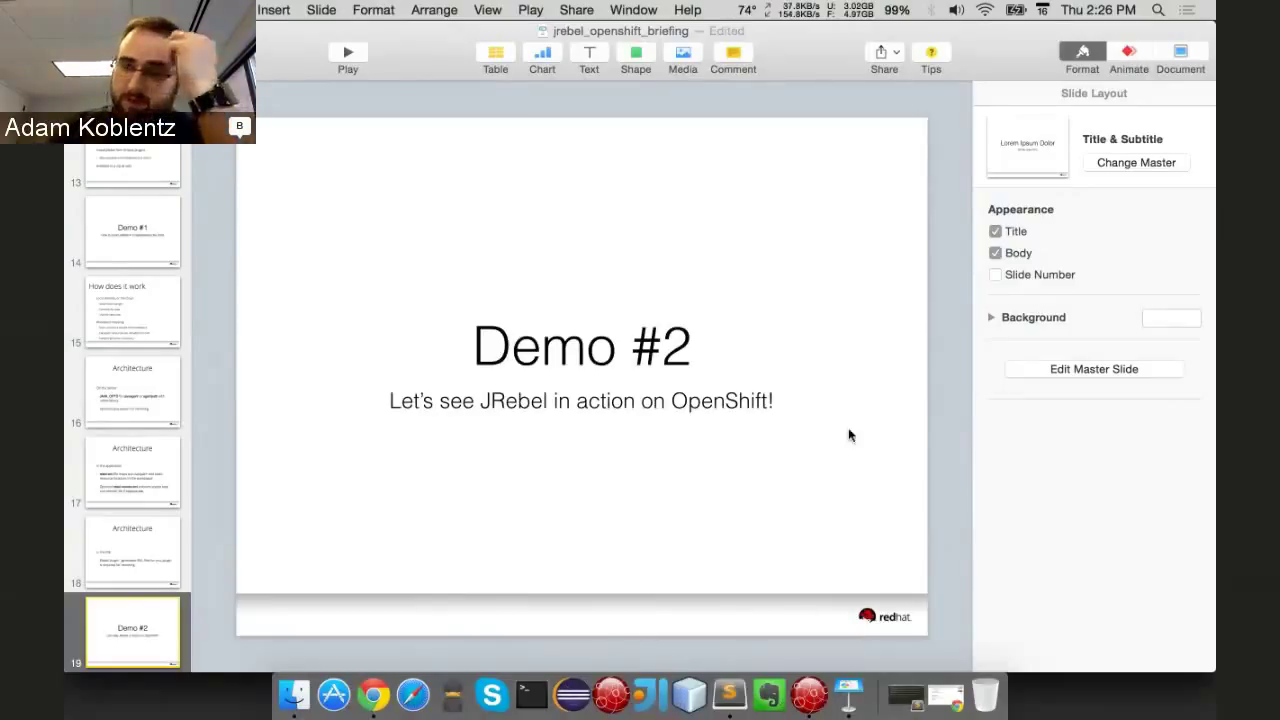
mouse_move(452, 693)
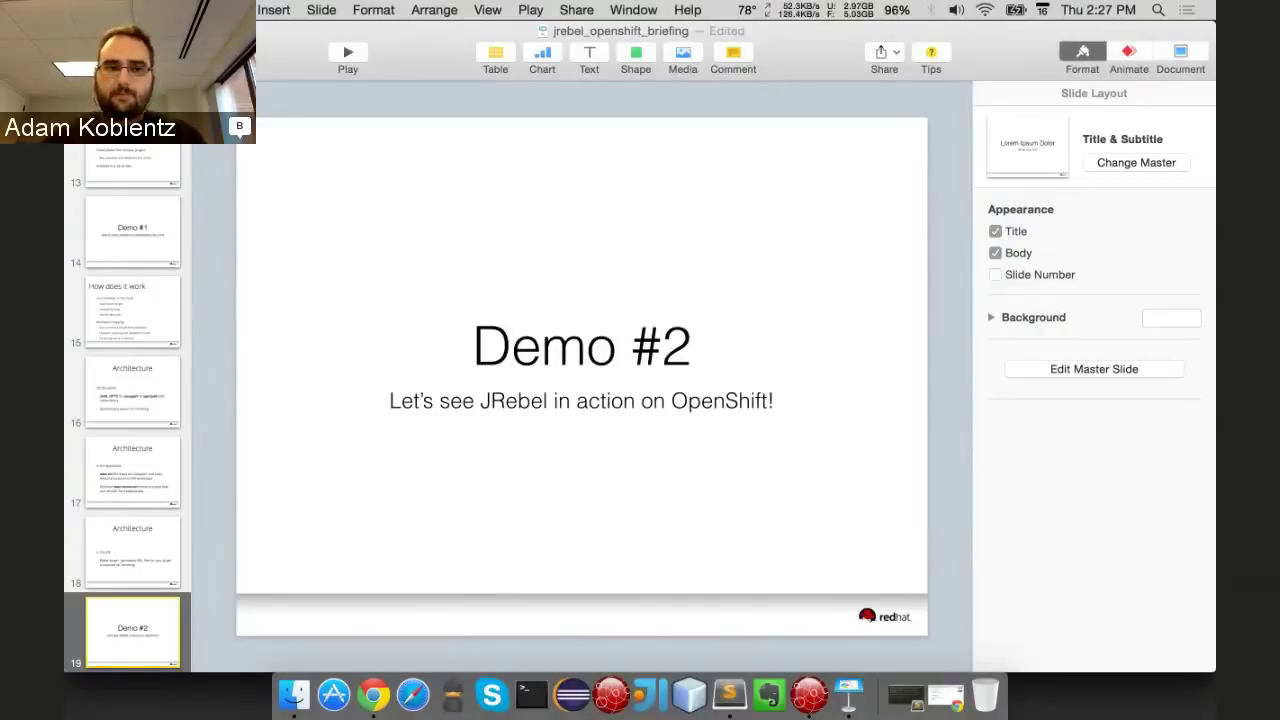
mouse_move(809, 693)
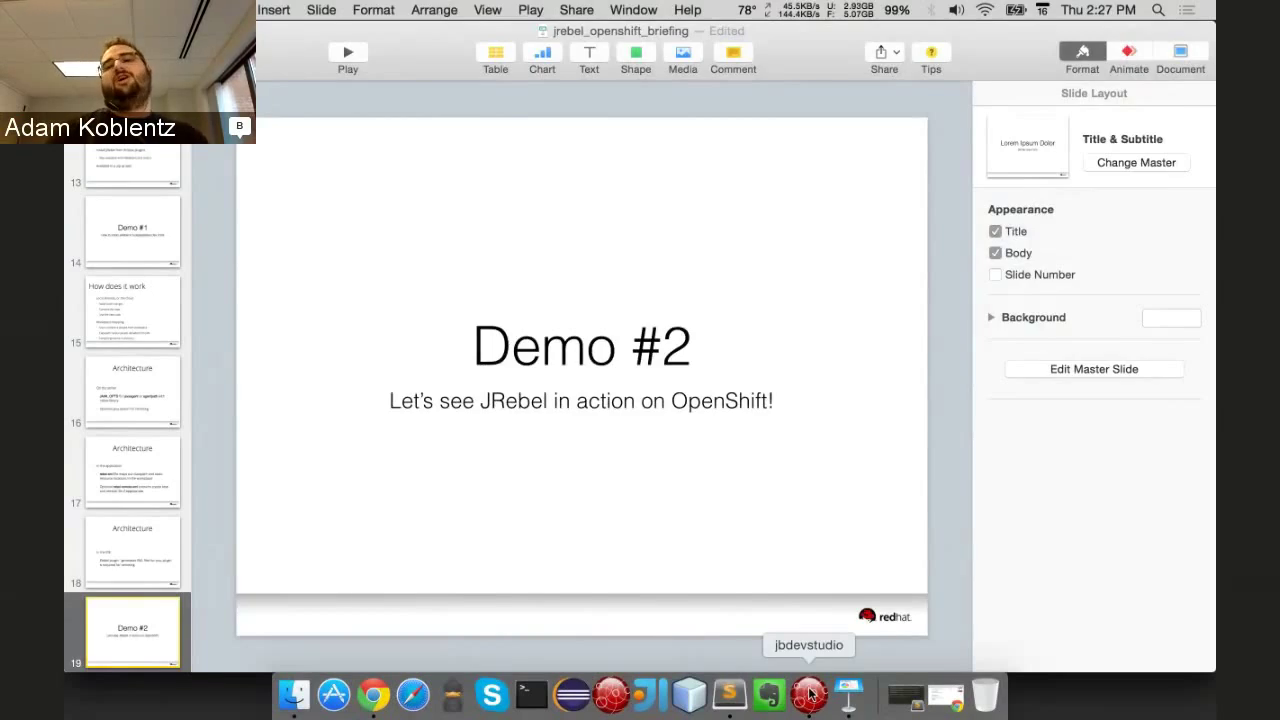
Switch from Keynote to JBoss Developer Studio showing ServletController.java.
left_click(808, 693)
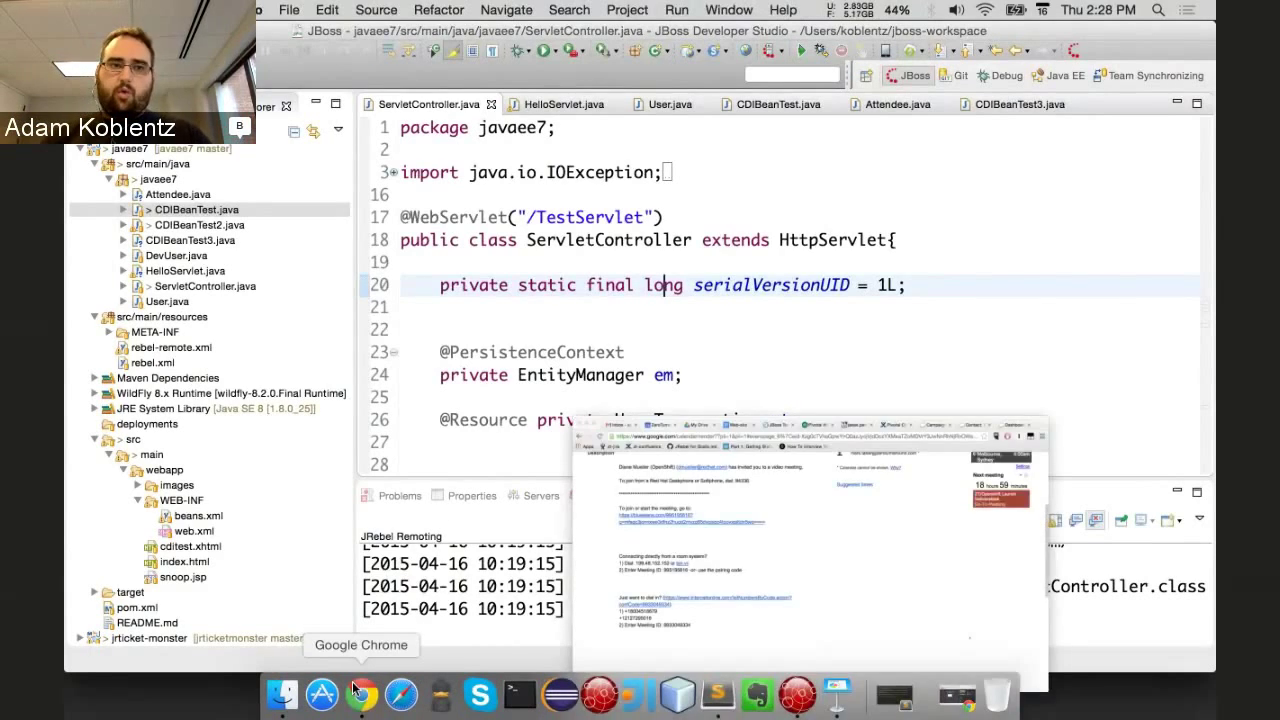
Bring Google Chrome with the OpenShift javaee7 console to the front.
left_click(361, 693)
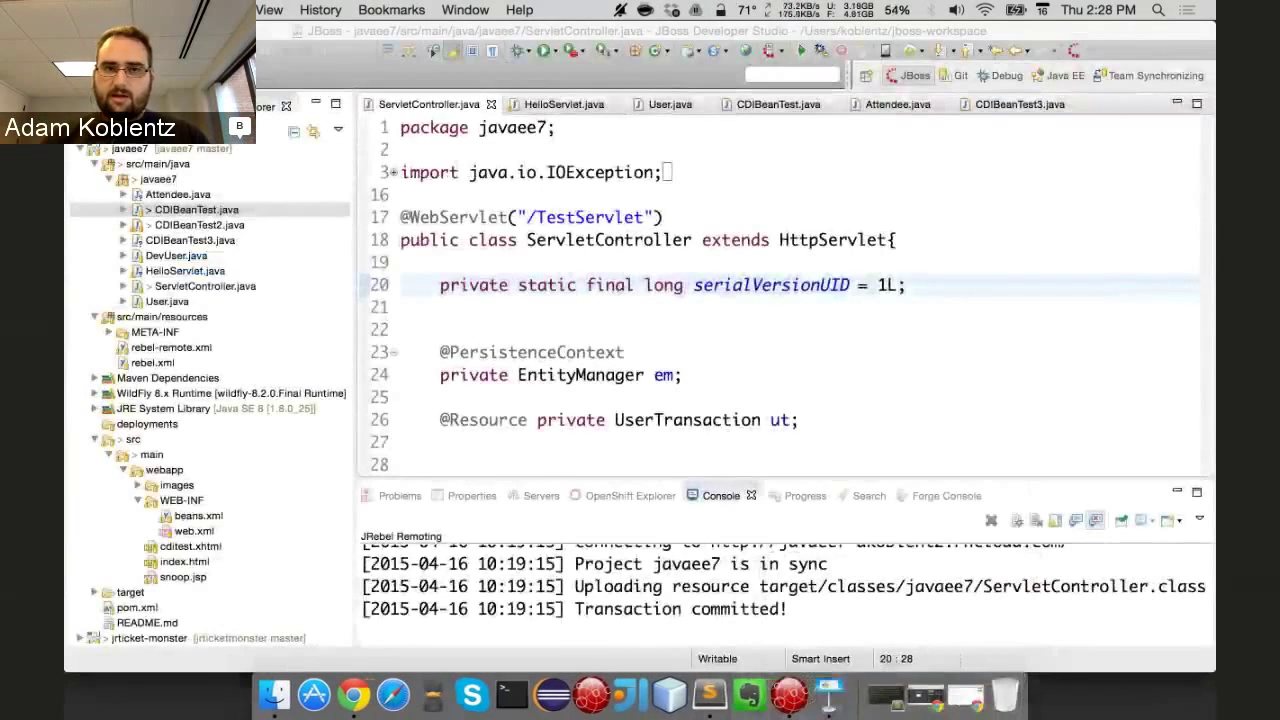
mouse_move(910, 695)
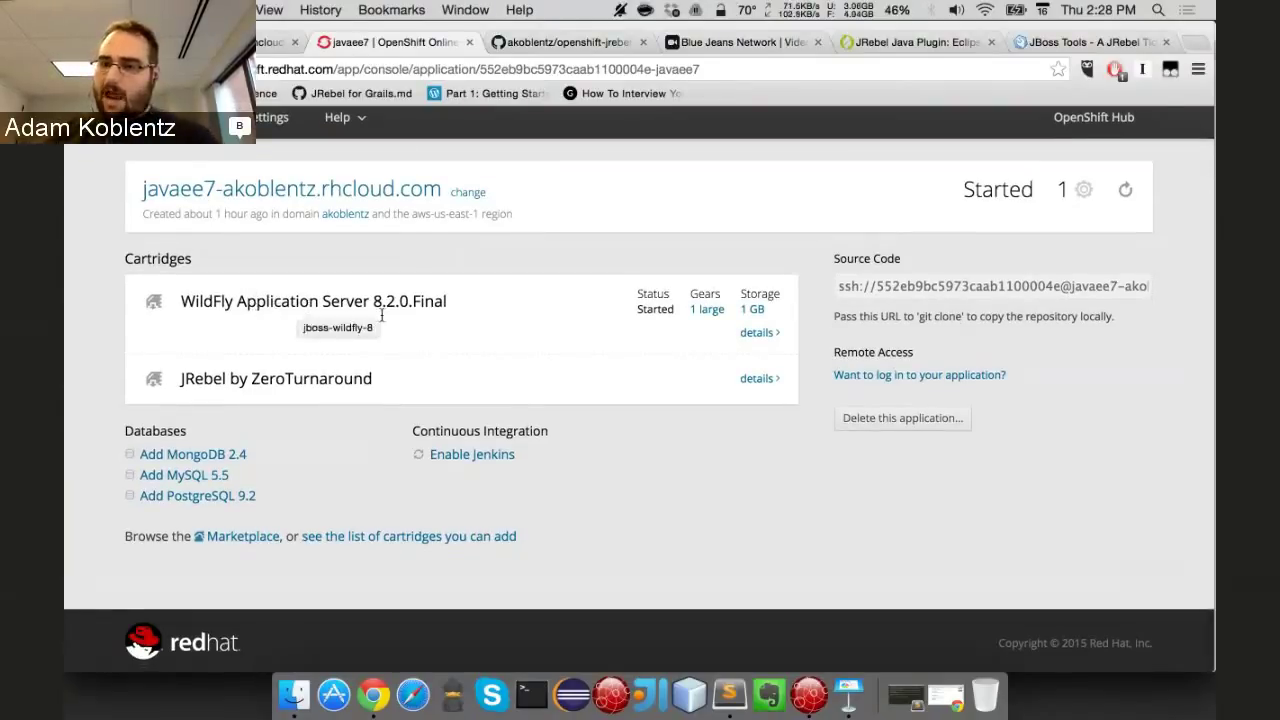
mouse_move(340, 402)
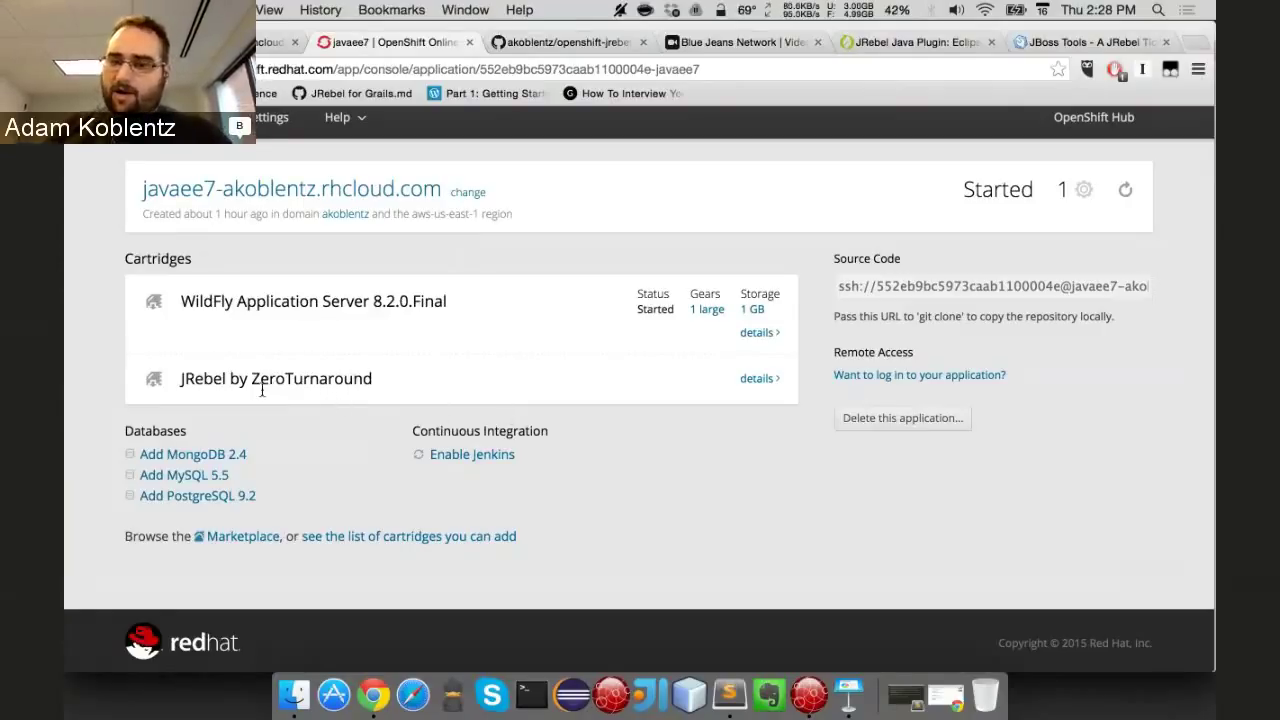
mouse_move(275, 378)
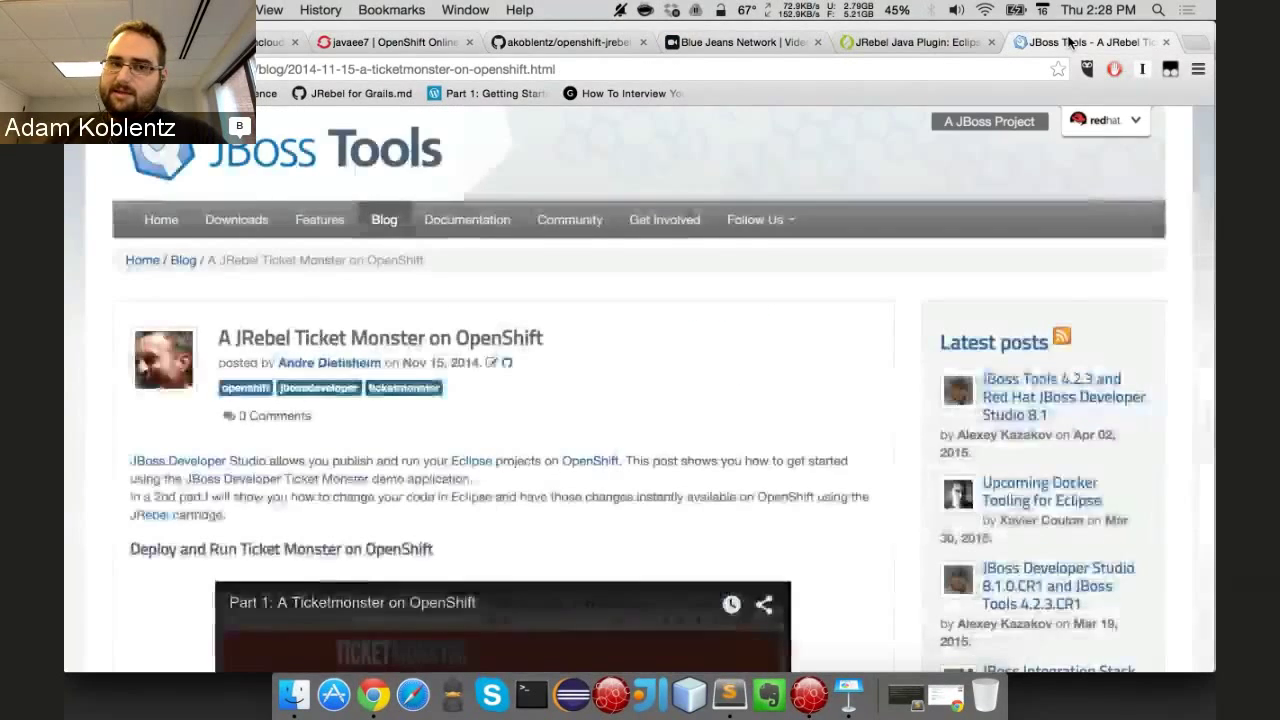
Scroll the JBoss Tools blog post down to the Part 1 video section.
scroll("down", 3)
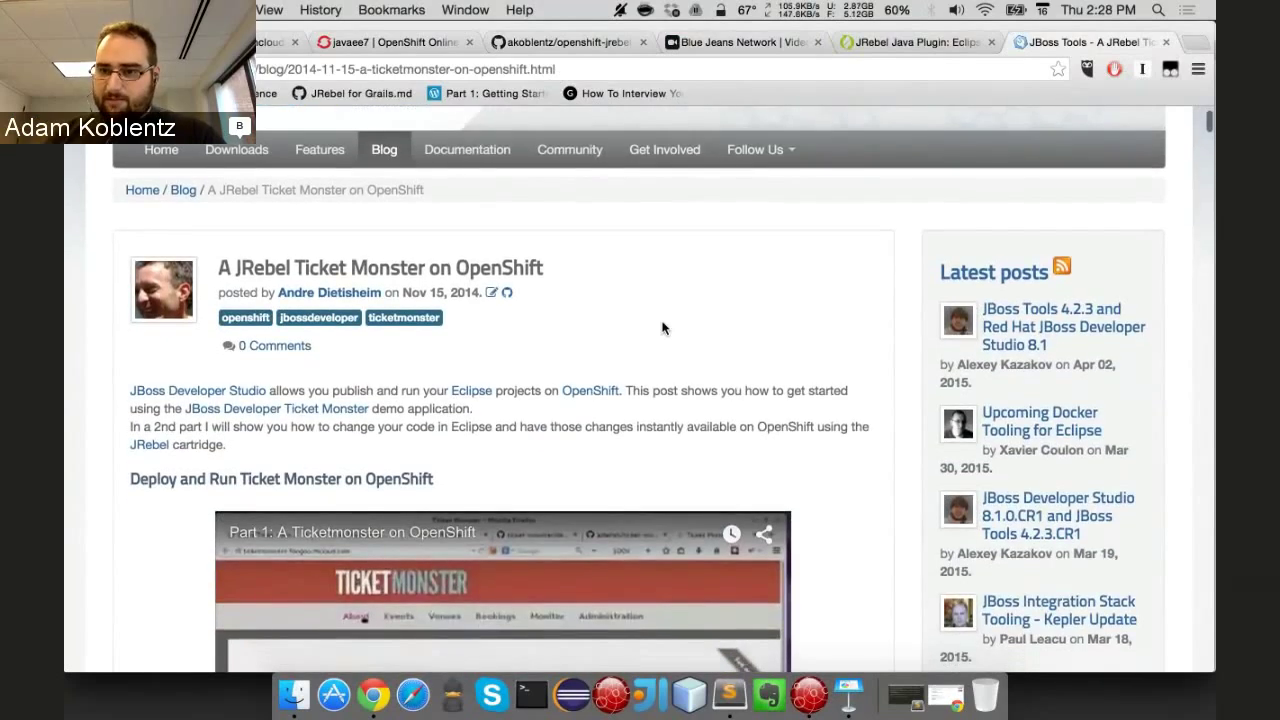
scroll("down", 3)
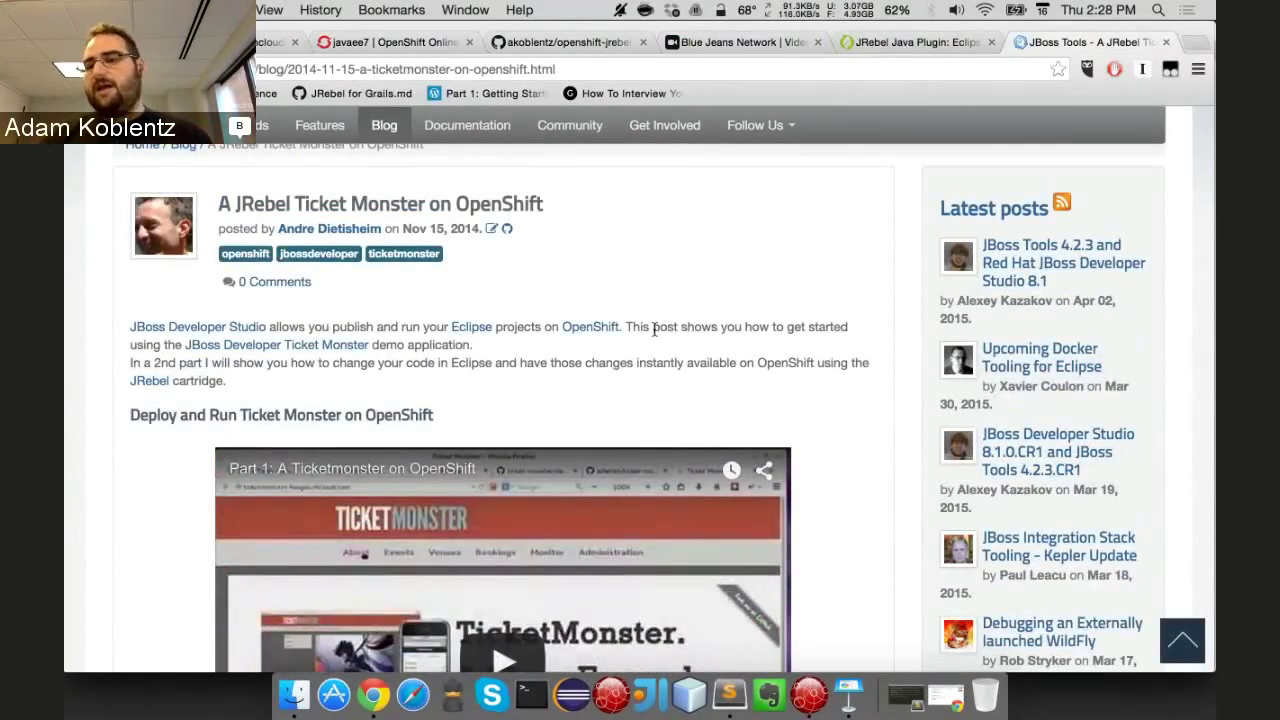
mouse_move(649, 300)
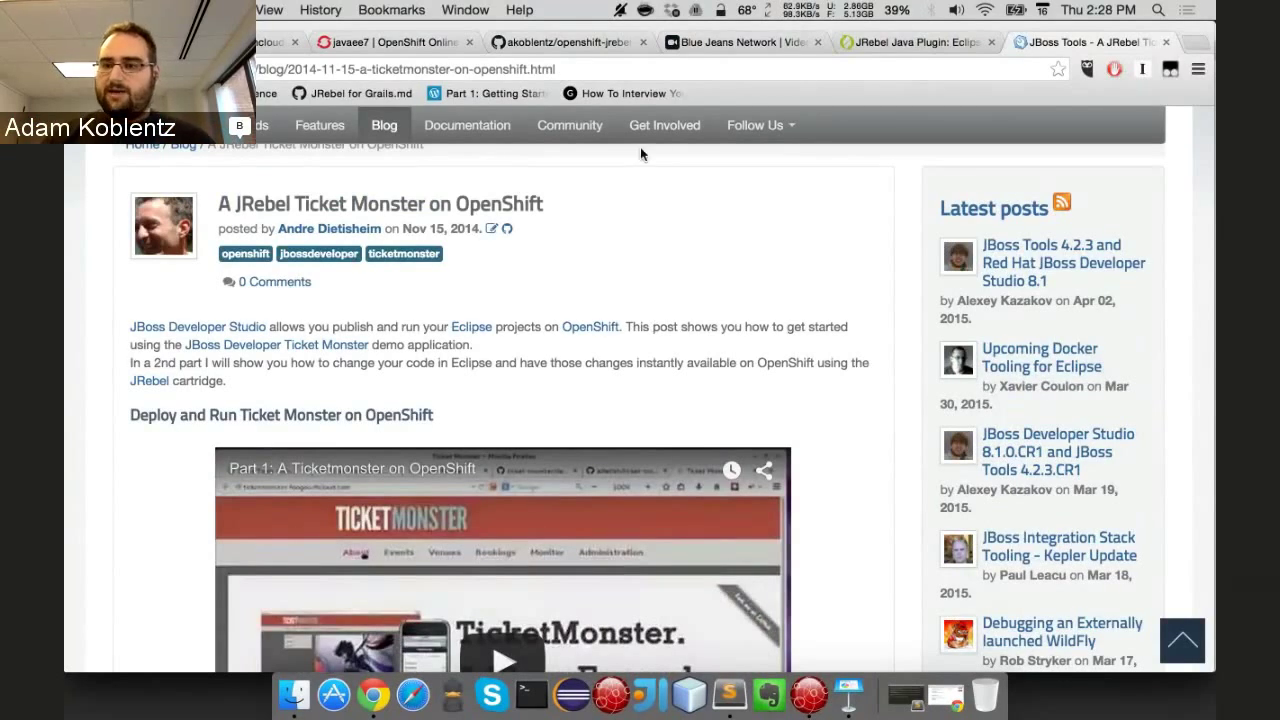
mouse_move(520, 158)
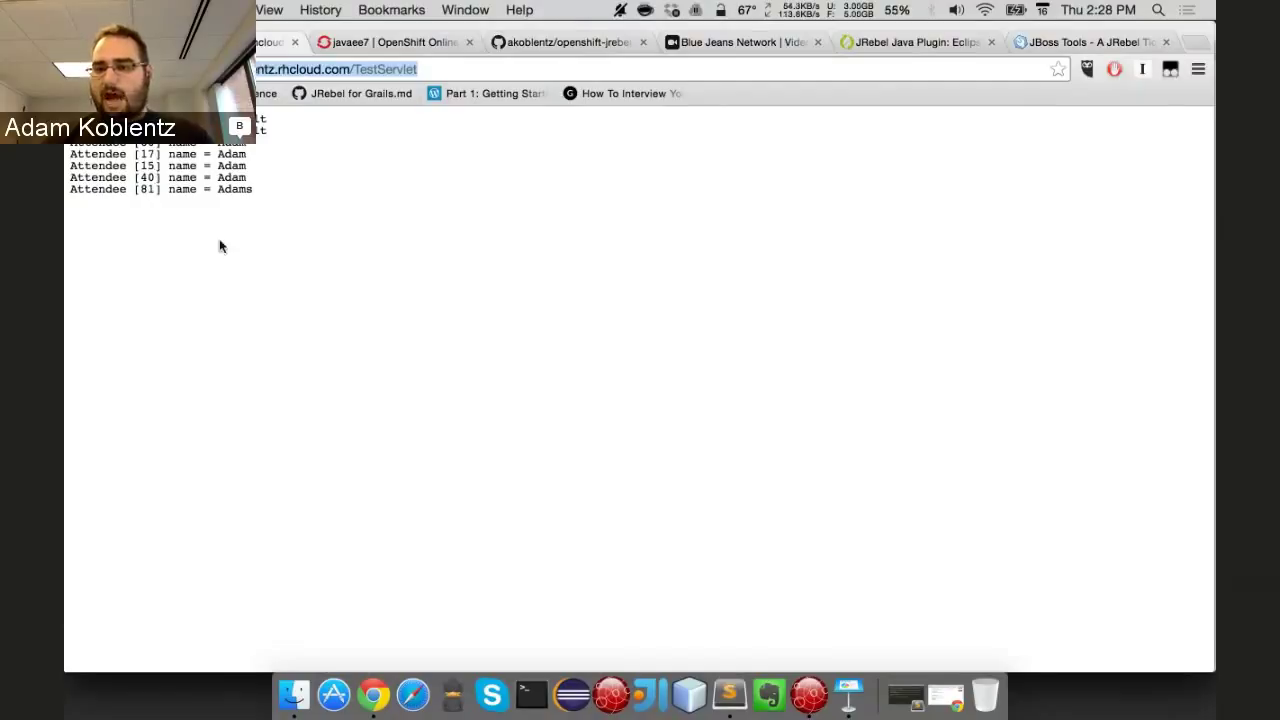
mouse_move(608, 526)
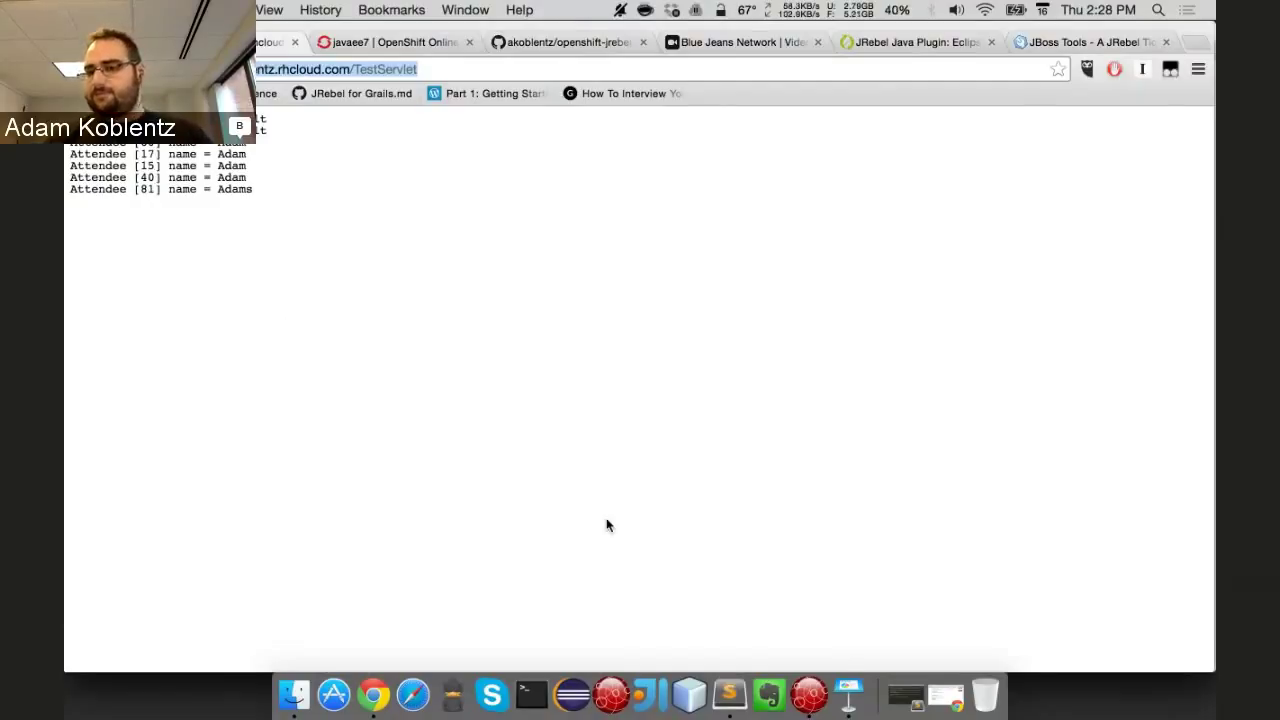
mouse_move(808, 693)
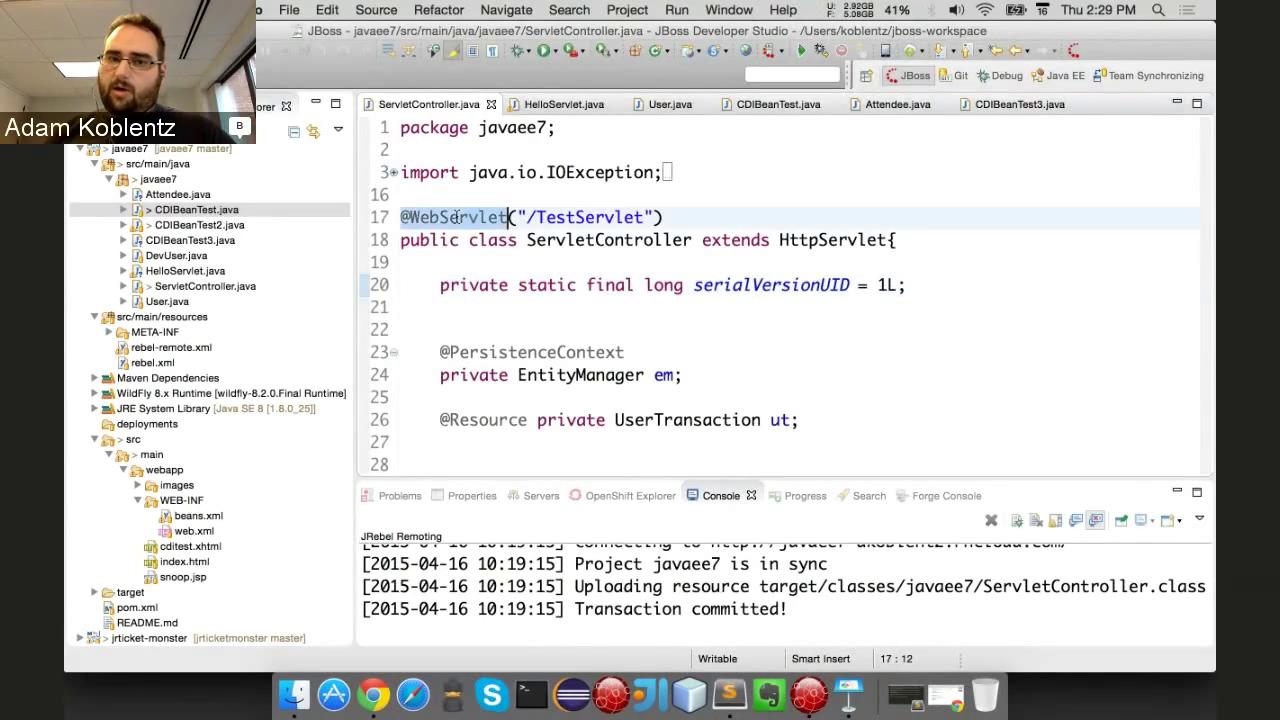
Point out the TestServlet URL mapping and the injected EntityManager field in ServletController.
left_click(567, 375)
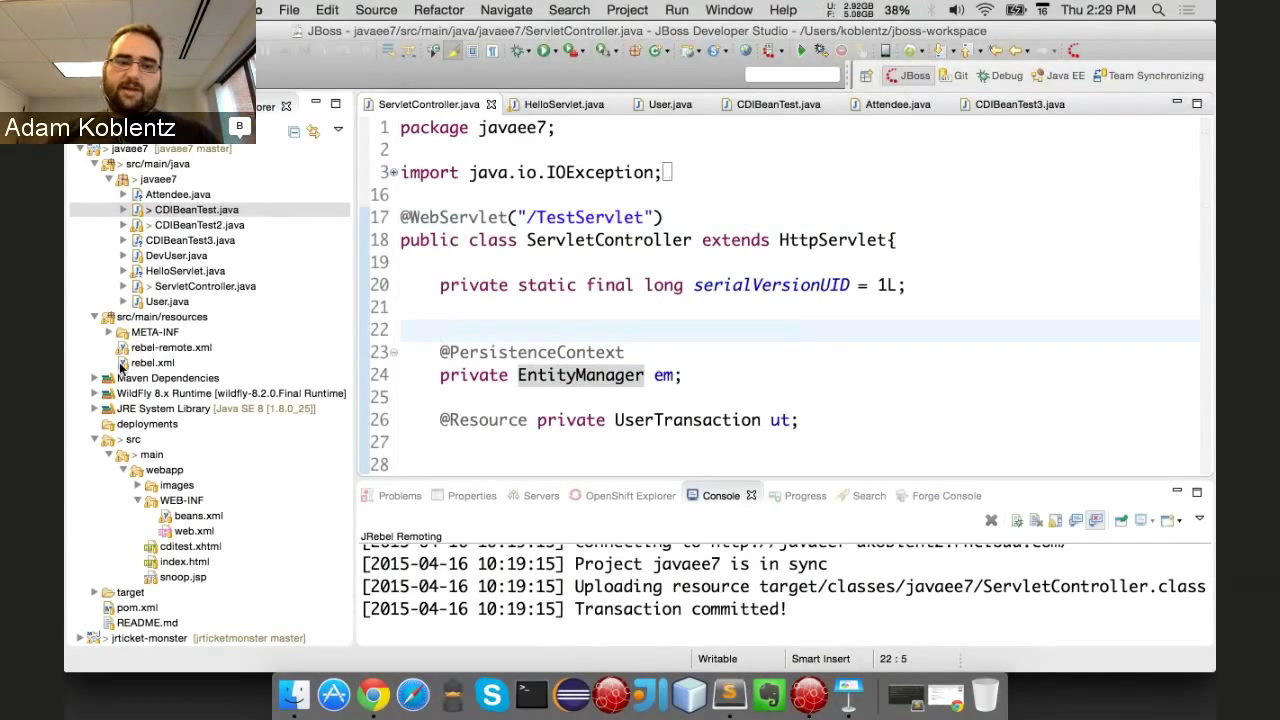
double_click(151, 362)
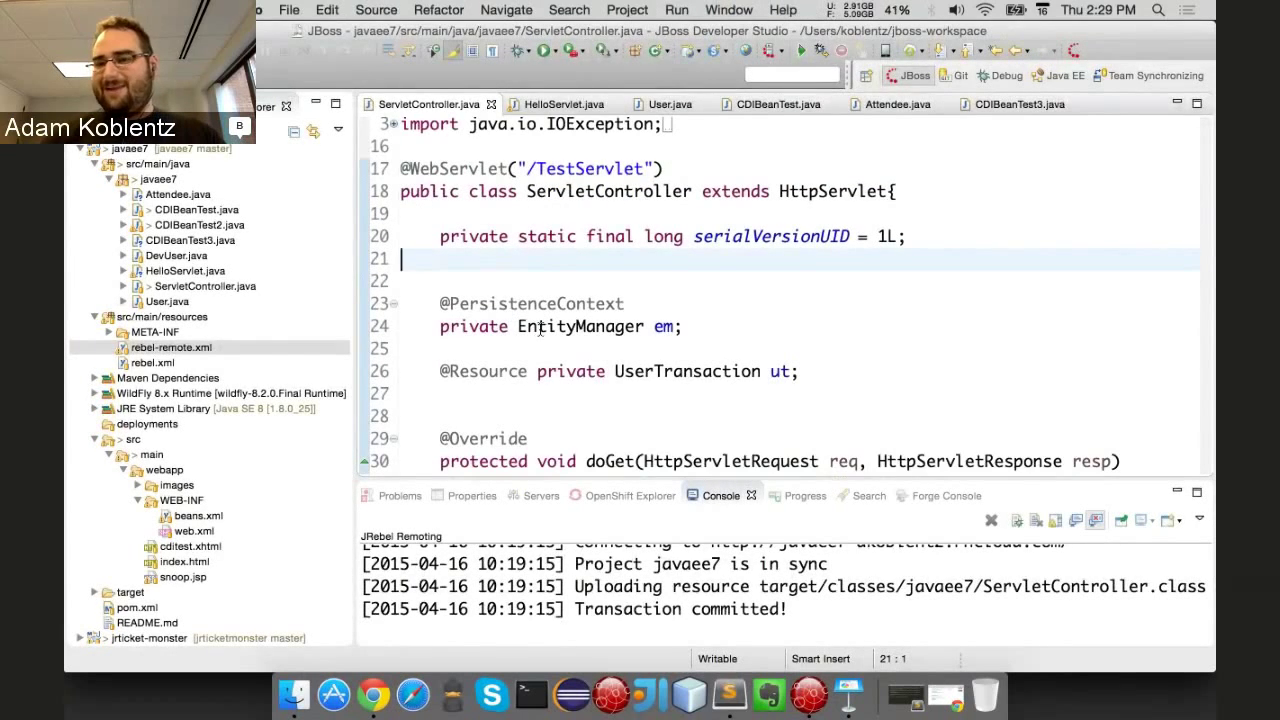
mouse_move(580, 326)
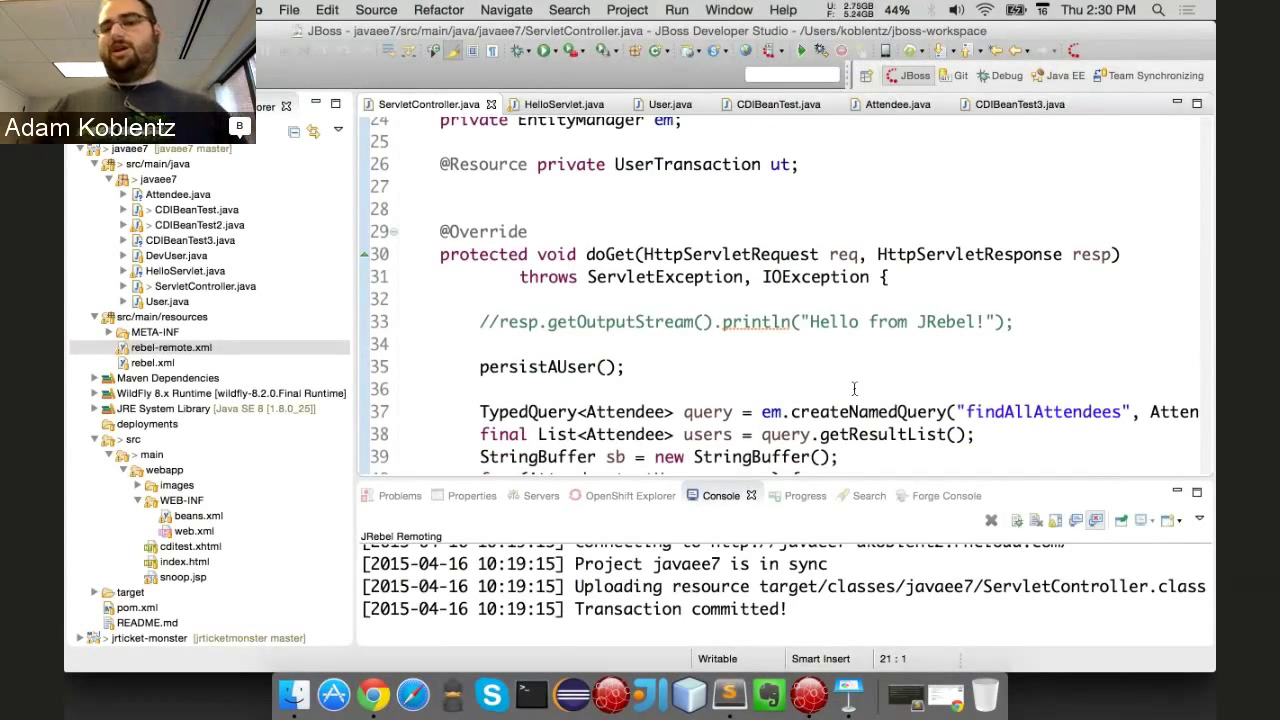
scroll("down", 3)
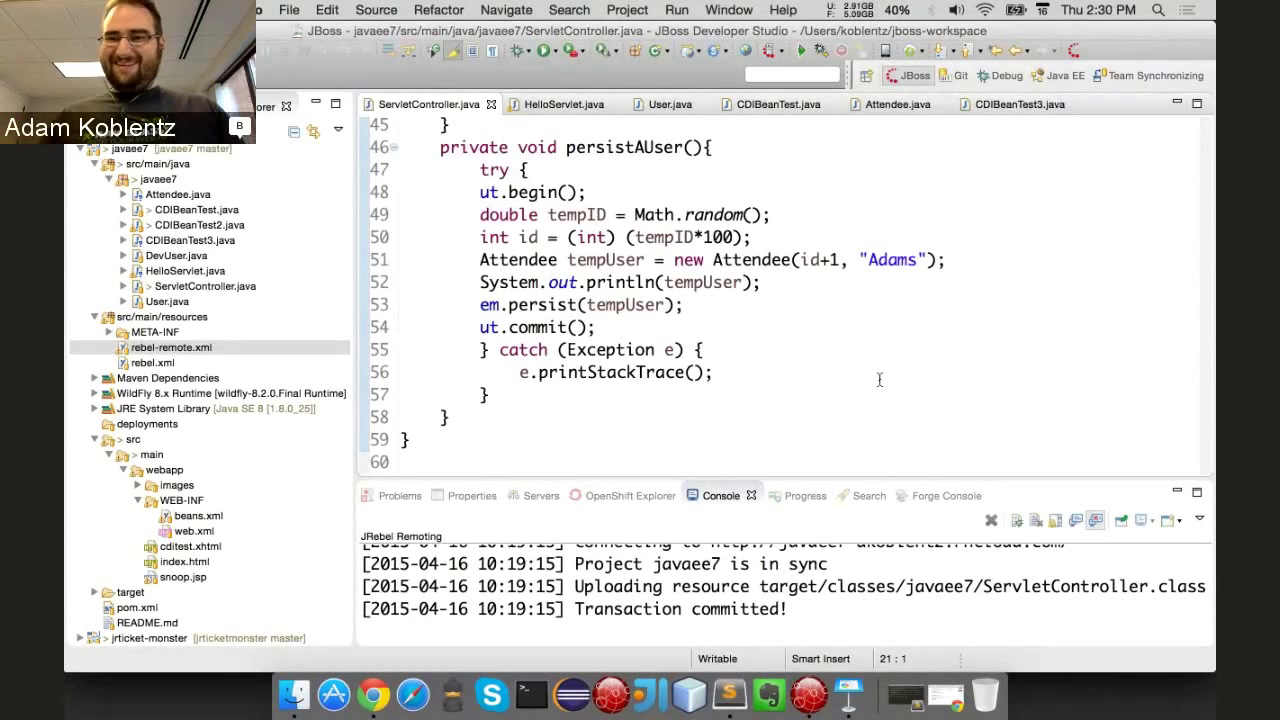
Change the attendee name in persistAUser from 'Adams' to 'Arun'.
left_click(690, 372)
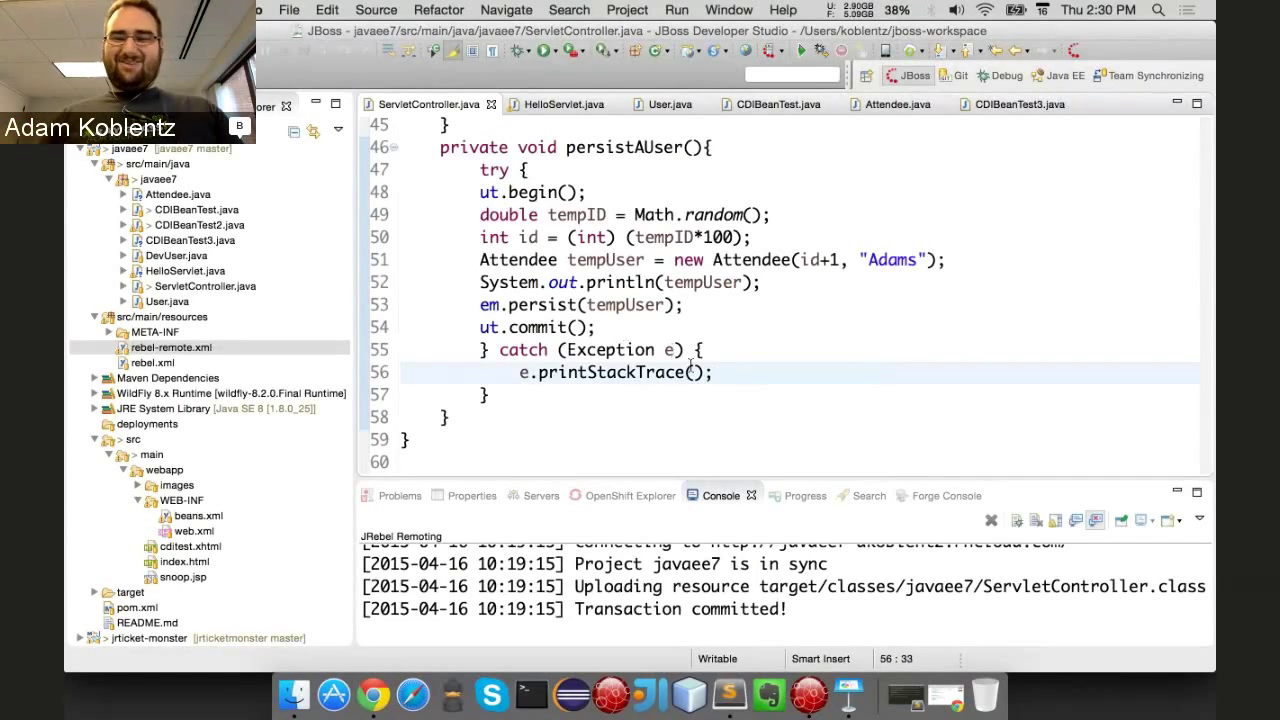
left_click(890, 260)
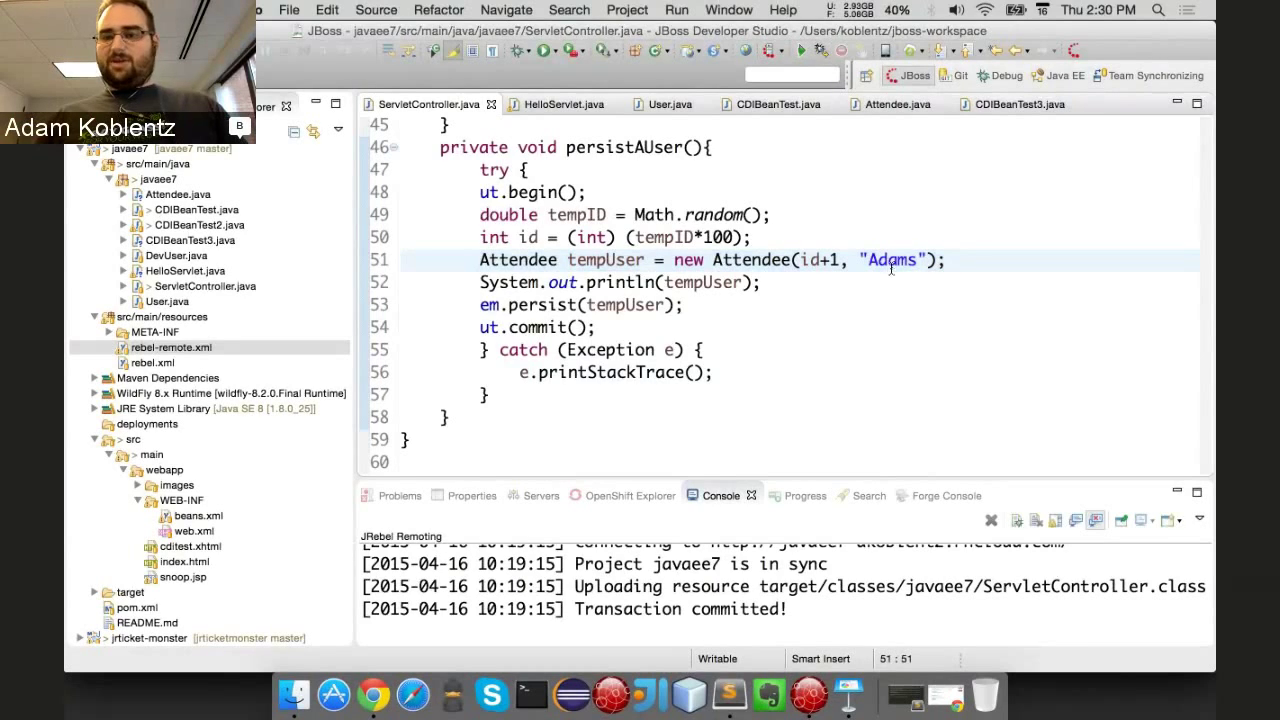
type("Arun")
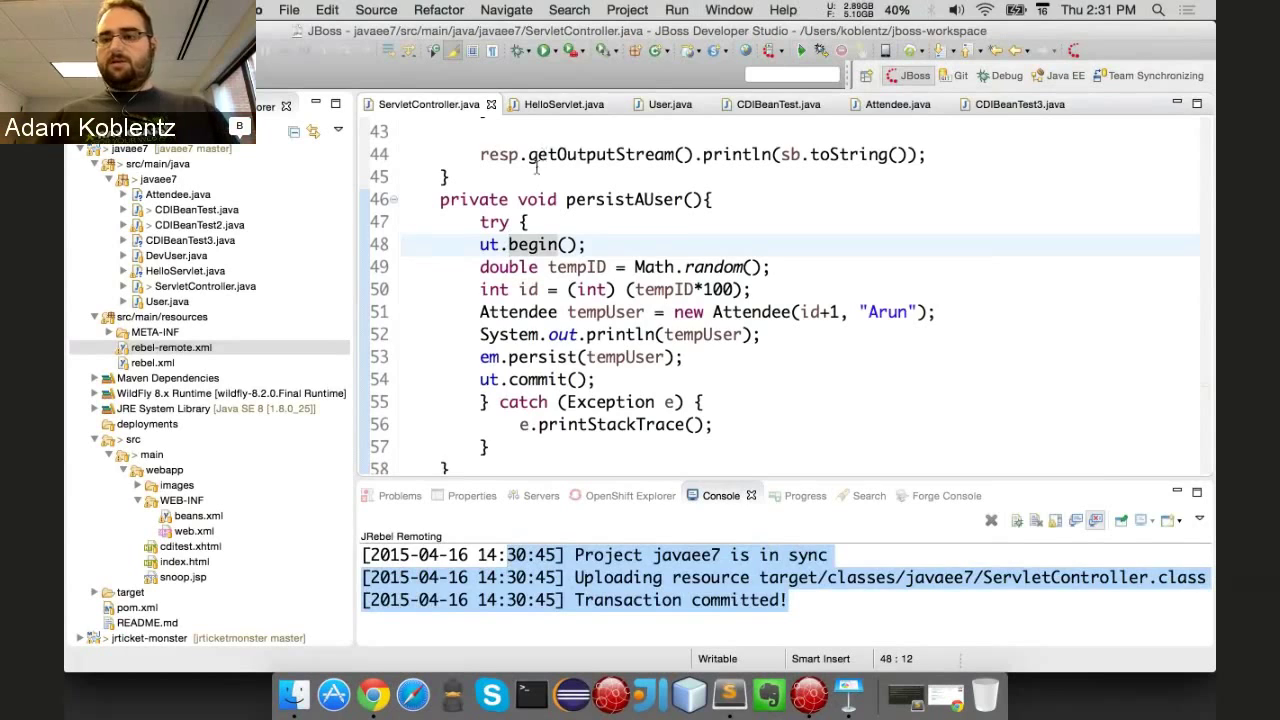
Open HelloServlet.java, mapped to /HelloServlet and printing 'Works!', and select it in the project.
left_click(560, 104)
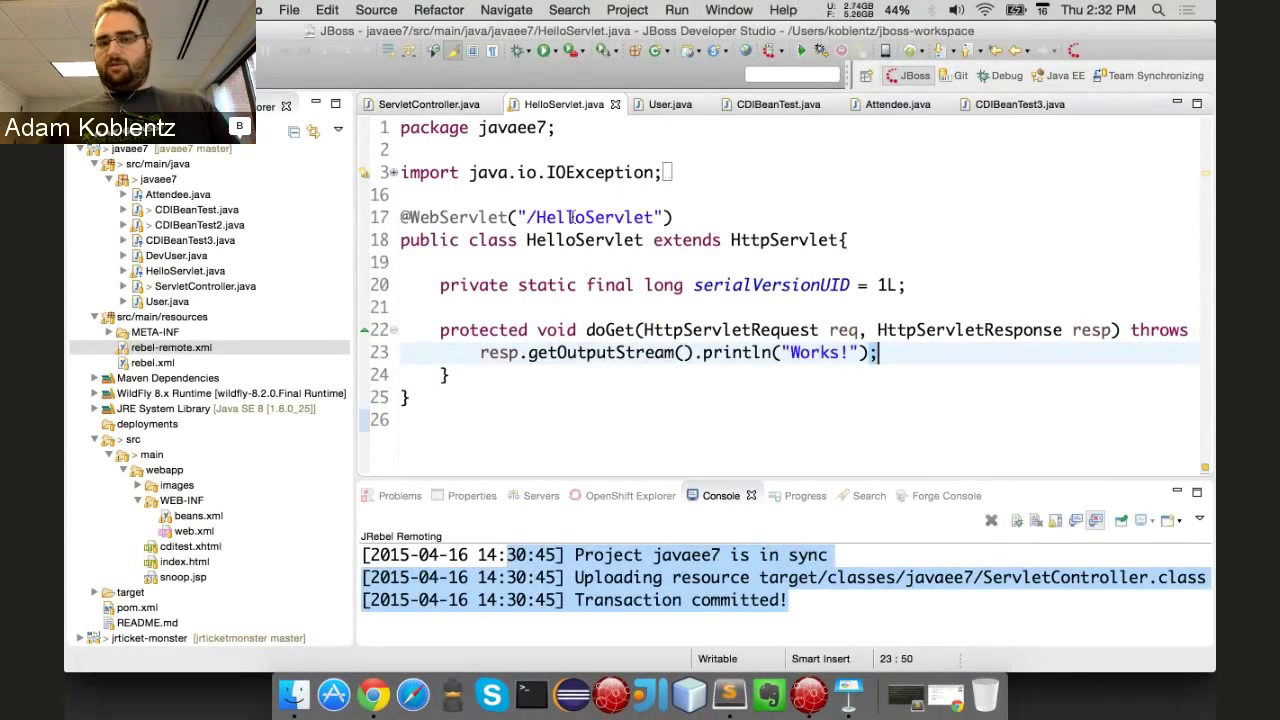
left_click(372, 693)
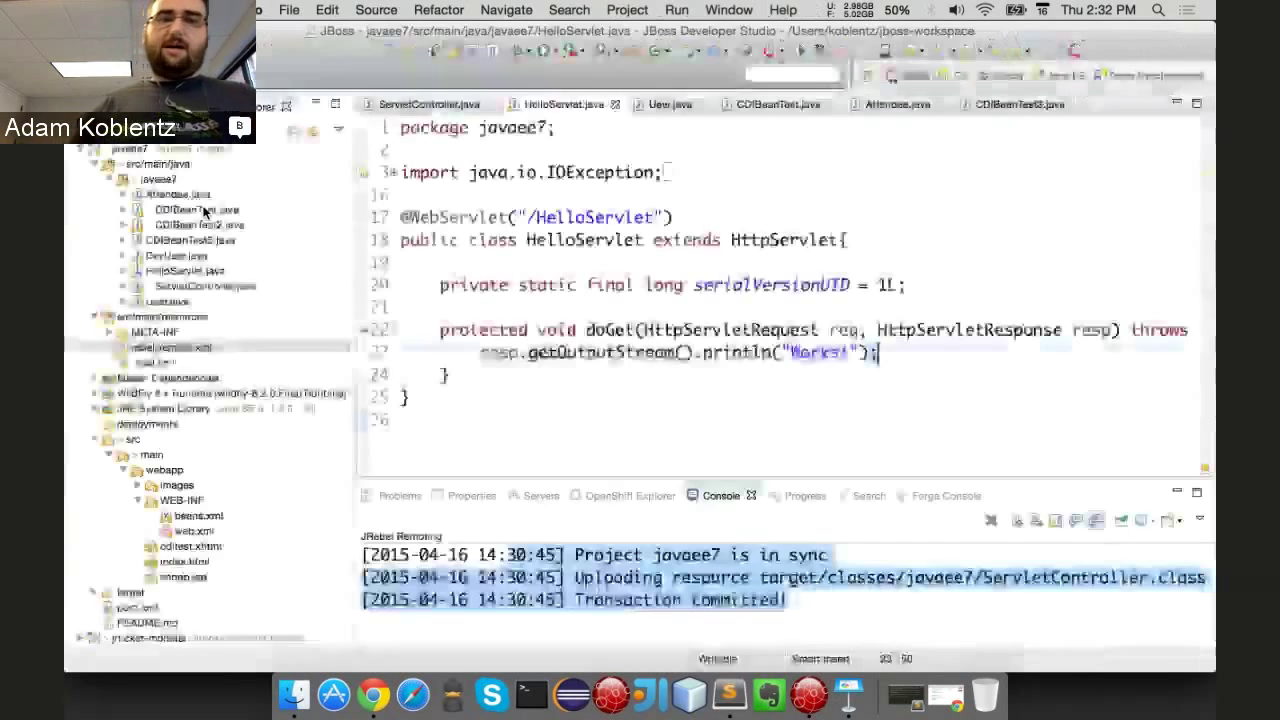
left_click(185, 270)
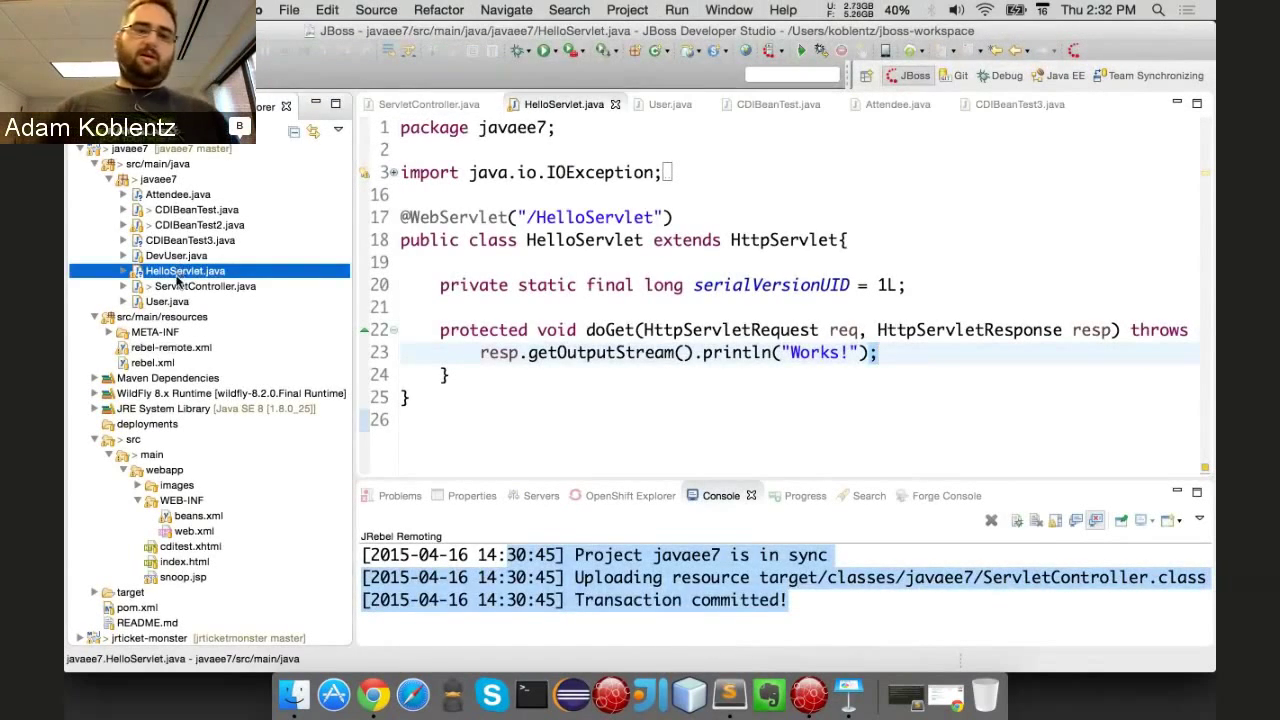
Copy and paste HelloServlet.java as a new class named AdamServlet.
right_click(185, 270)
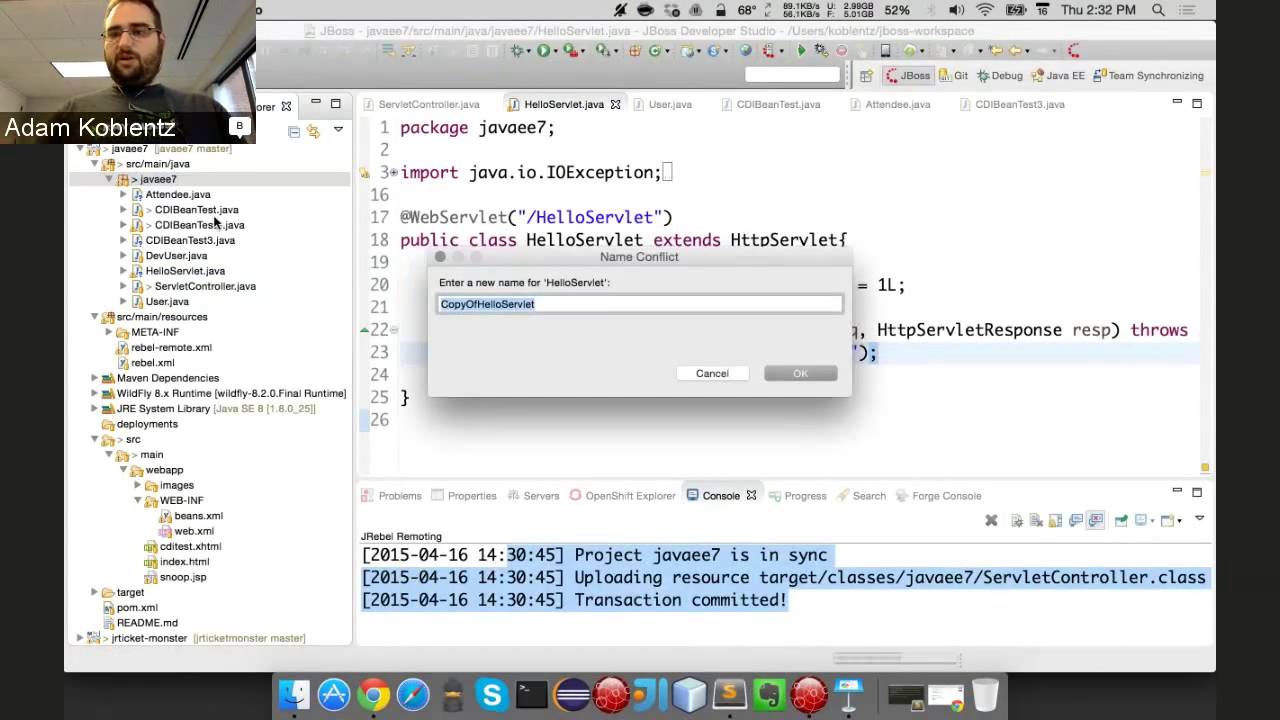
type("AdamS")
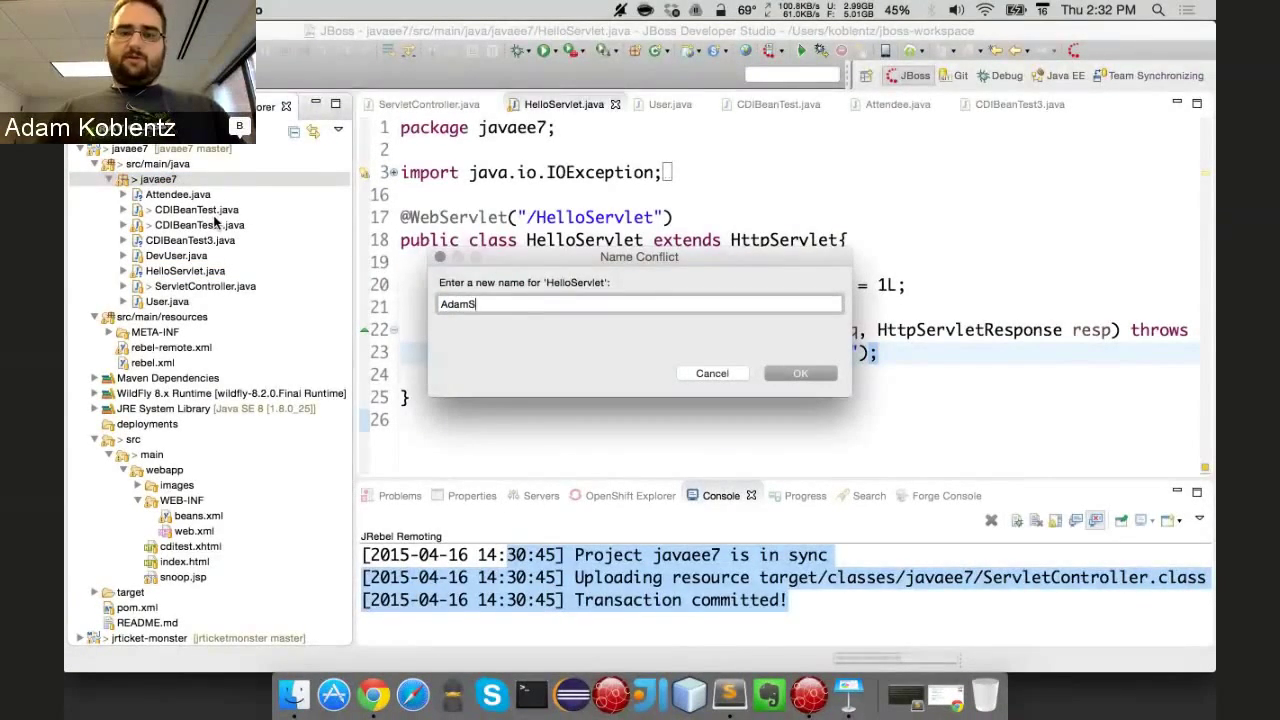
left_click(800, 372)
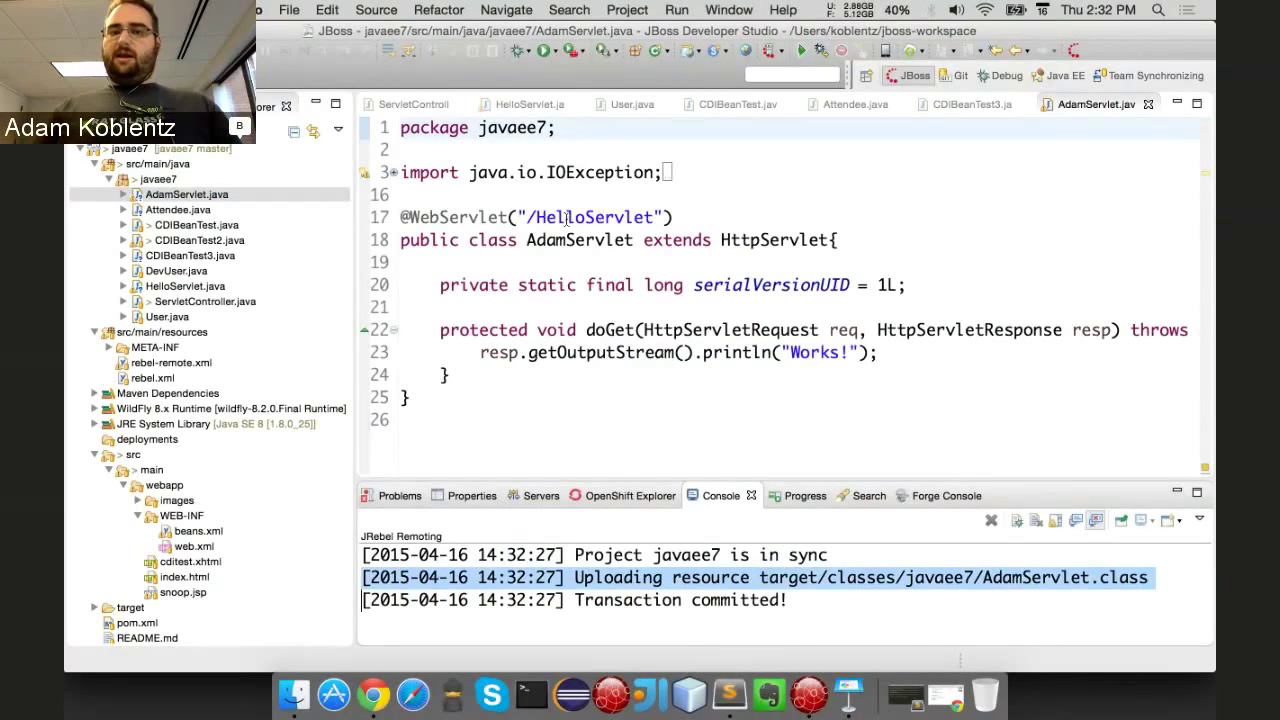
double_click(555, 217)
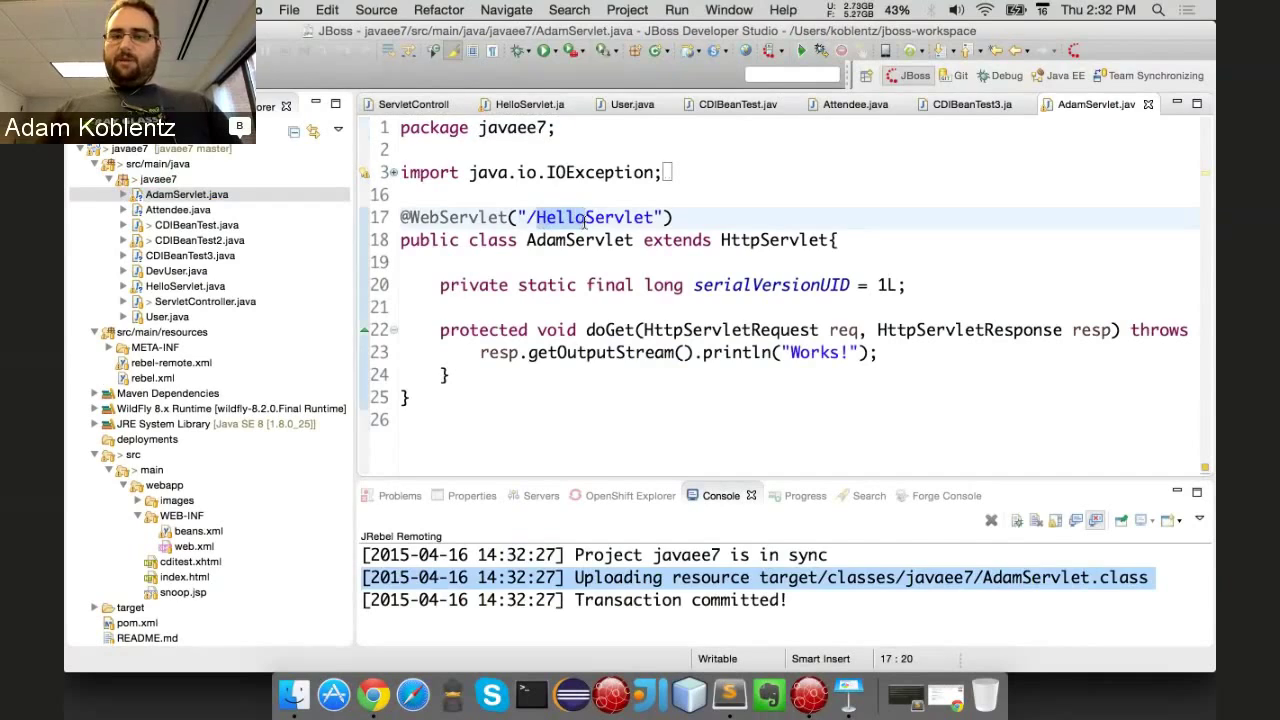
type("AdamServlet")
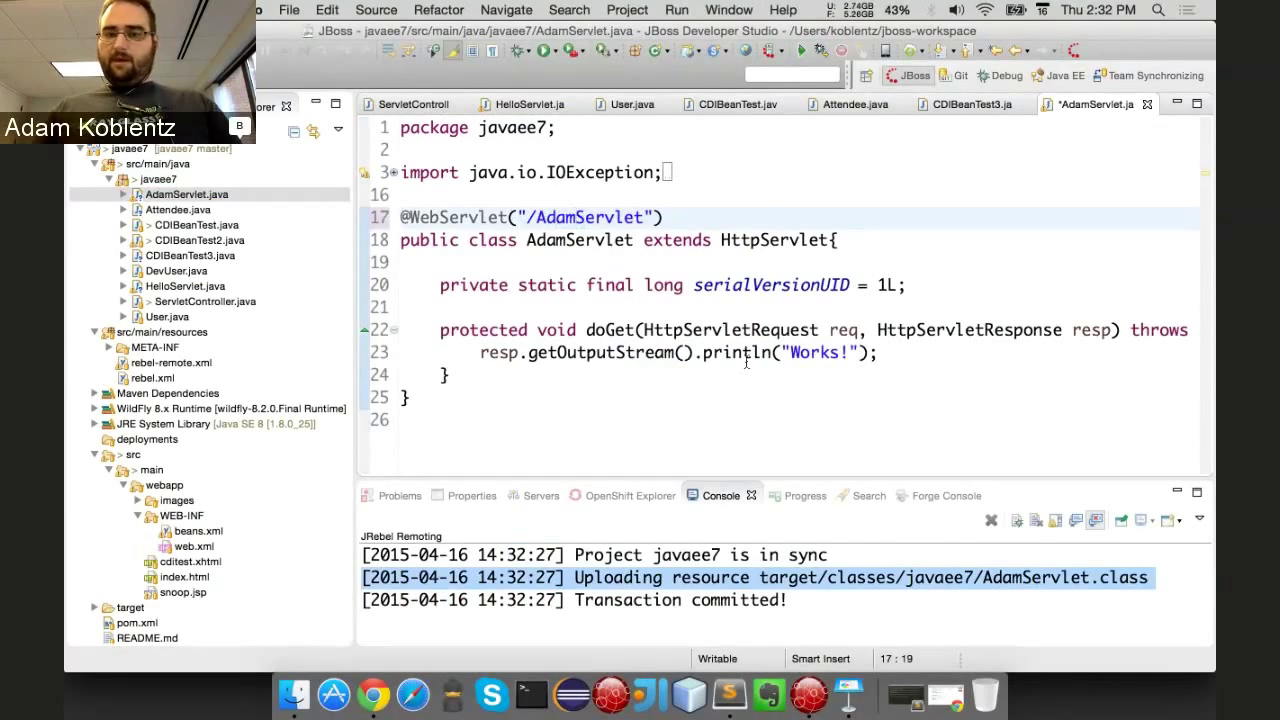
type("This is")
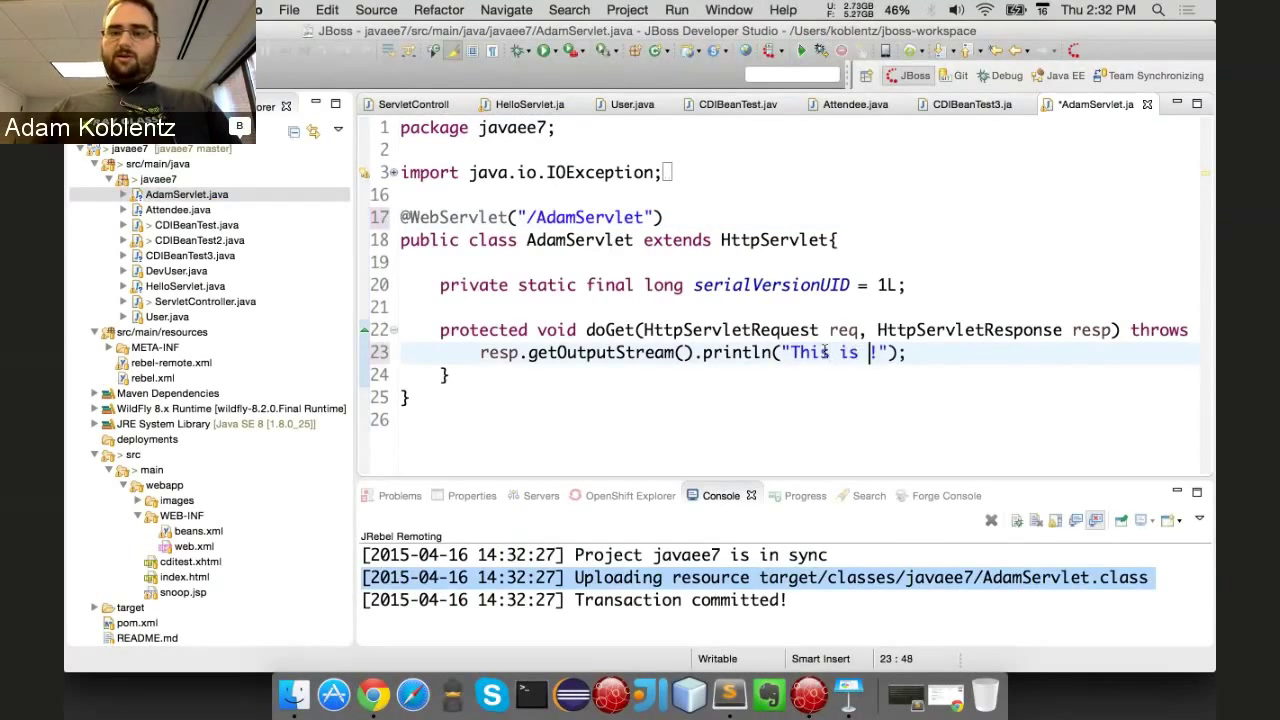
type("cool")
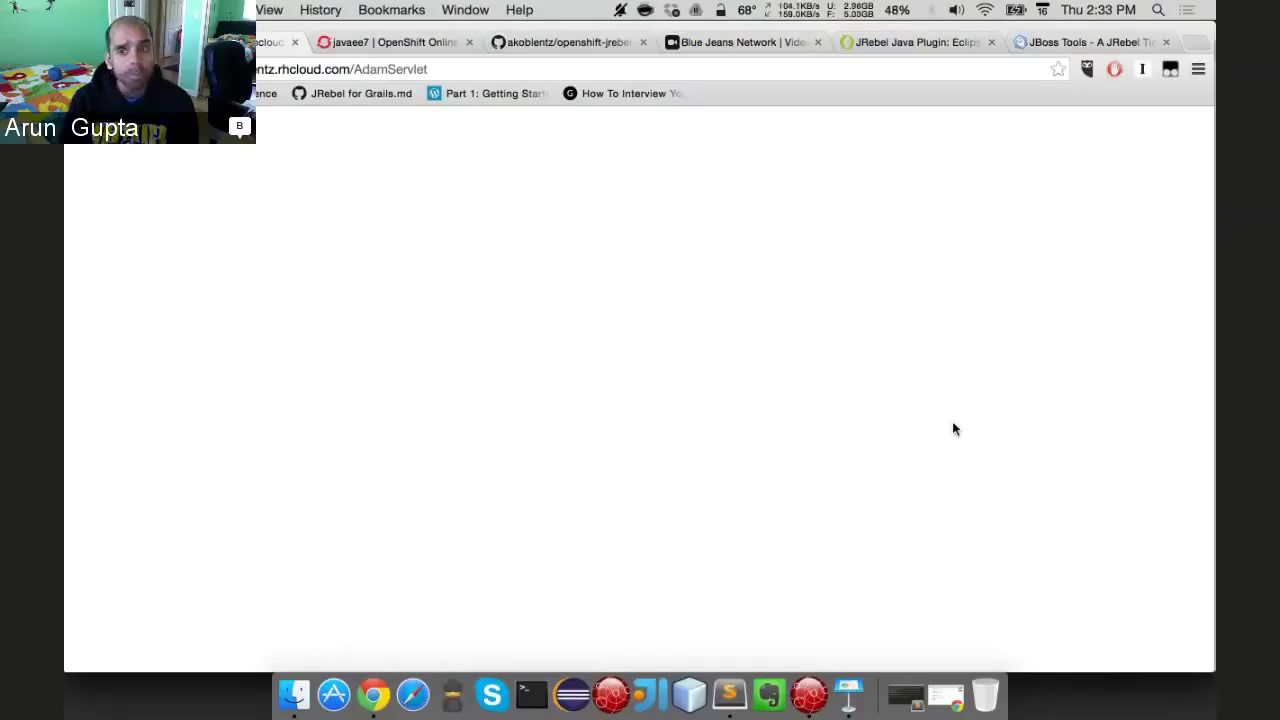
mouse_move(908, 395)
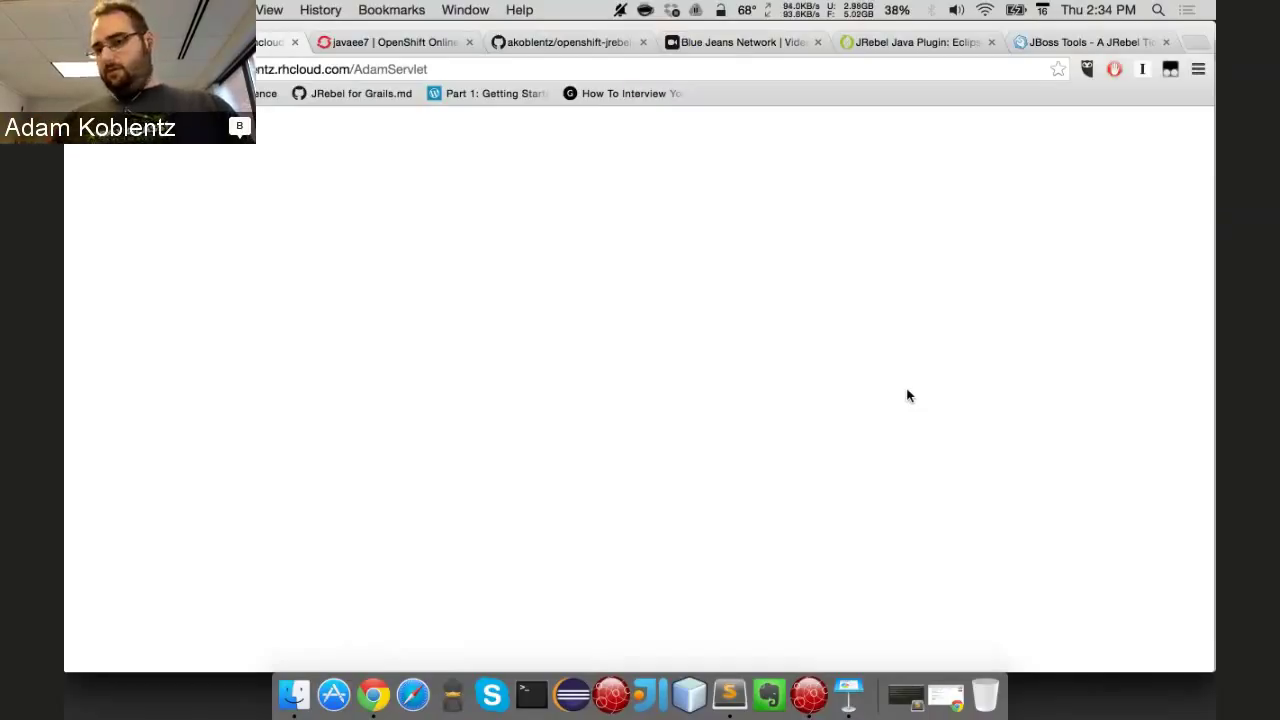
mouse_move(906, 394)
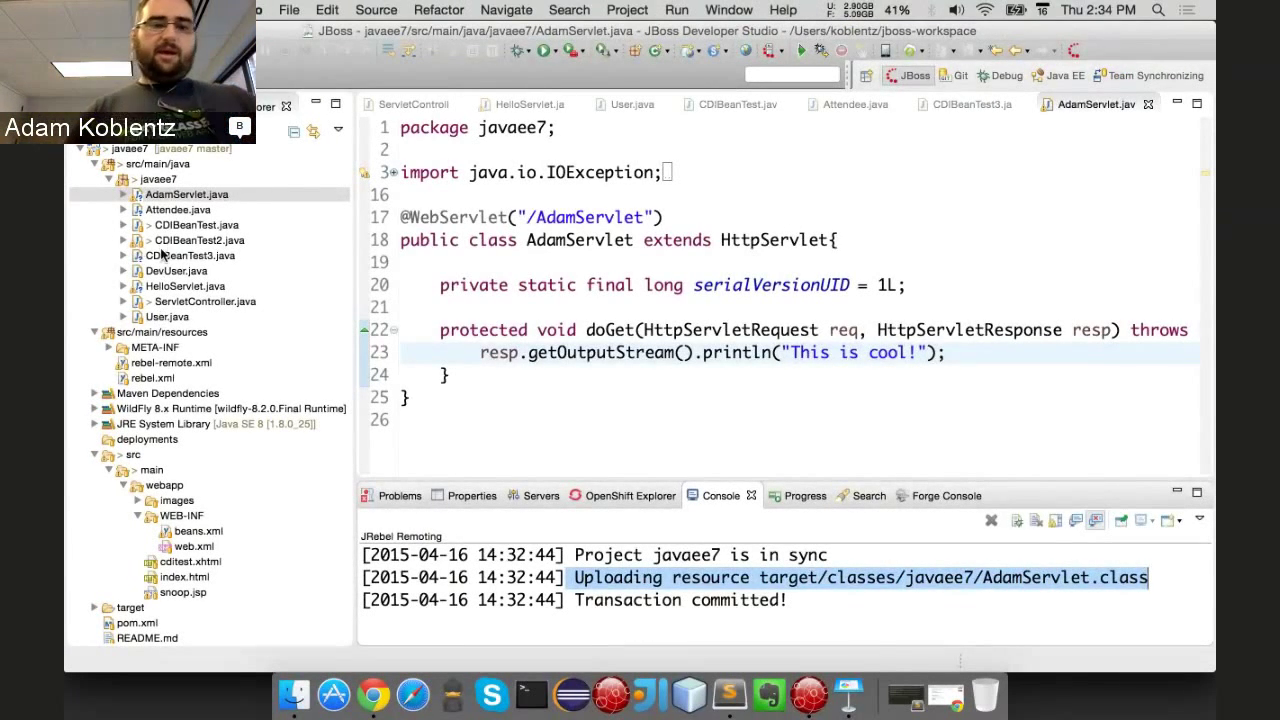
Copy DevUser.java and paste it into the javaee7 package as CoffeeDrinker.
left_click(178, 270)
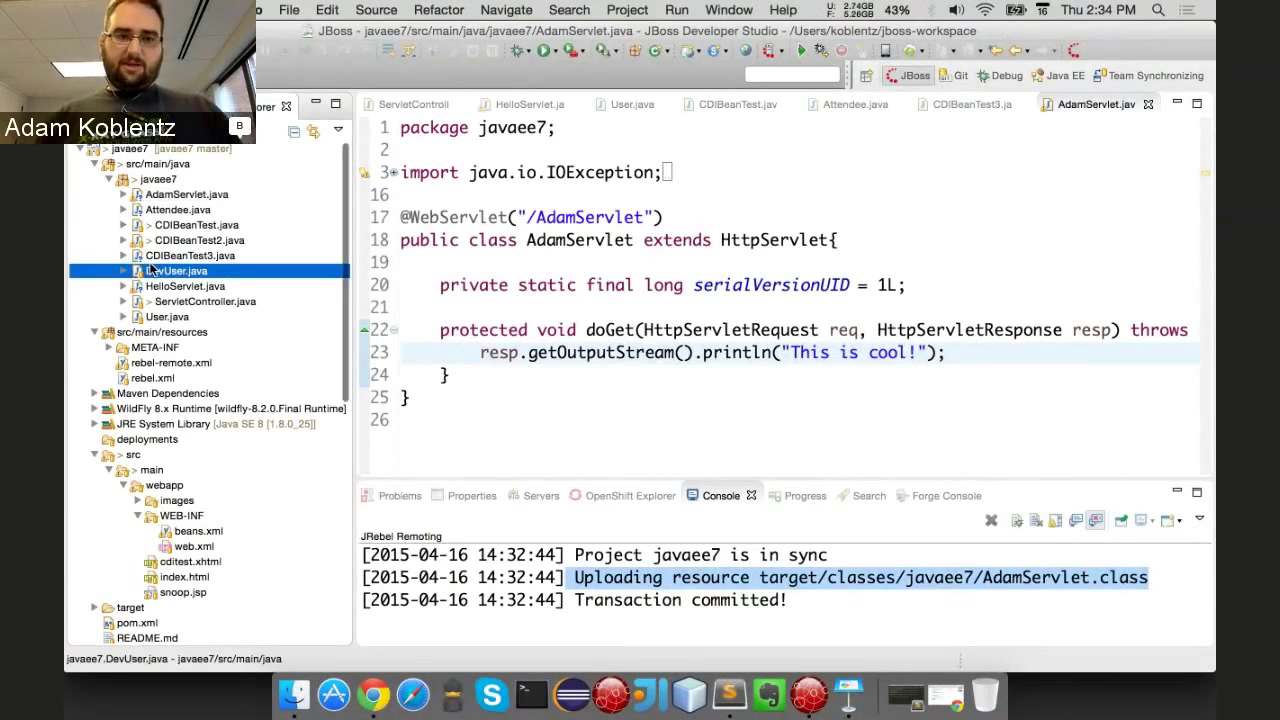
right_click(180, 270)
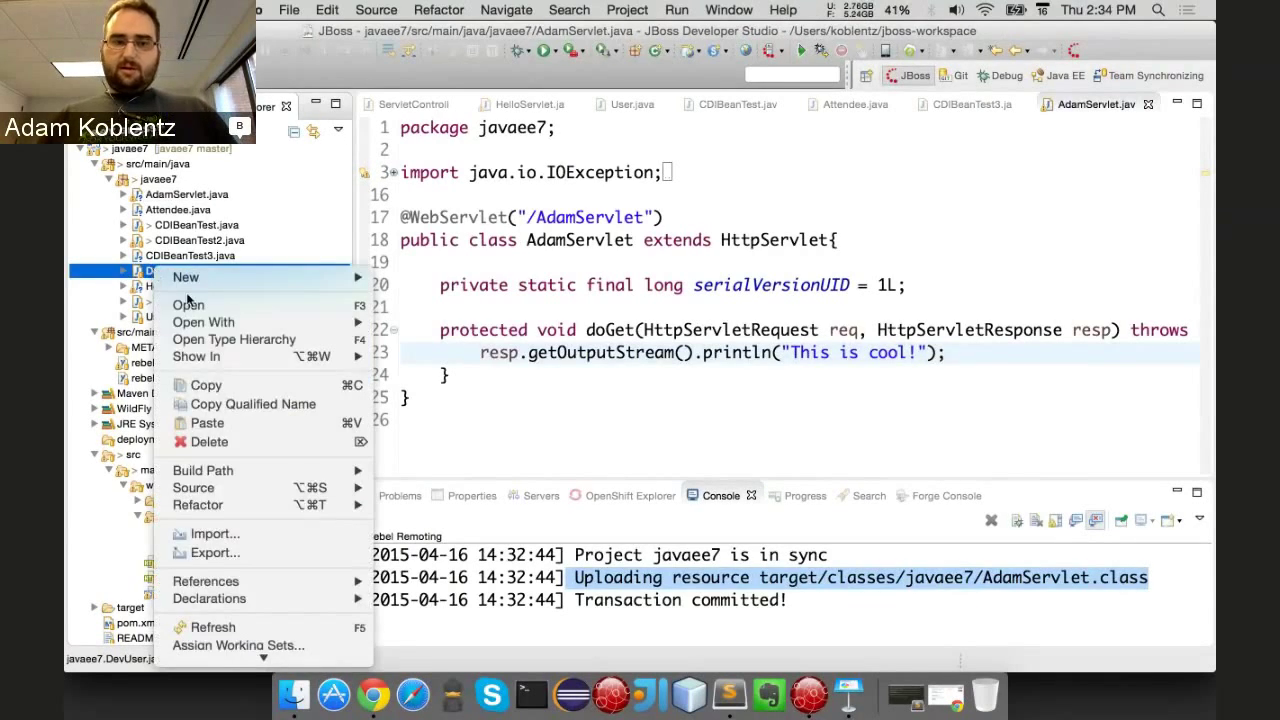
left_click(175, 270)
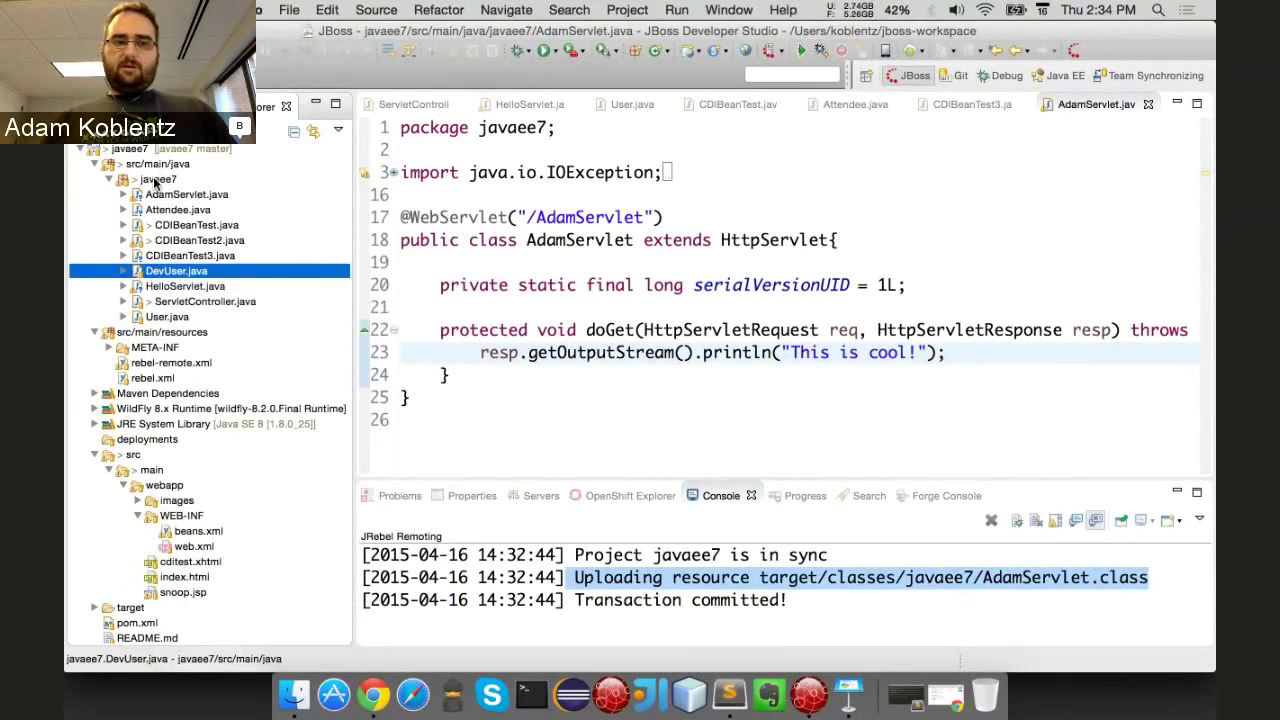
right_click(175, 270)
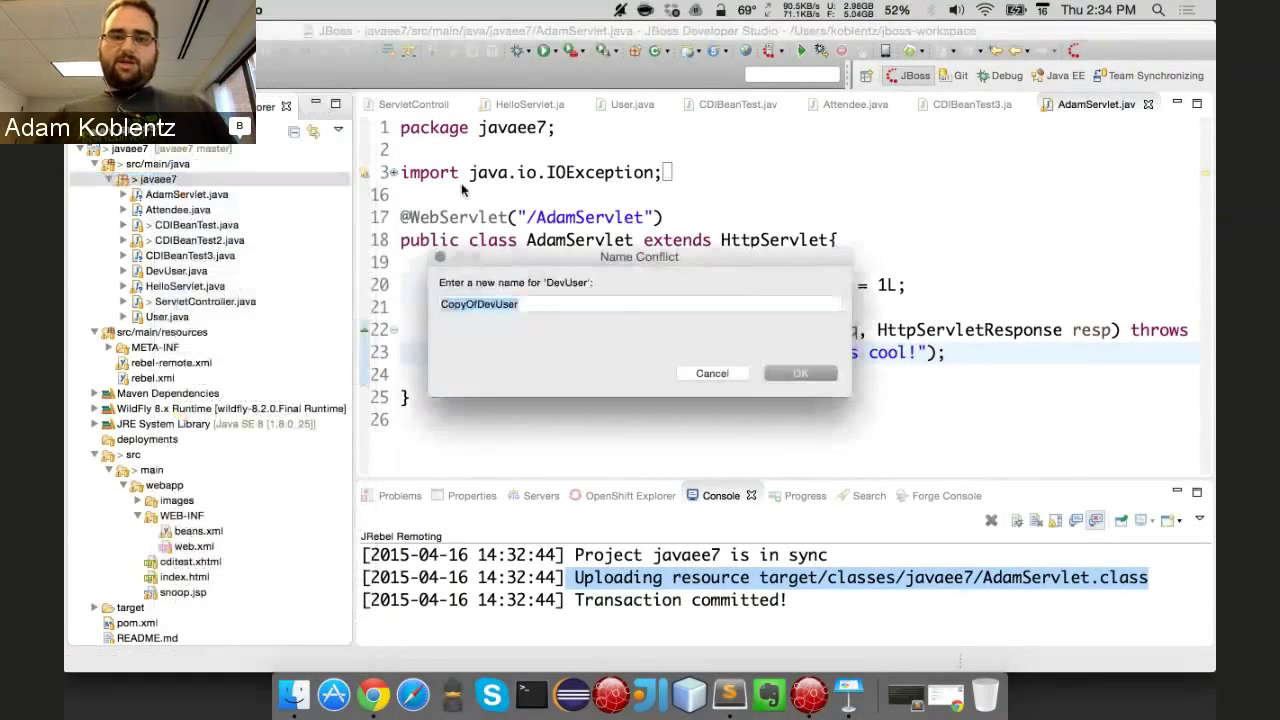
type("Coff")
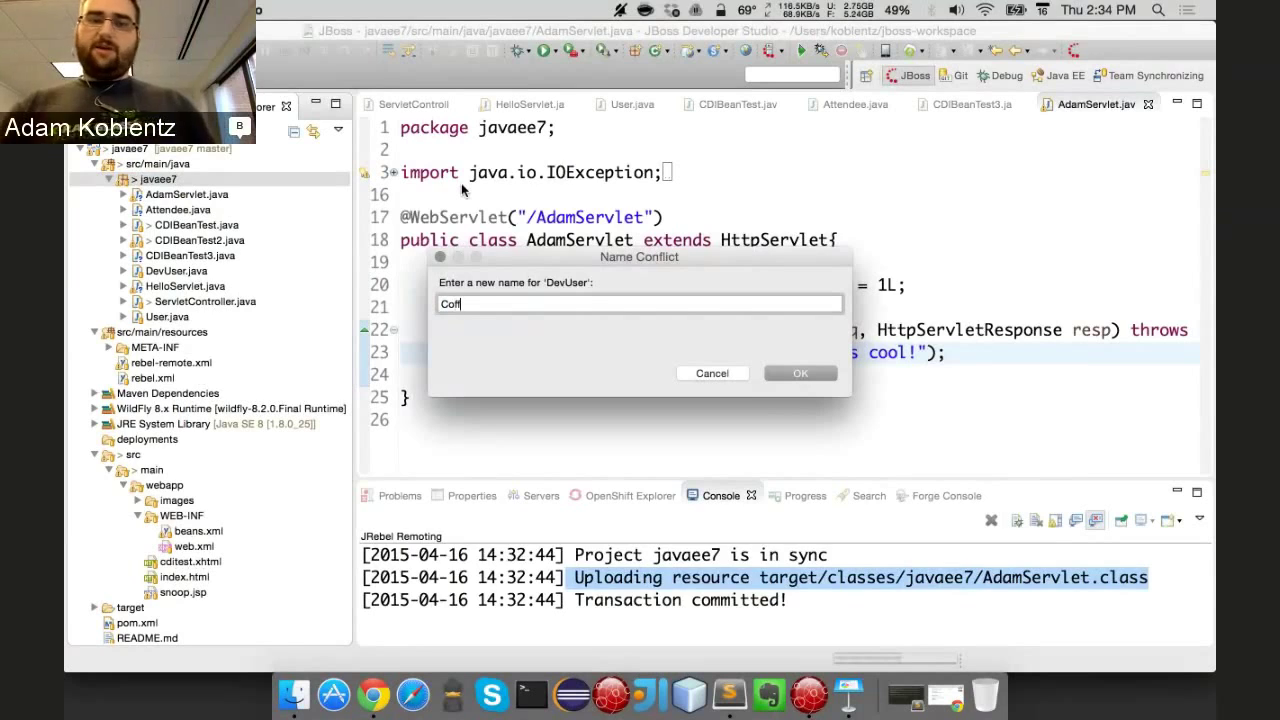
left_click(711, 373)
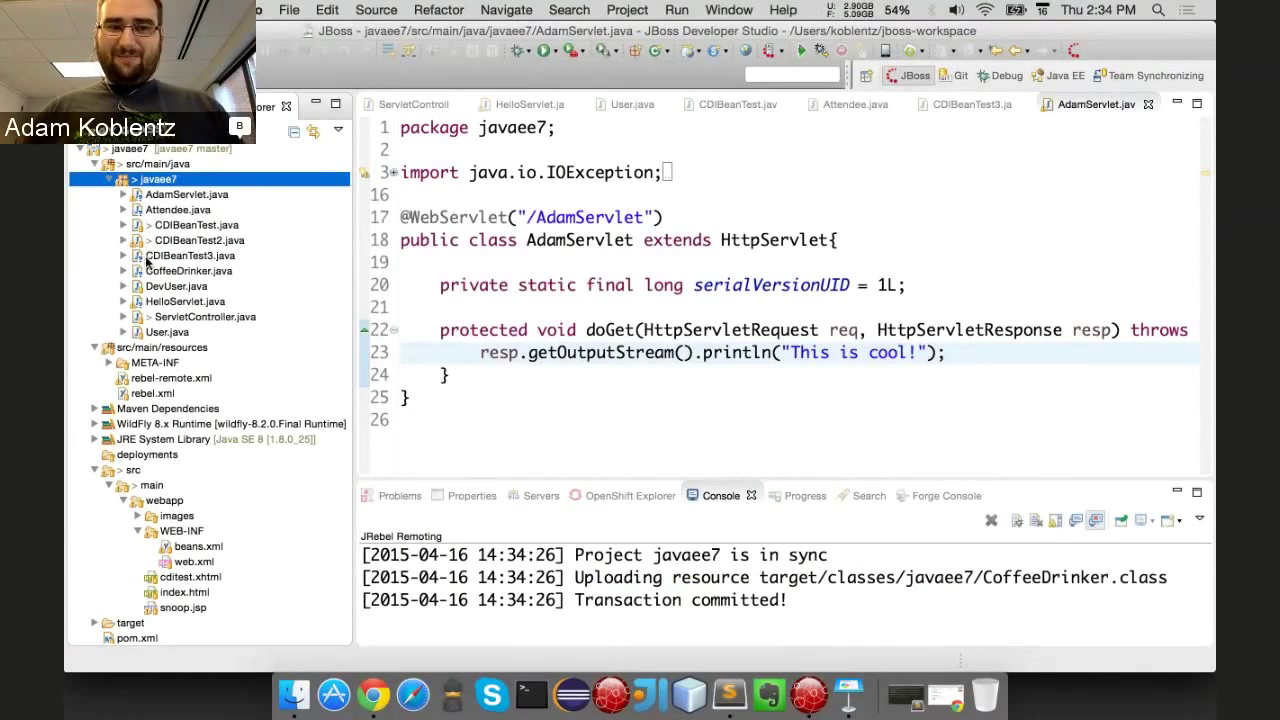
In CoffeeDrinker, rename the findAllDevs named query and its DevUser entity to CoffeeDrinker.
double_click(188, 270)
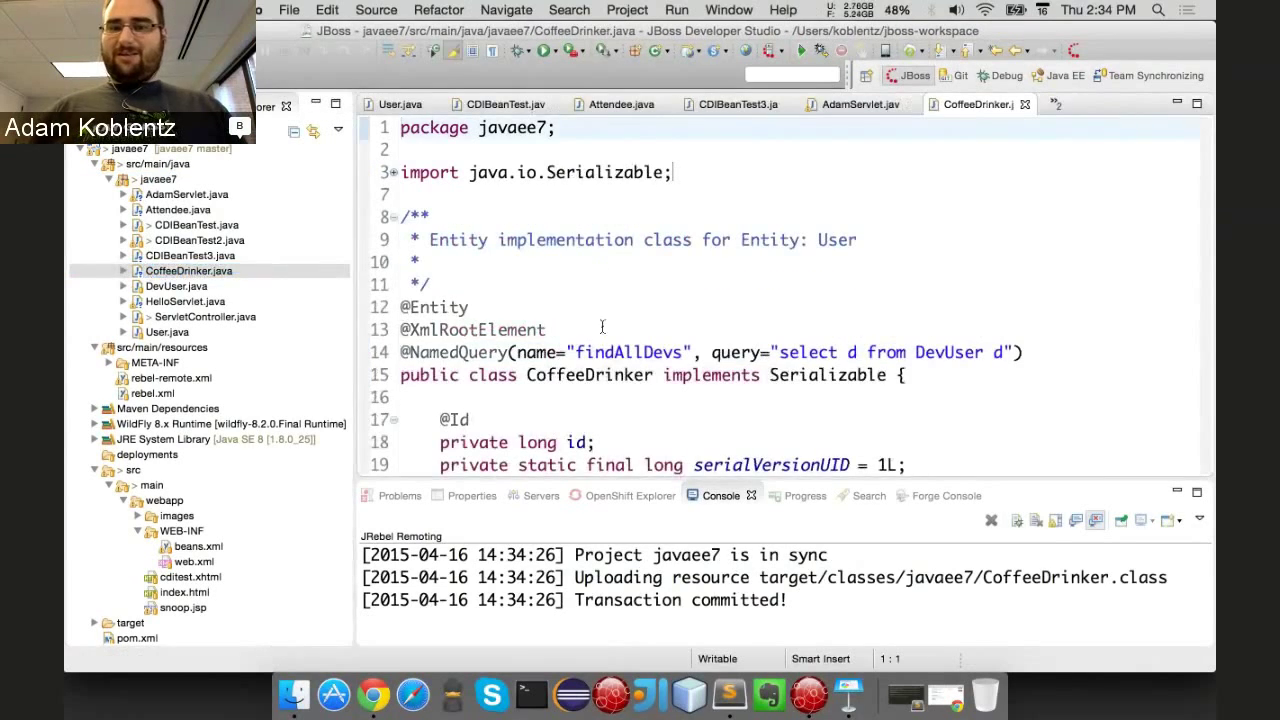
scroll("down", 3)
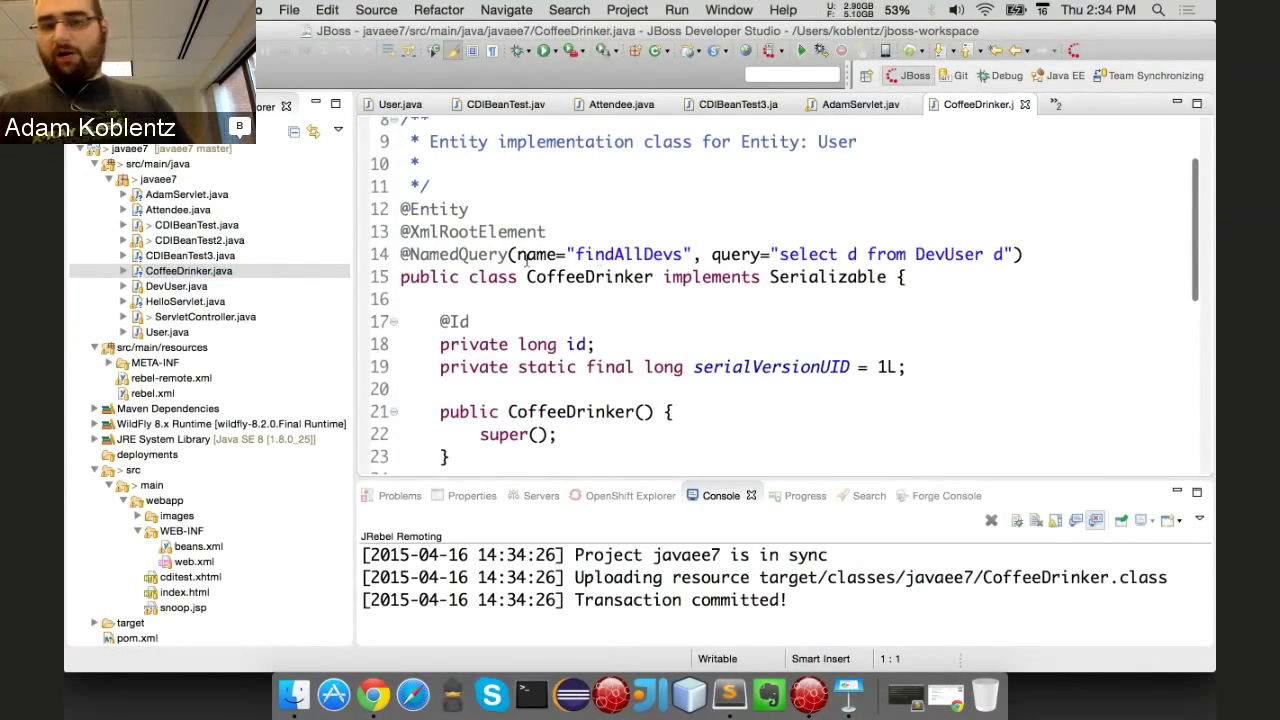
left_click(645, 254)
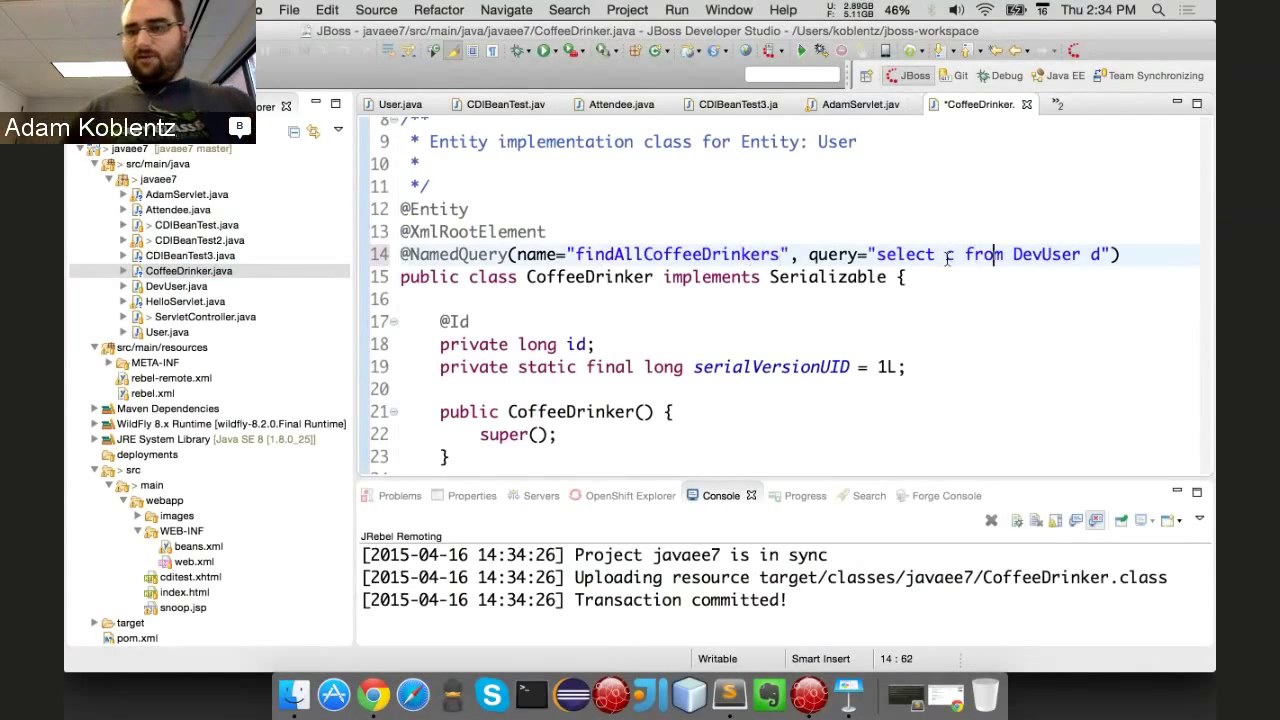
double_click(1046, 254)
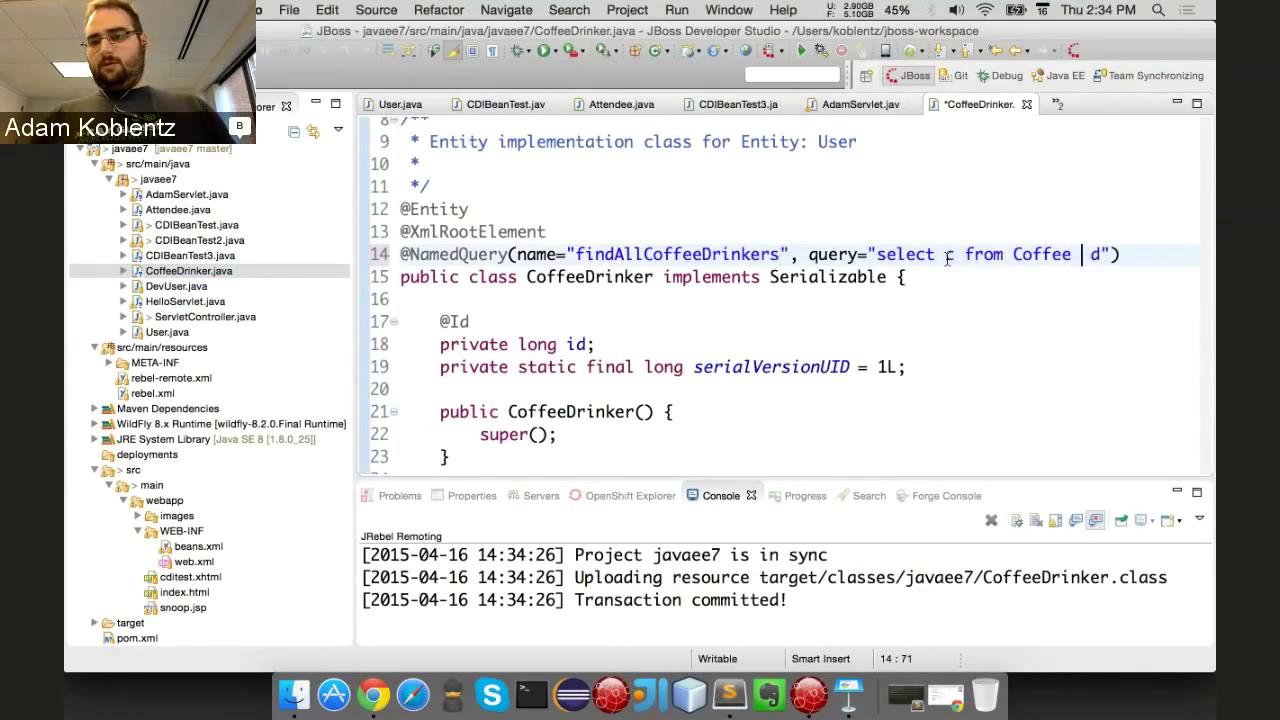
type("Drinker")
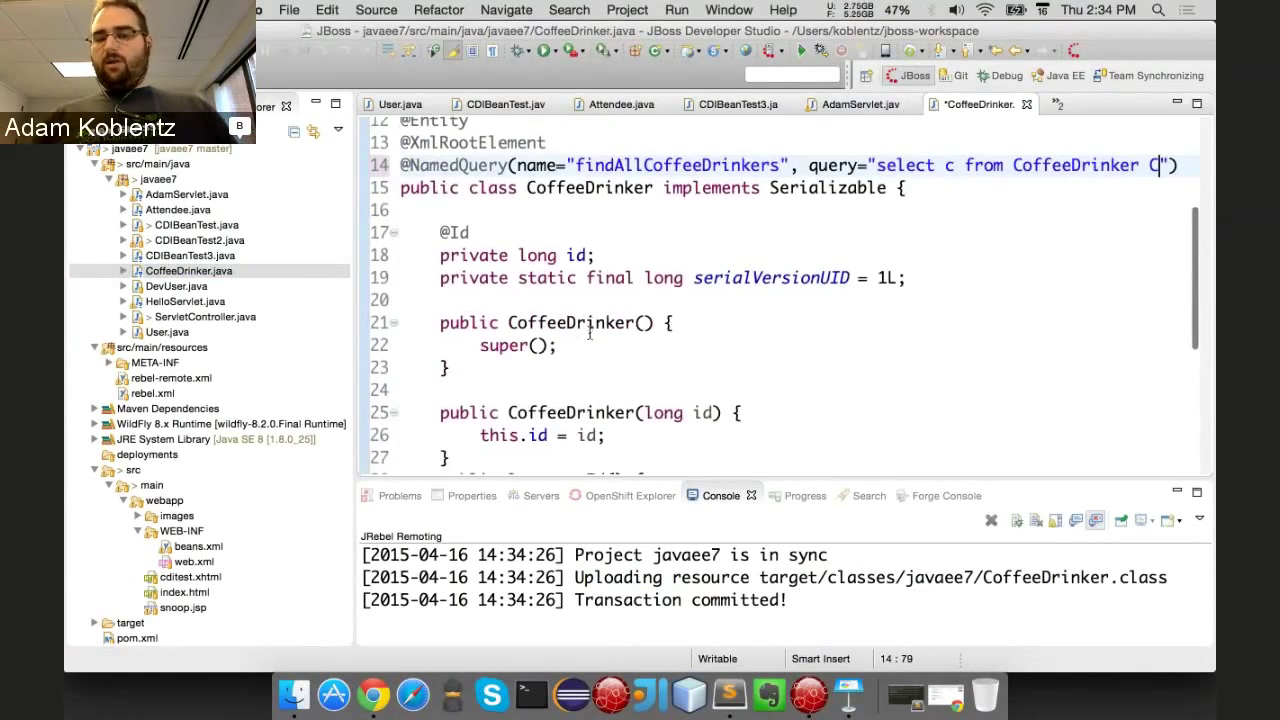
scroll("down", 3)
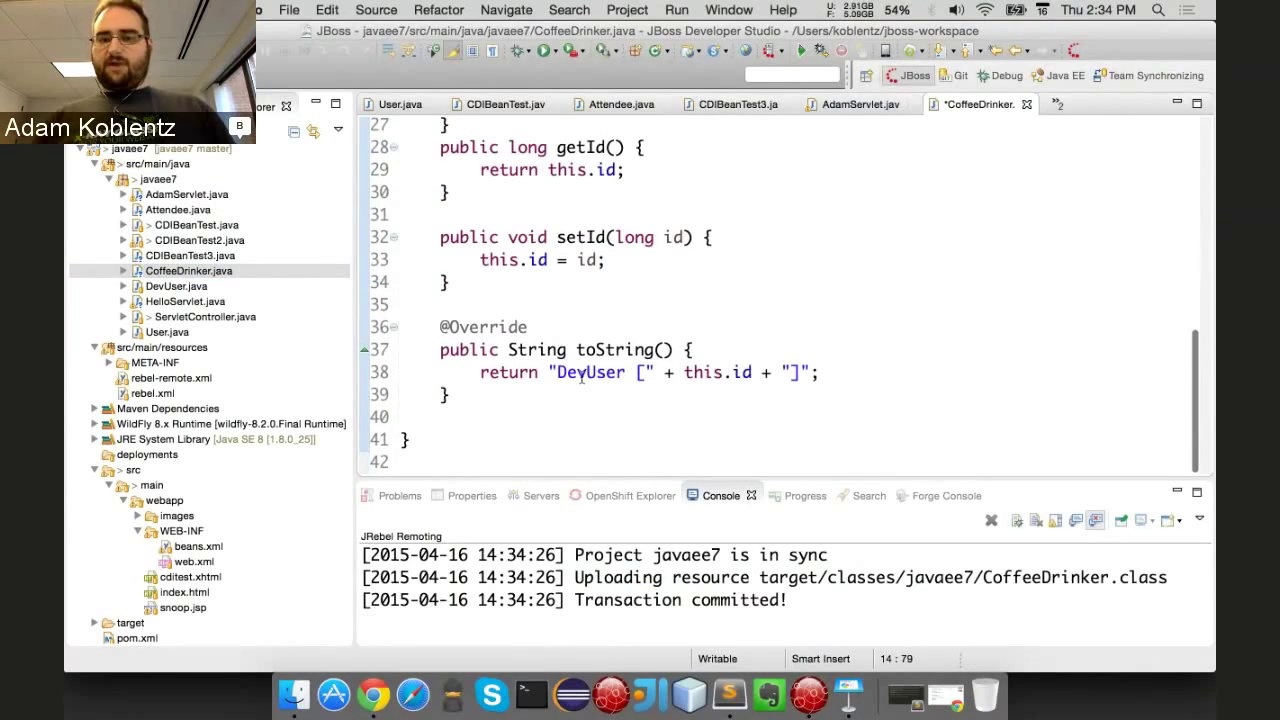
type("Coff")
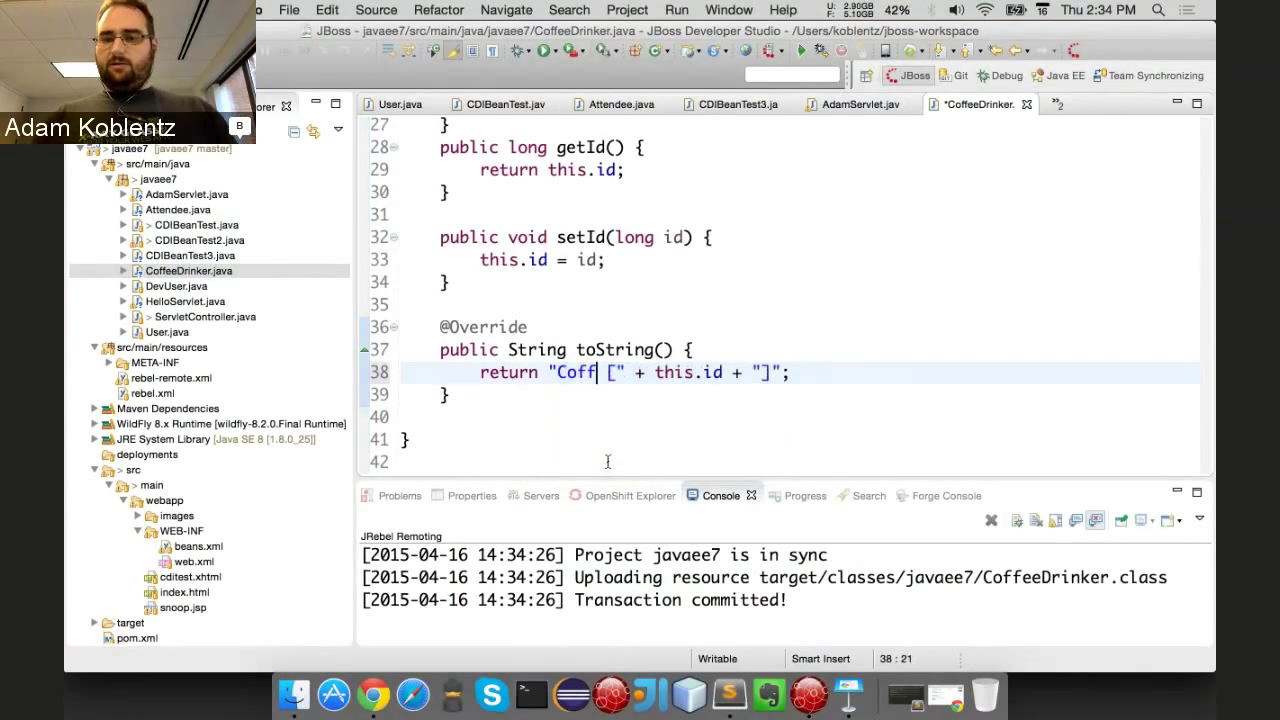
type("eeDrinkers\", query=\"select c from CoffeeDrinker c\")")
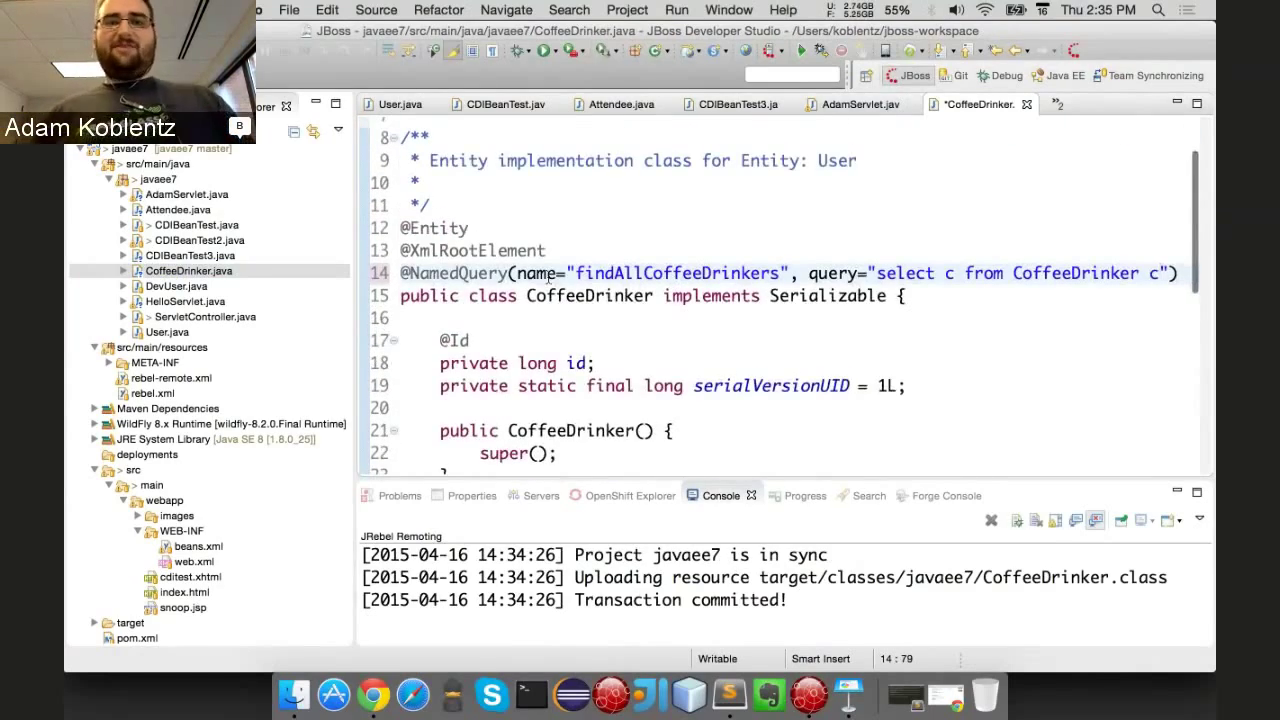
scroll("down", 3)
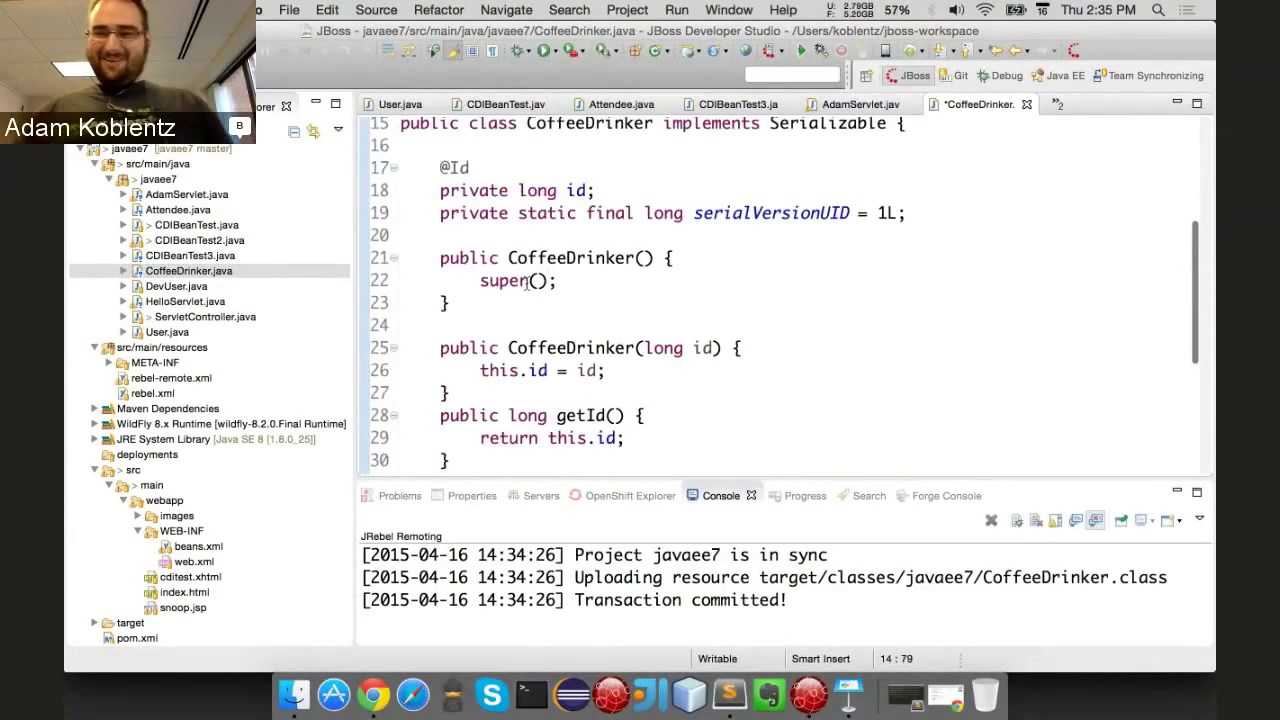
scroll("down", 3)
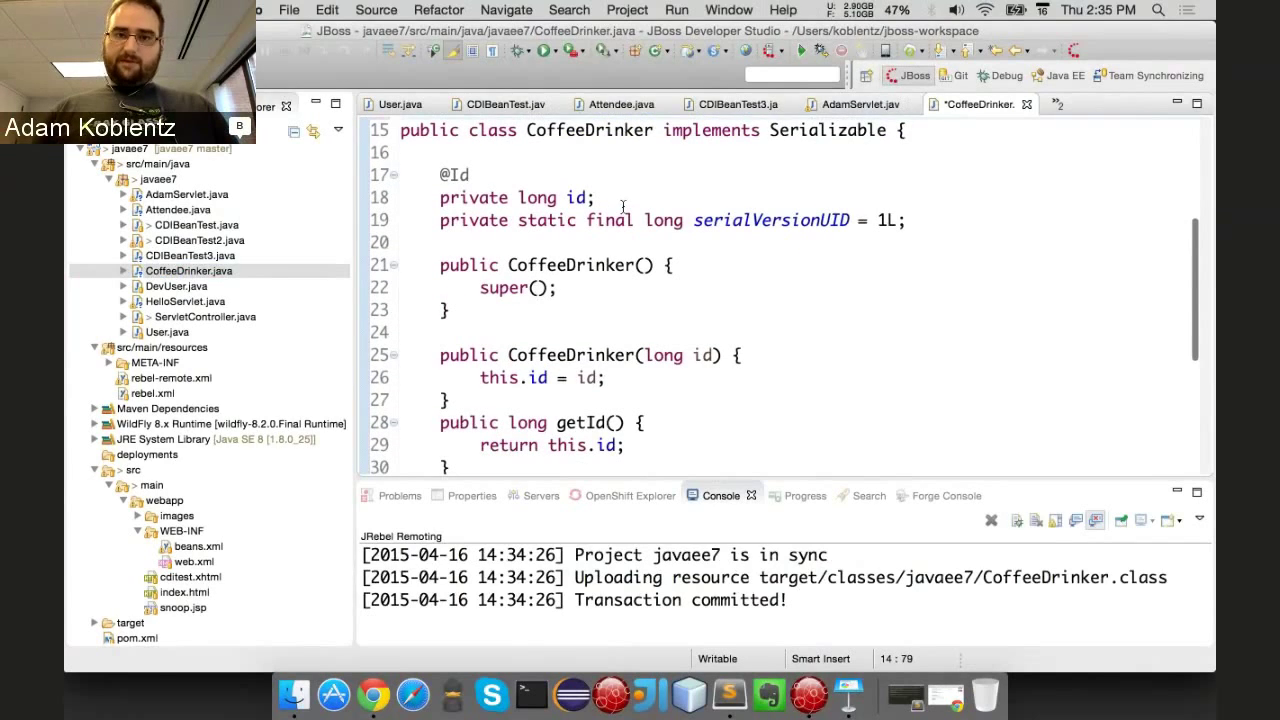
type("@")
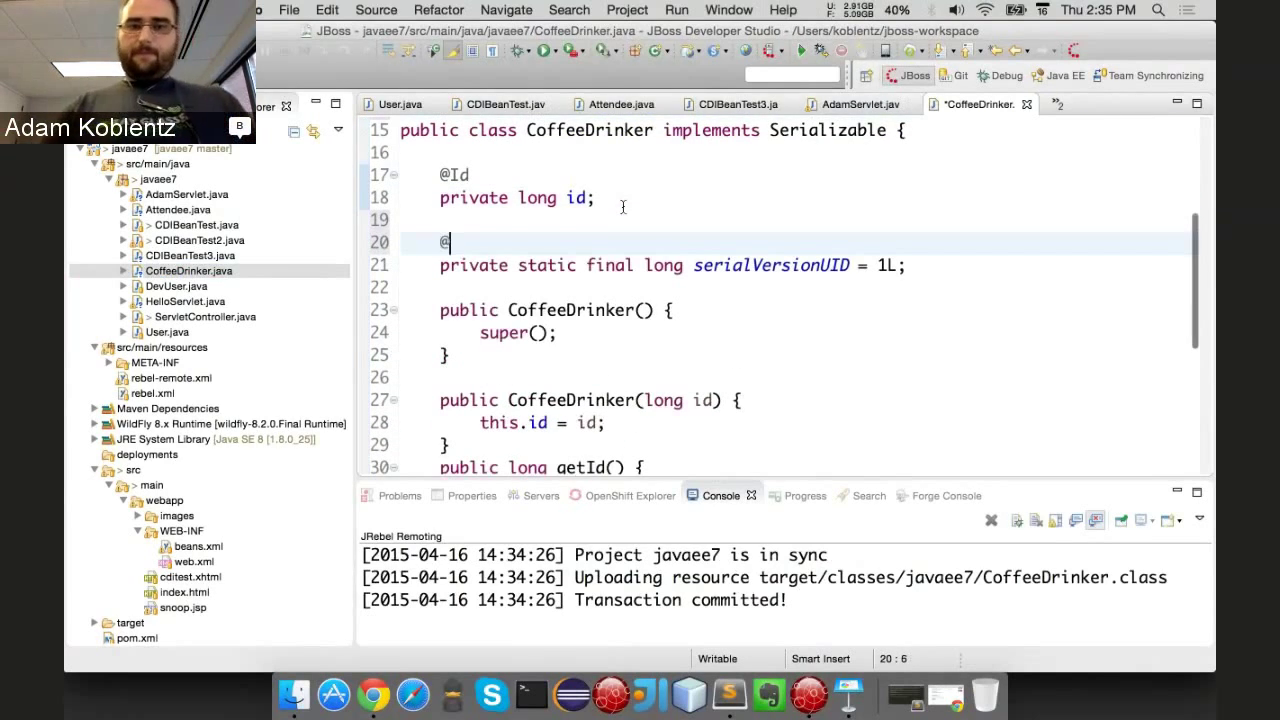
type("Basic")
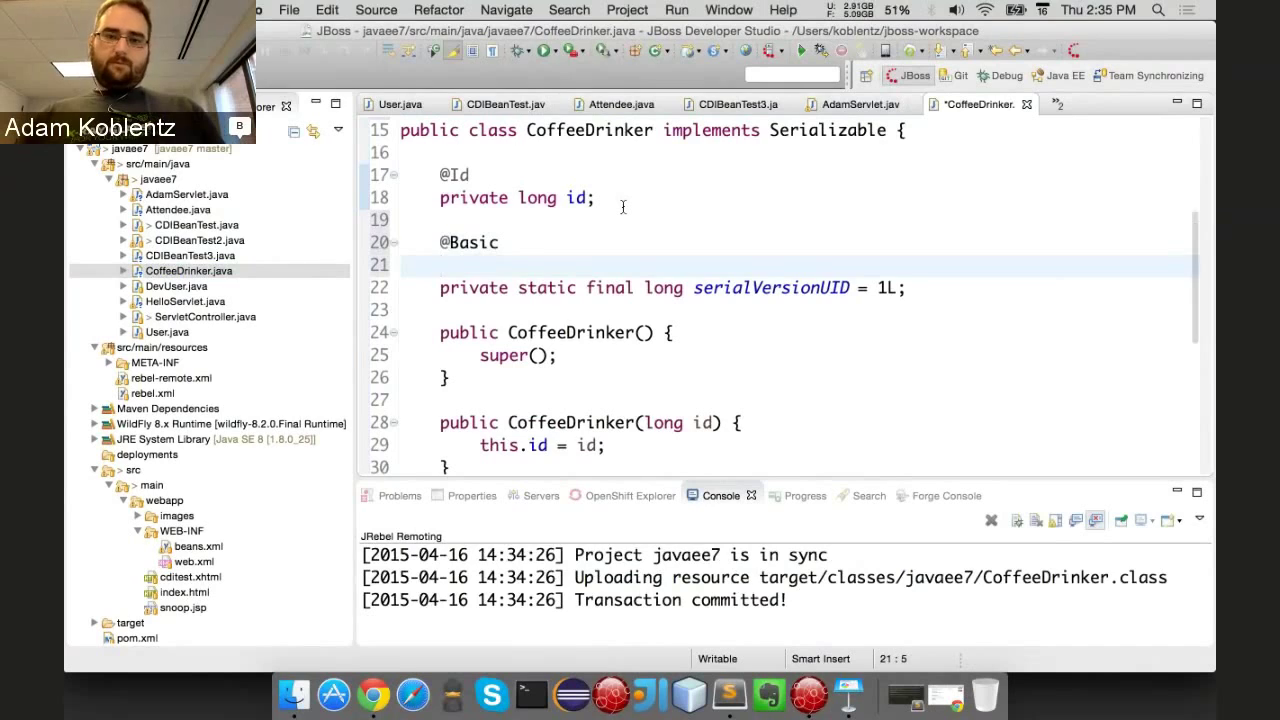
type("private String na")
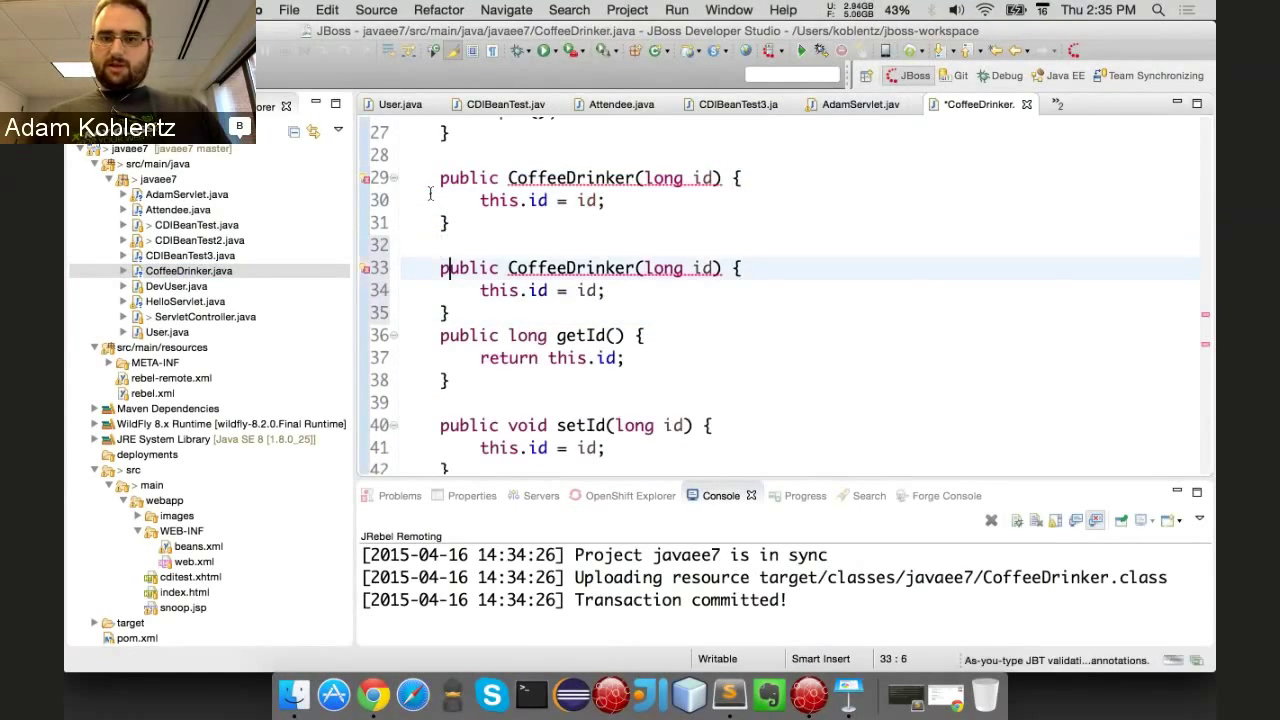
type(", String name")
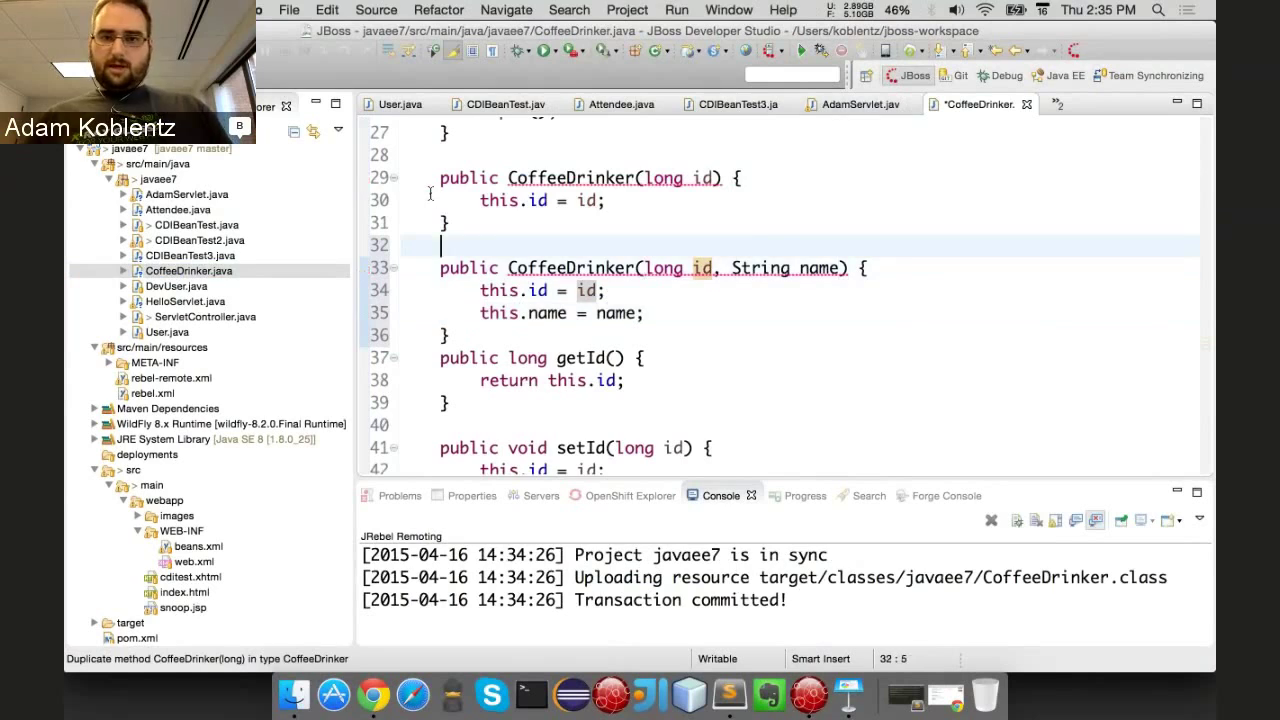
type("this")
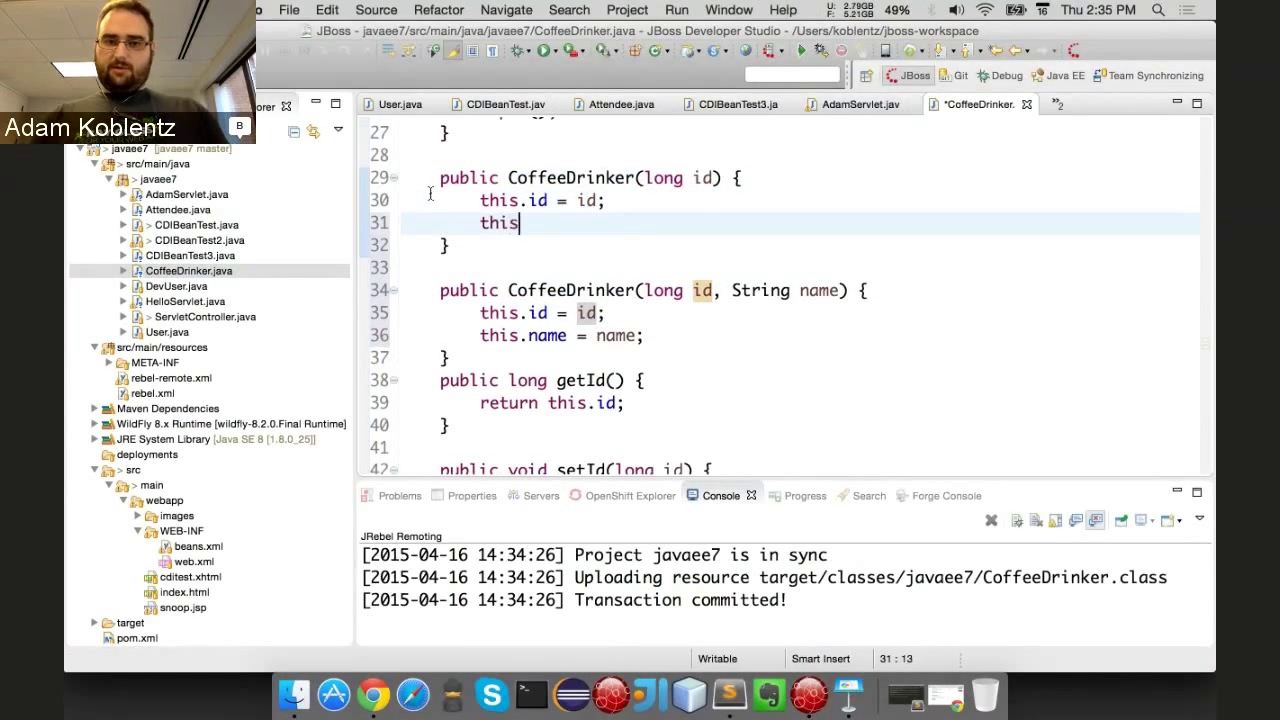
type(".name=\"d\"")
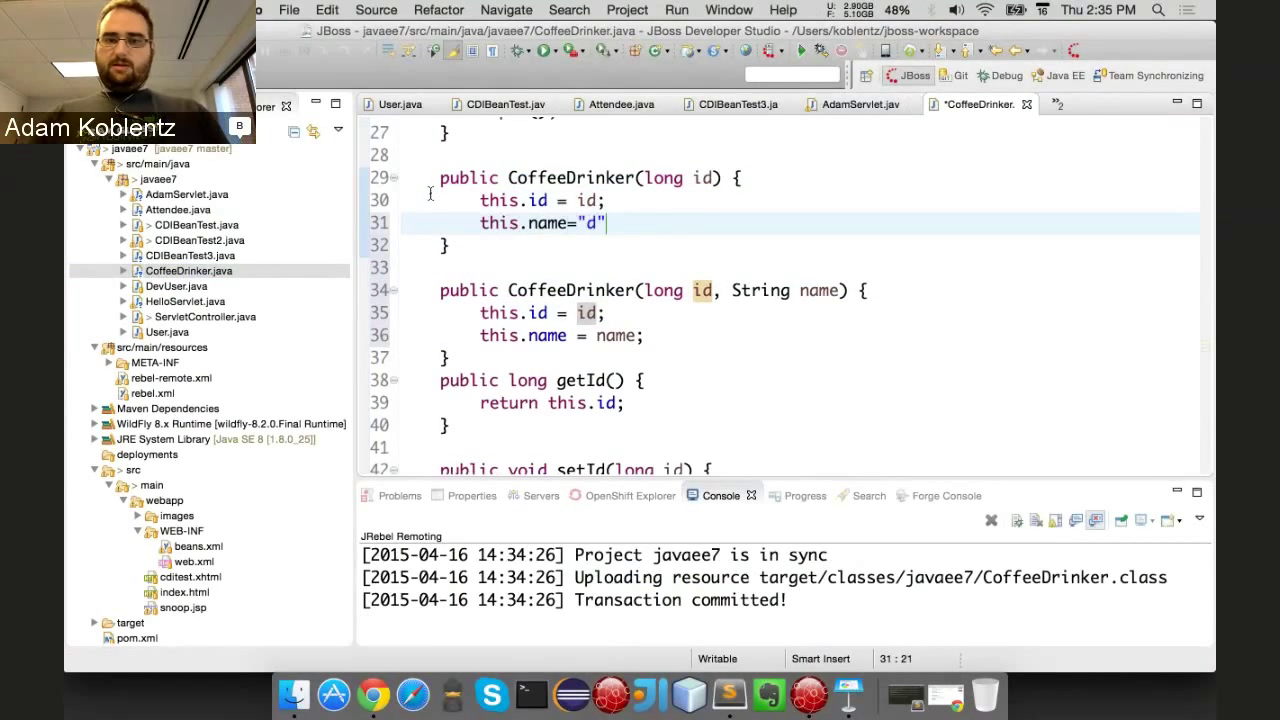
type("efault")
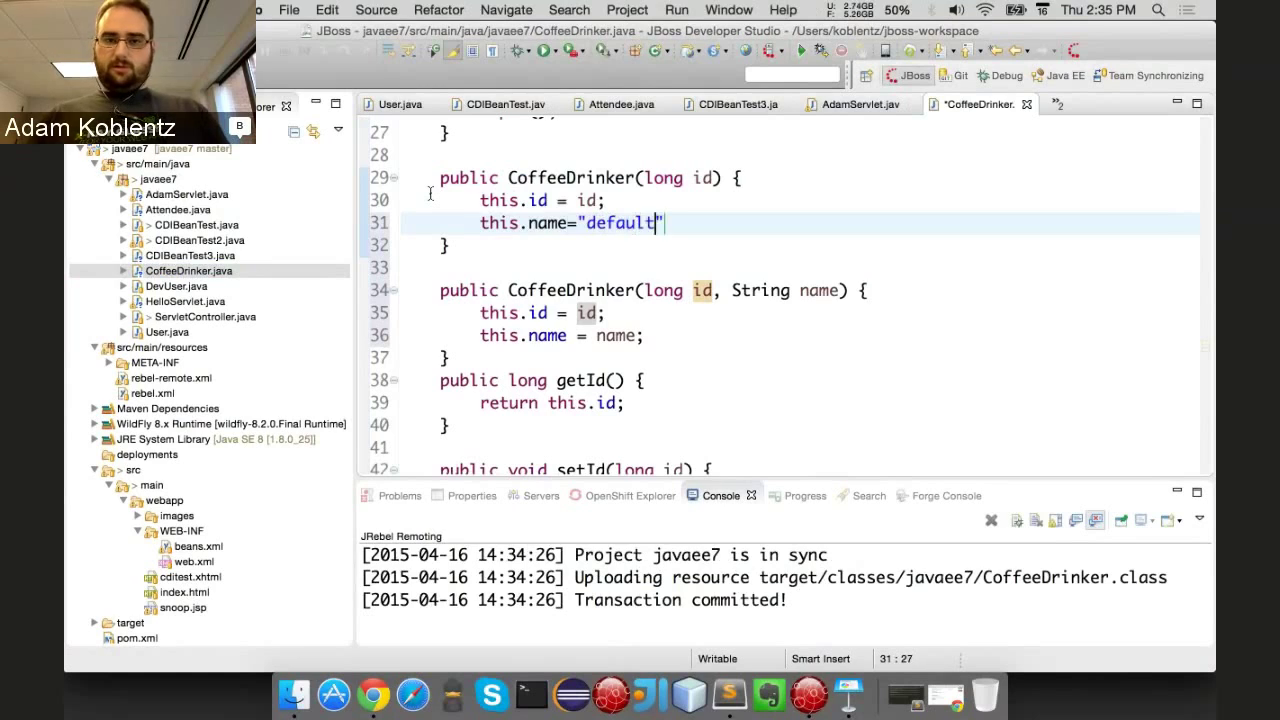
type(";")
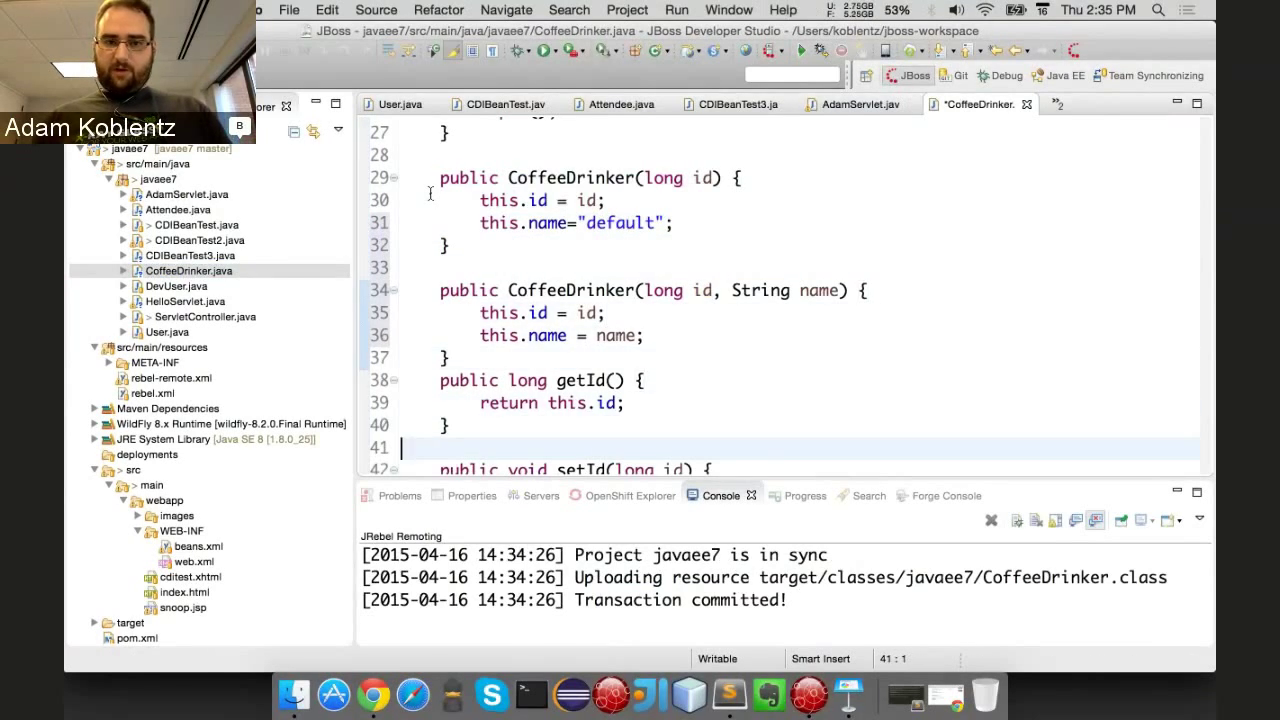
Generate getter and setter methods for the name field using Source > Generate Getters and Setters.
right_click(430, 430)
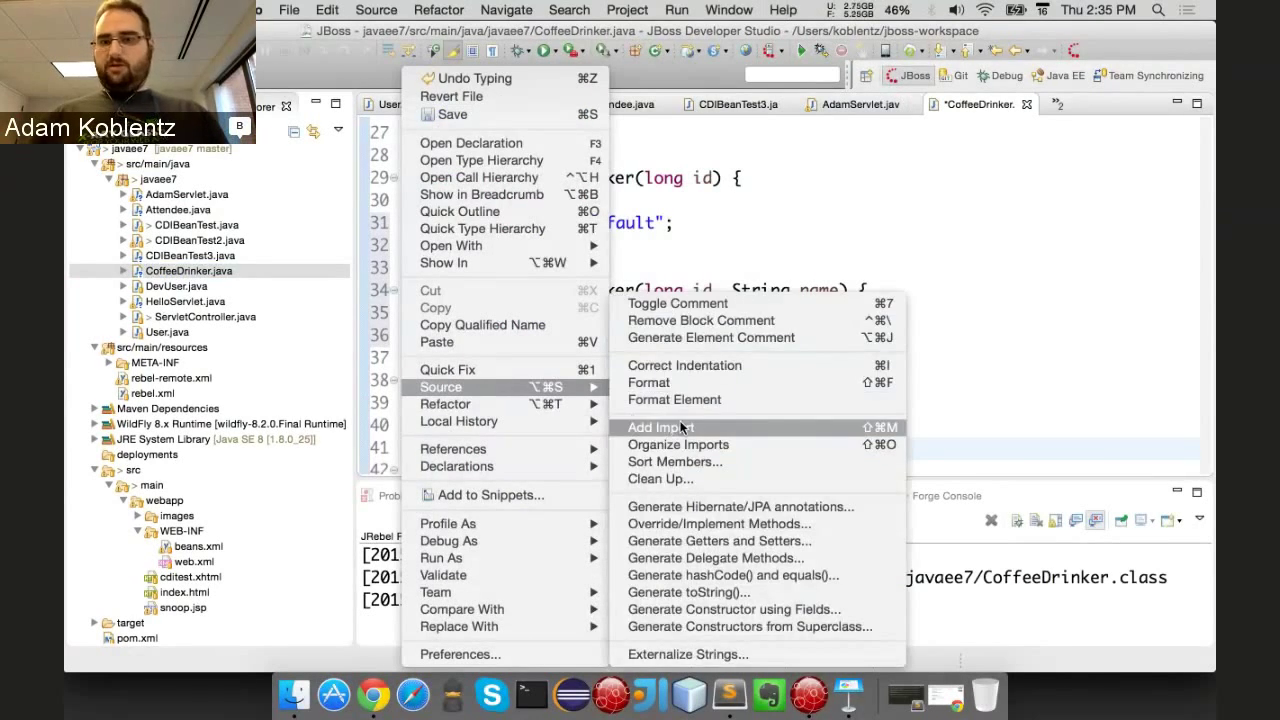
mouse_move(711, 337)
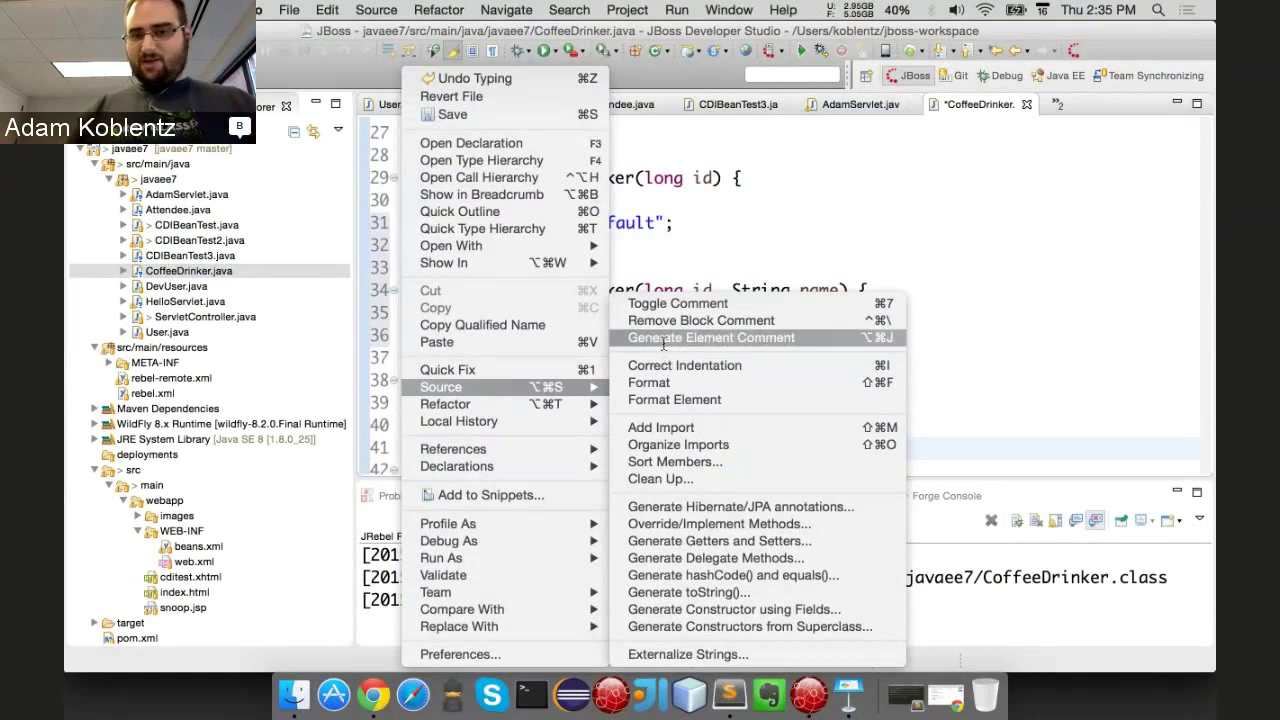
mouse_move(718, 540)
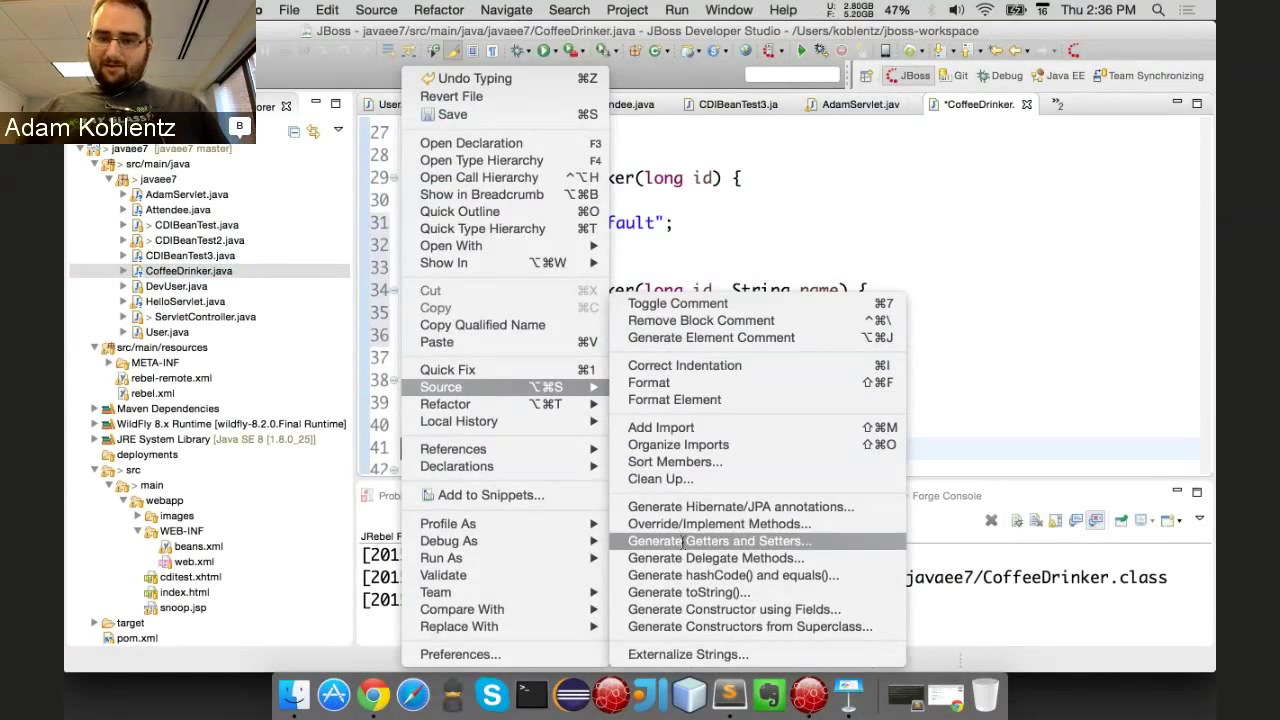
left_click(713, 540)
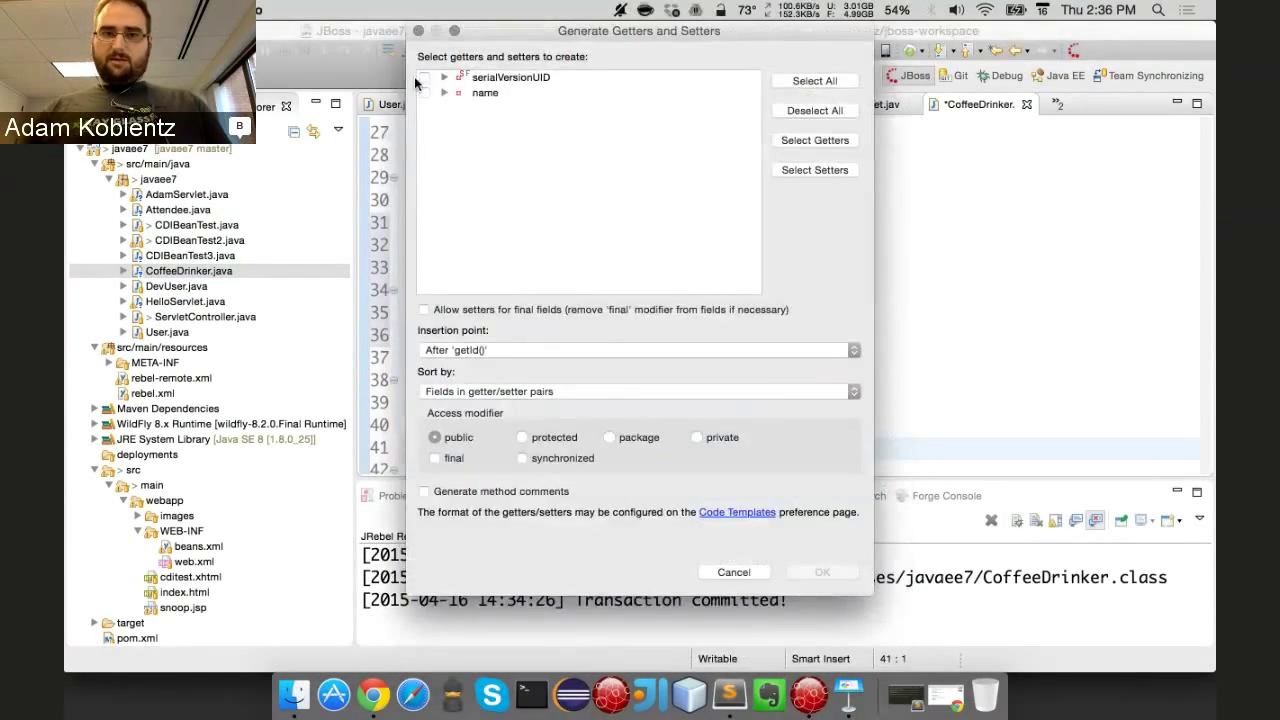
left_click(424, 92)
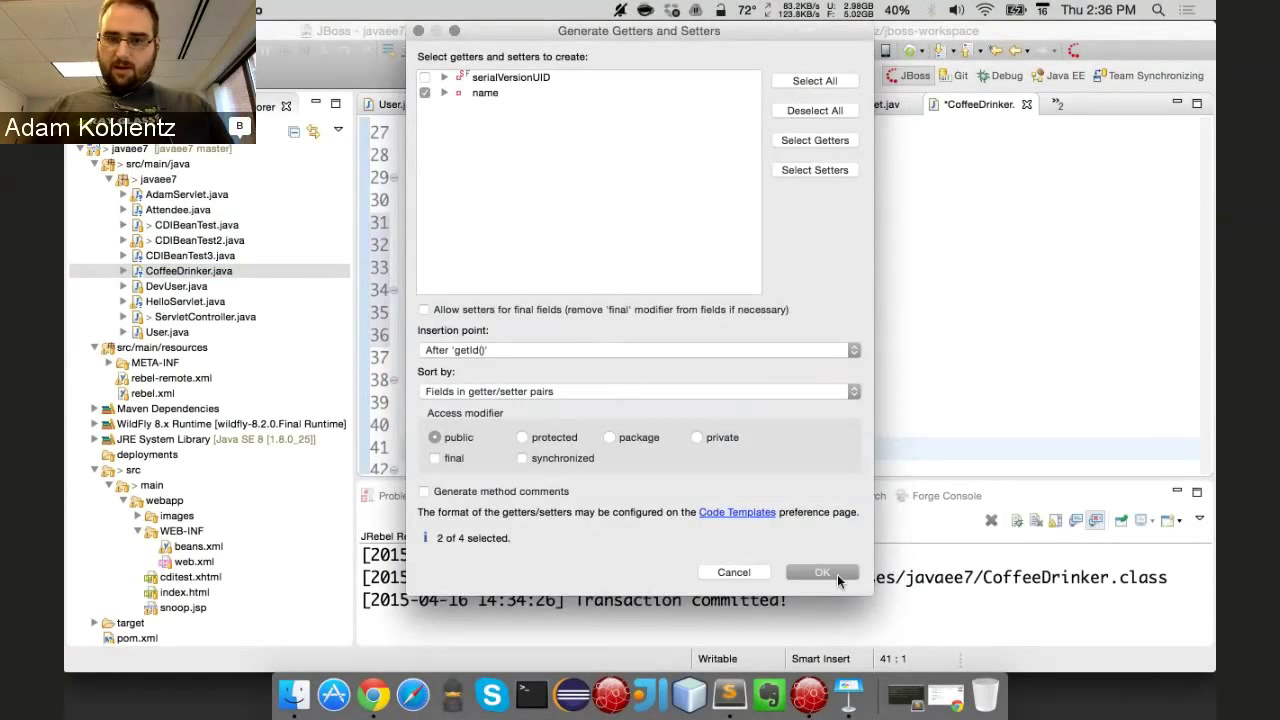
left_click(821, 572)
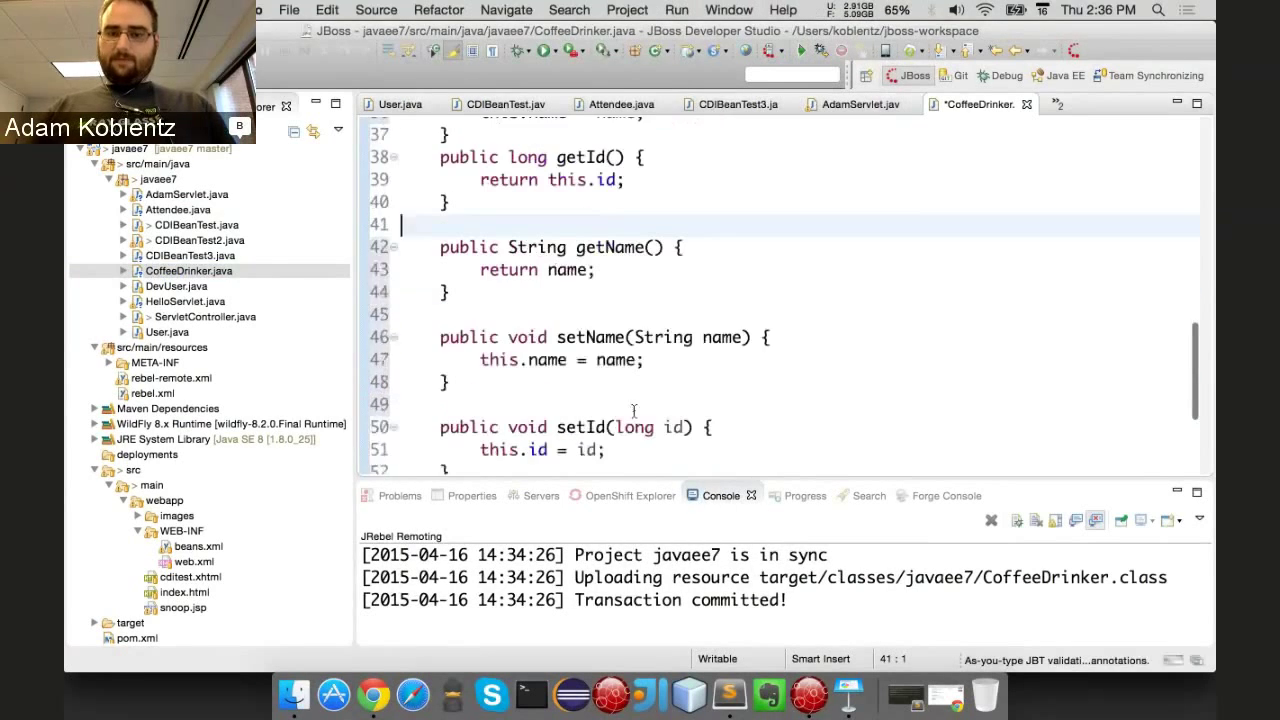
Append "and" + this.name to the toString return value.
scroll("down", 3)
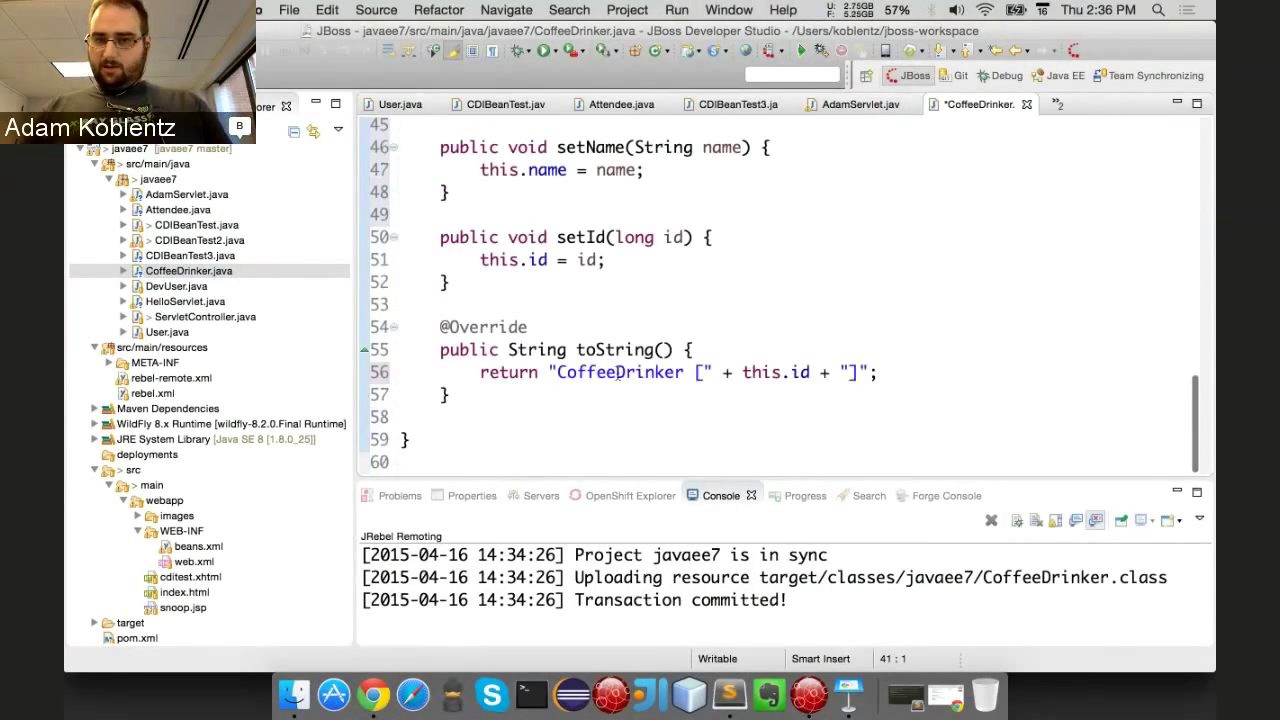
type("and name =")
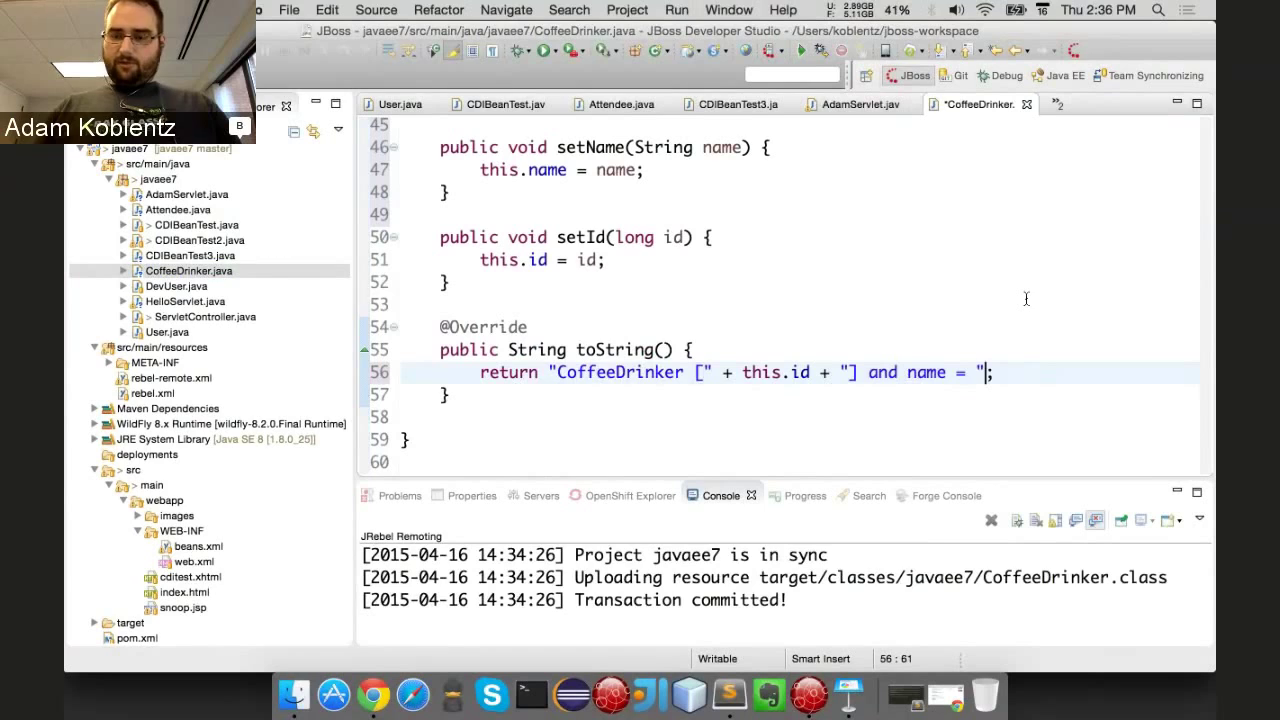
type("+ this.a")
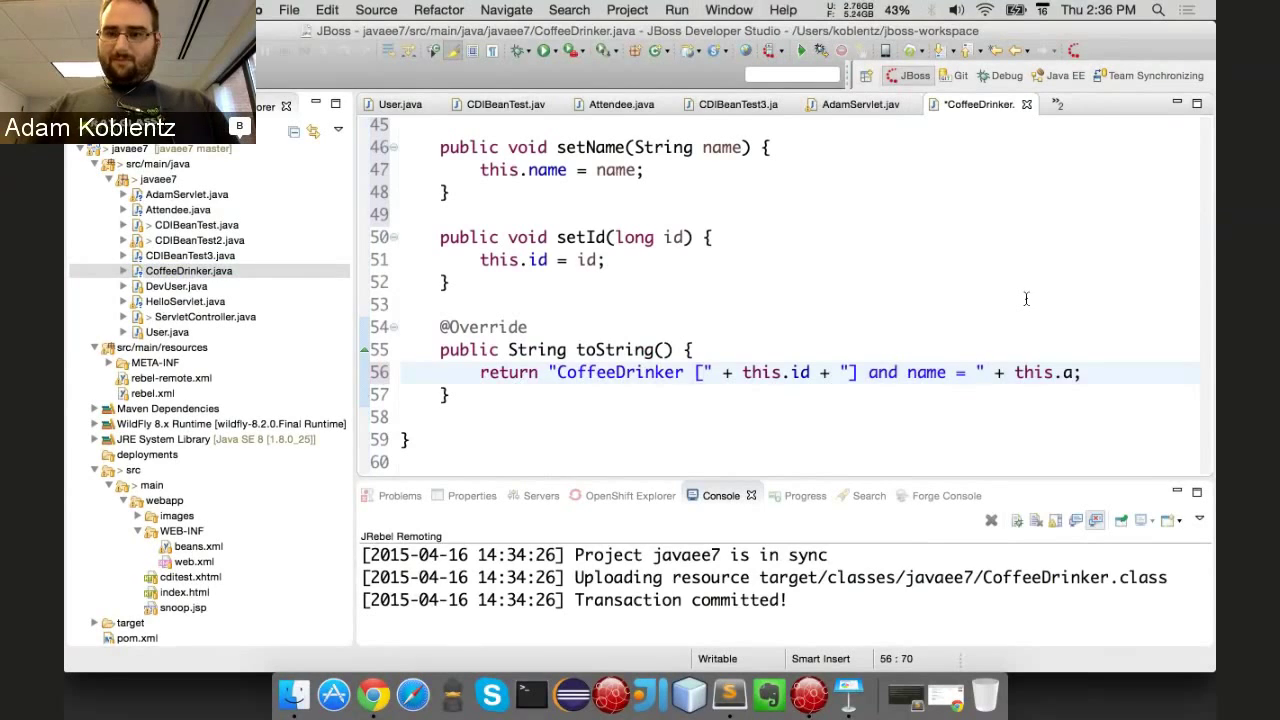
type("name")
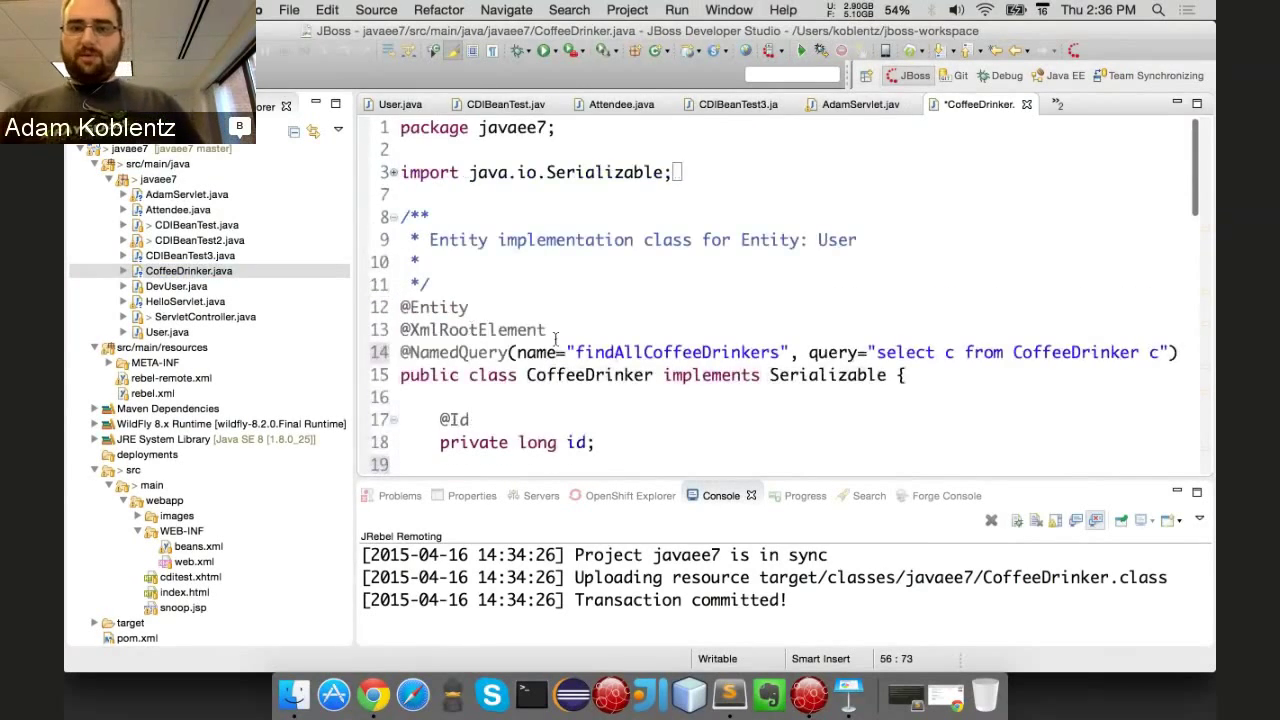
Replace User with CoffeeDrinker in the class Javadoc comment.
left_click(837, 239)
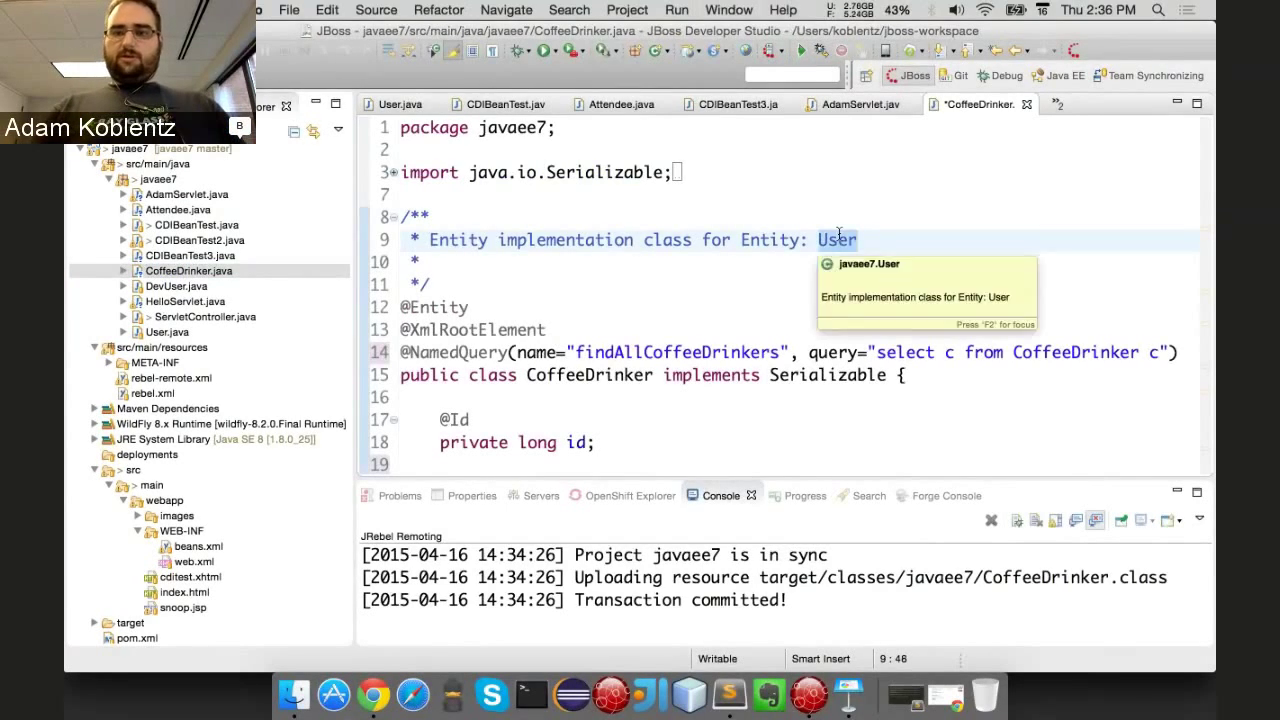
type("CoffeeDrin")
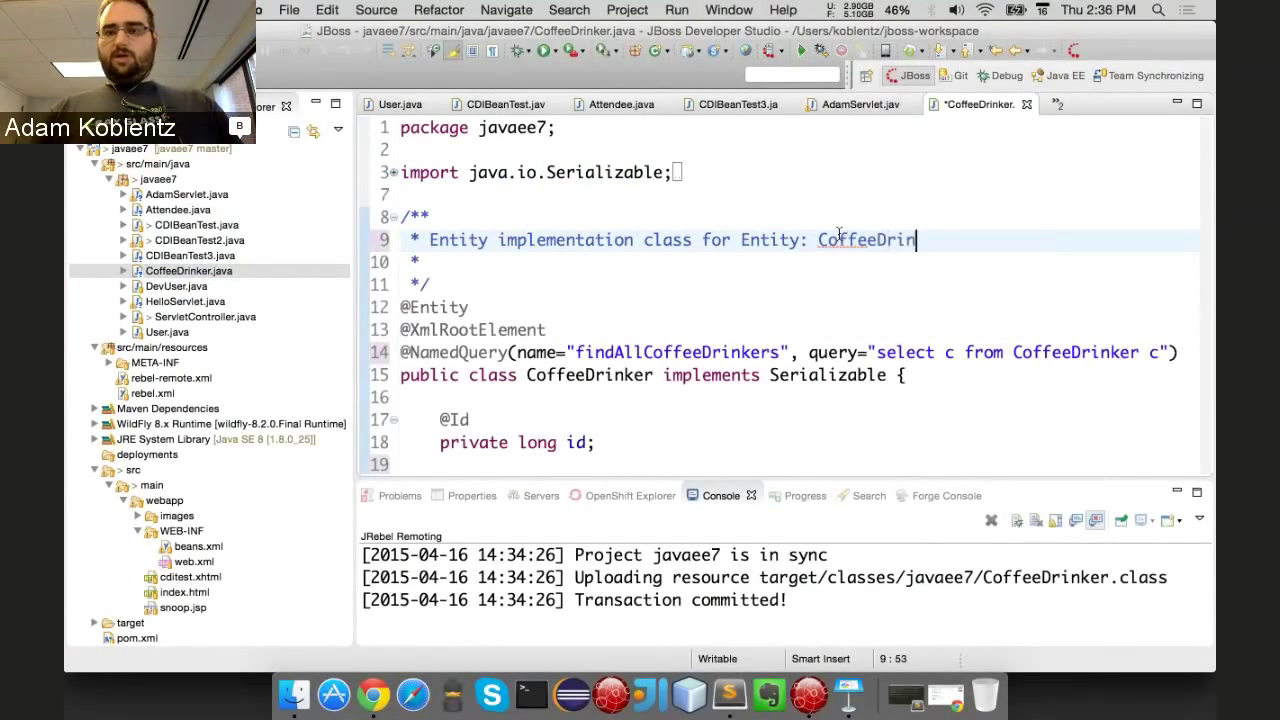
type("ker")
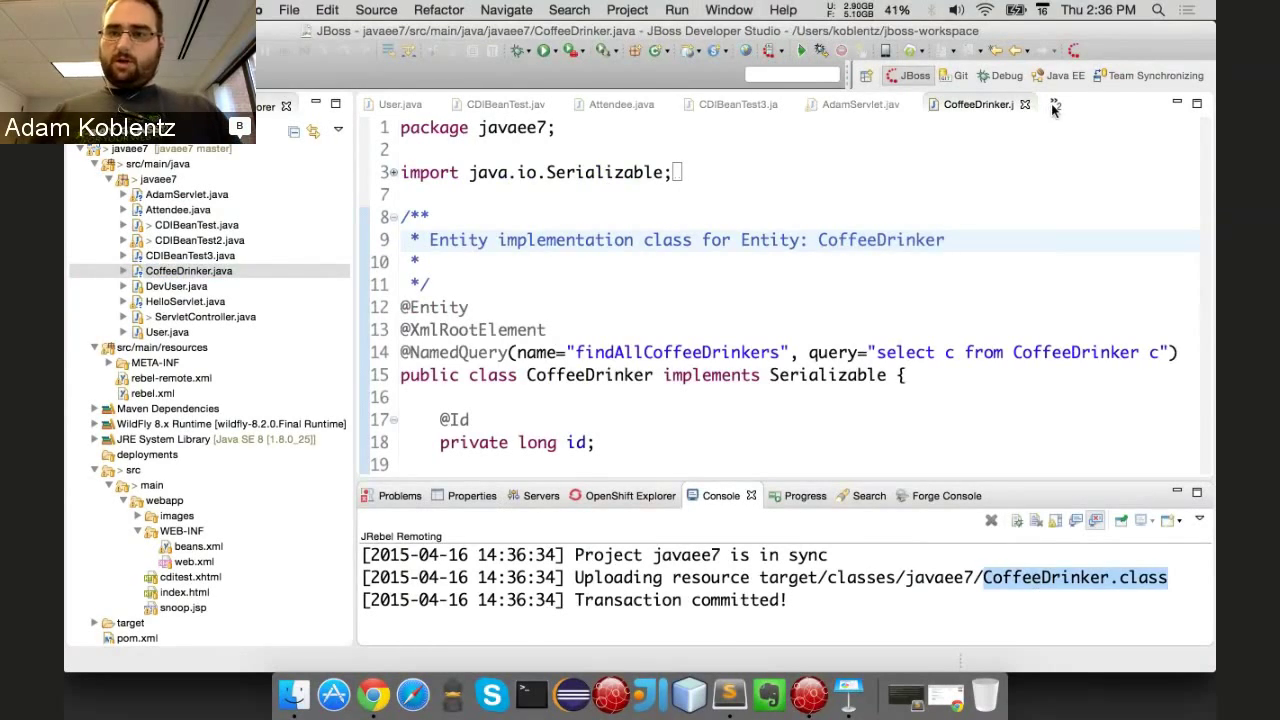
In ServletController.java, switch the doGet named query to findAllCoffeeDrinkers.
left_click(1053, 104)
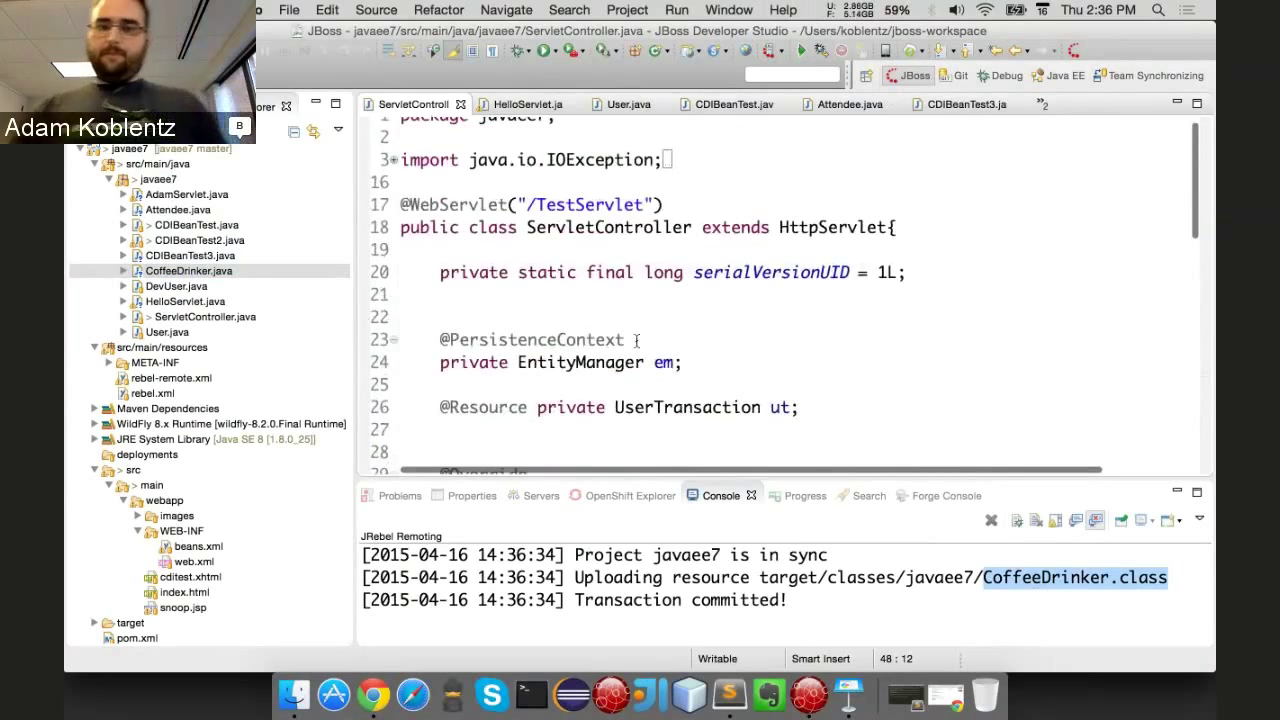
scroll("down", 3)
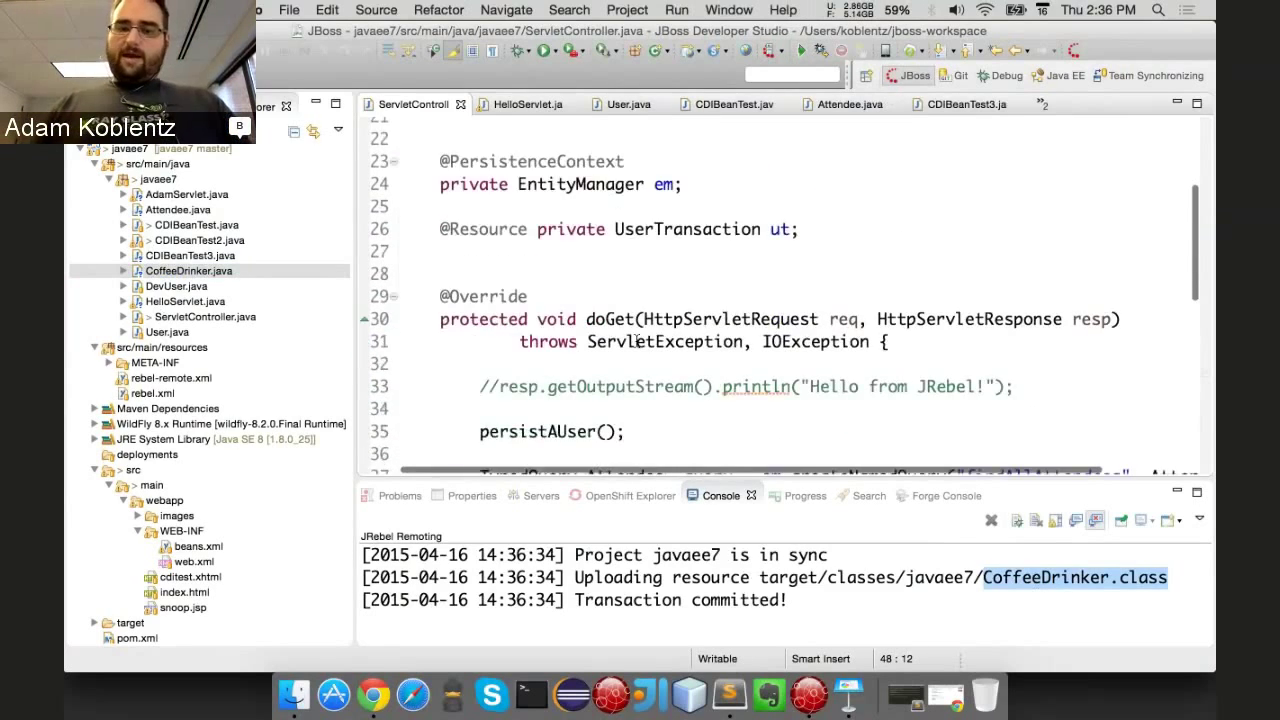
scroll("down", 3)
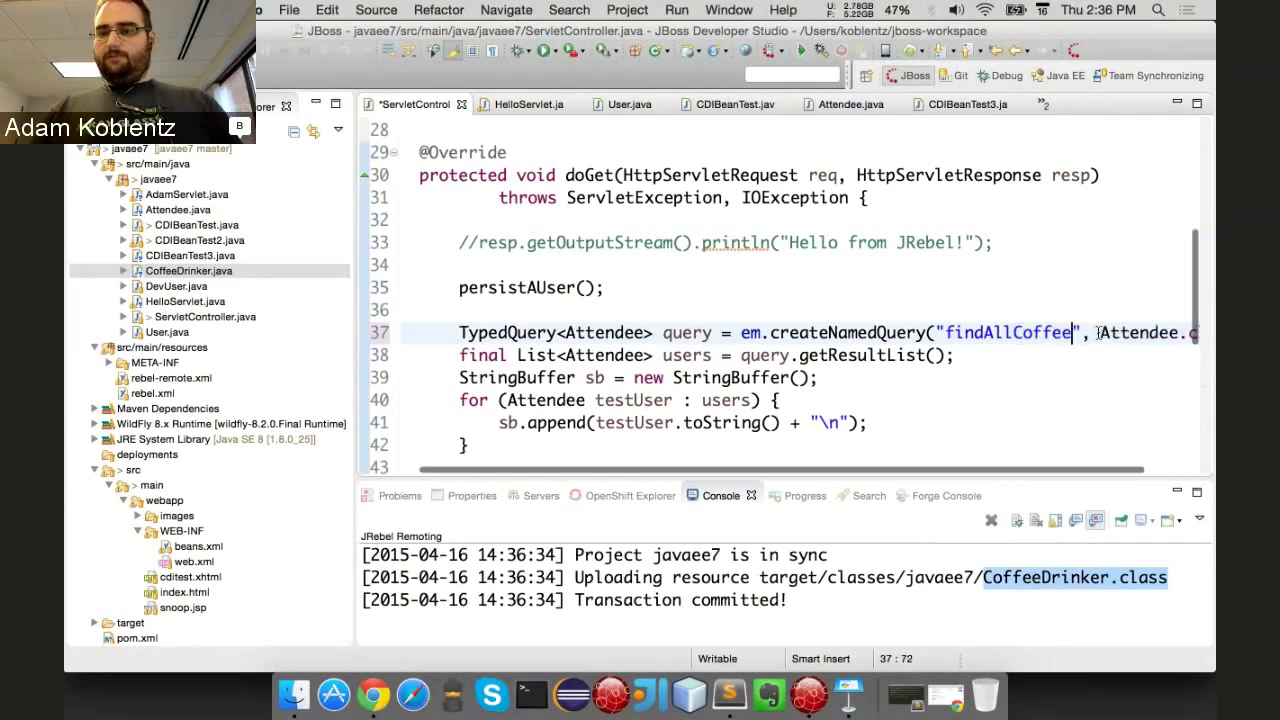
type("Driners")
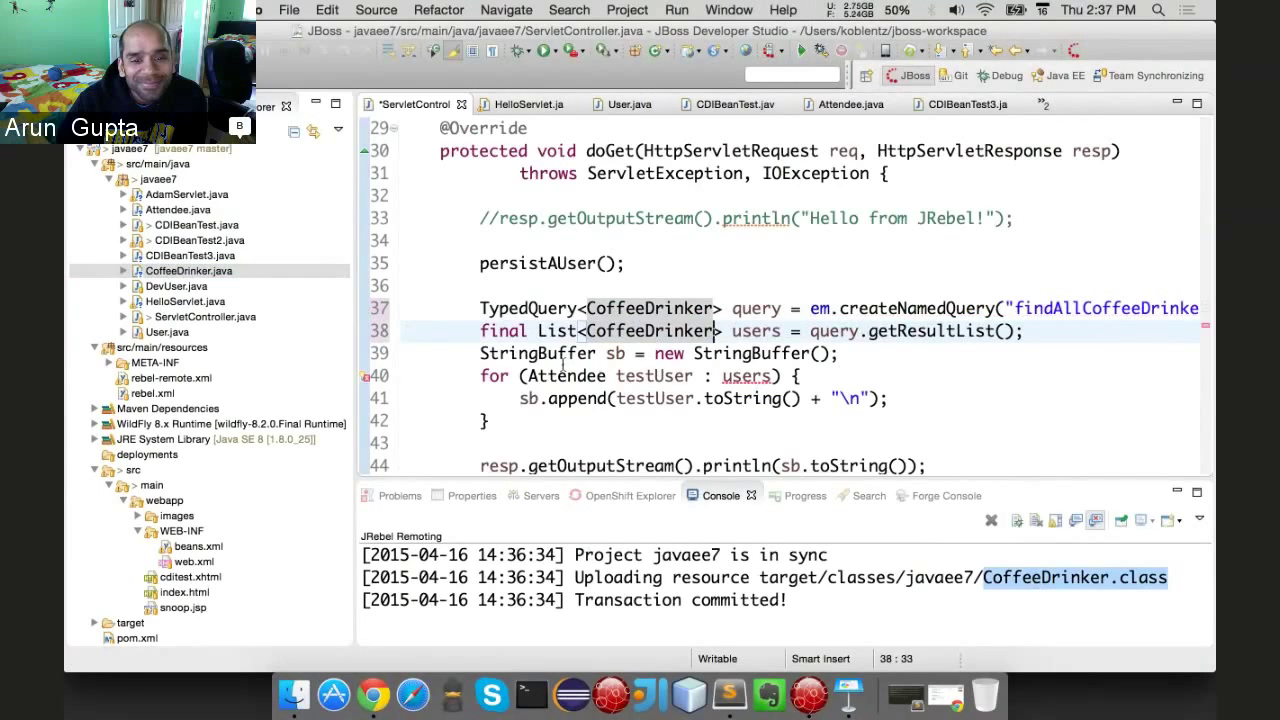
mouse_move(565, 376)
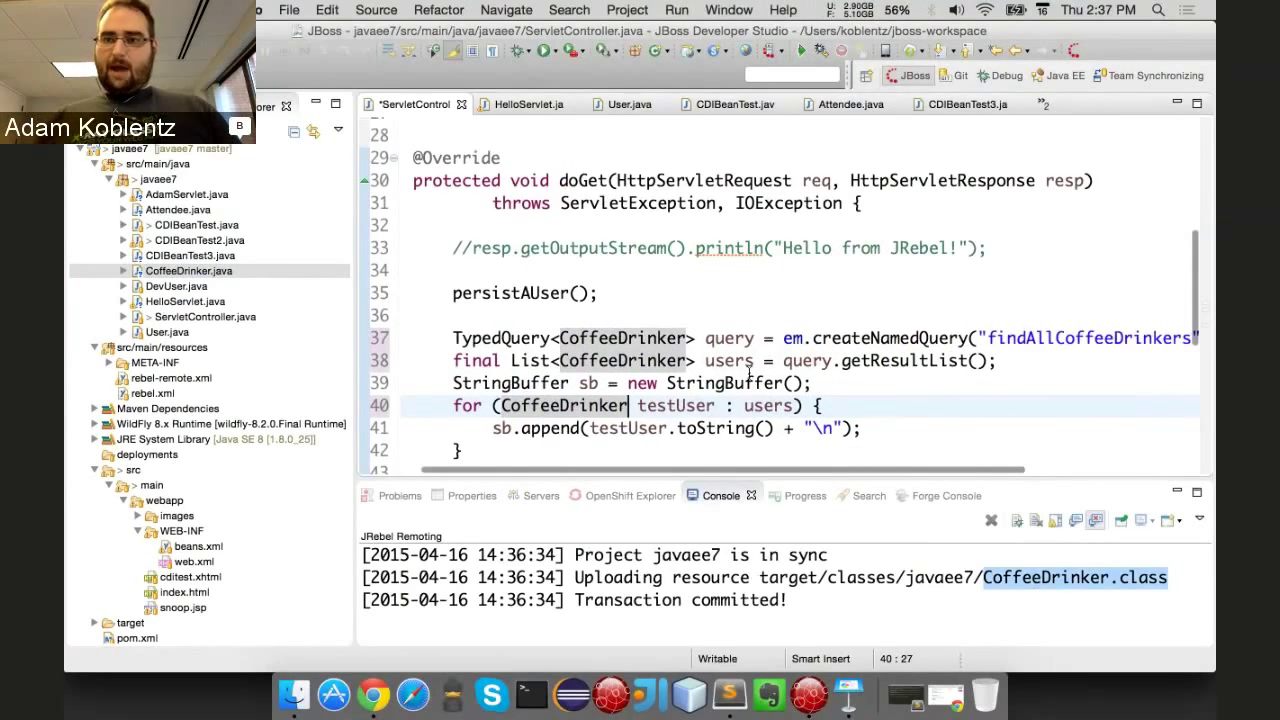
Scroll ServletController down to the persistAUser method.
scroll("down", 3)
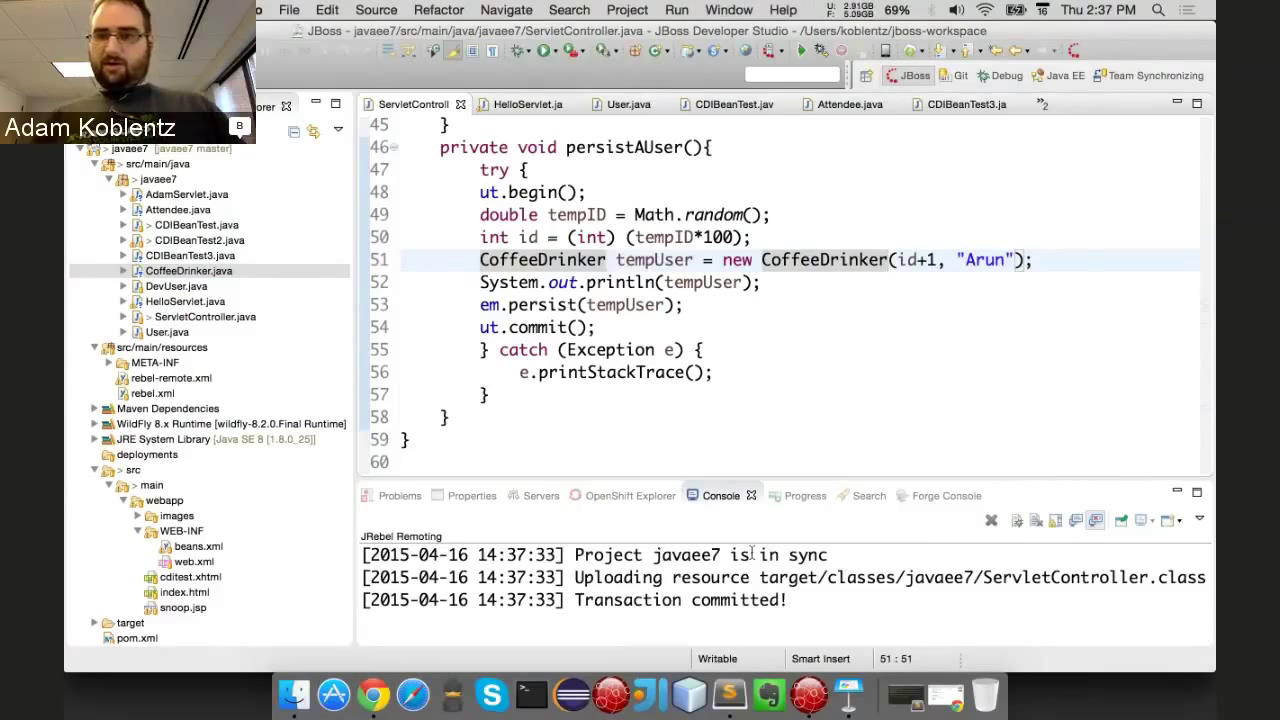
mouse_move(608, 349)
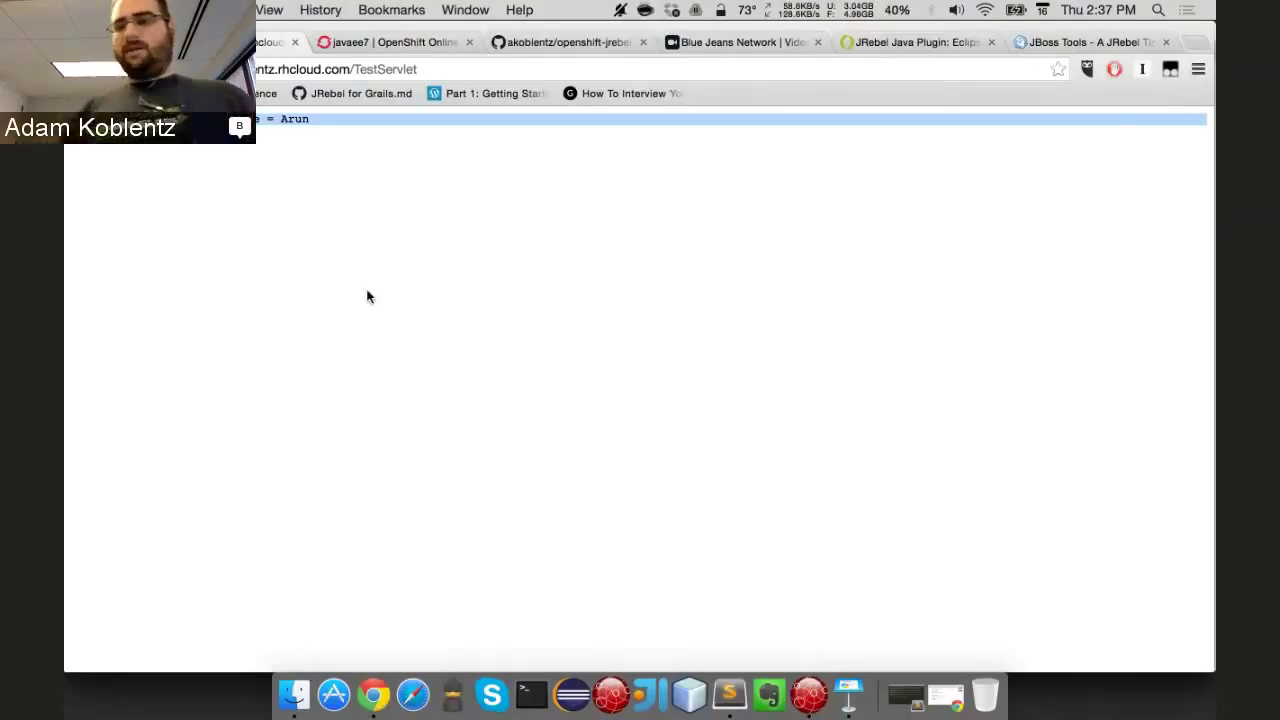
mouse_move(1095, 165)
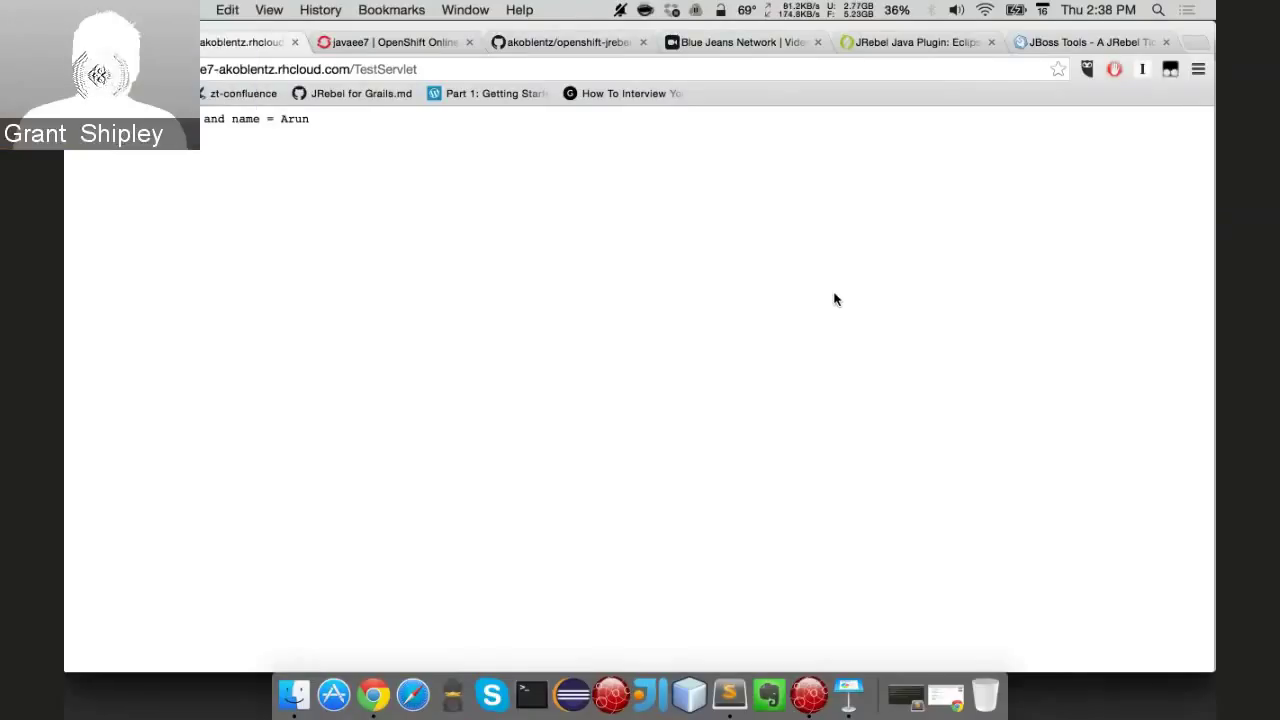
mouse_move(1030, 310)
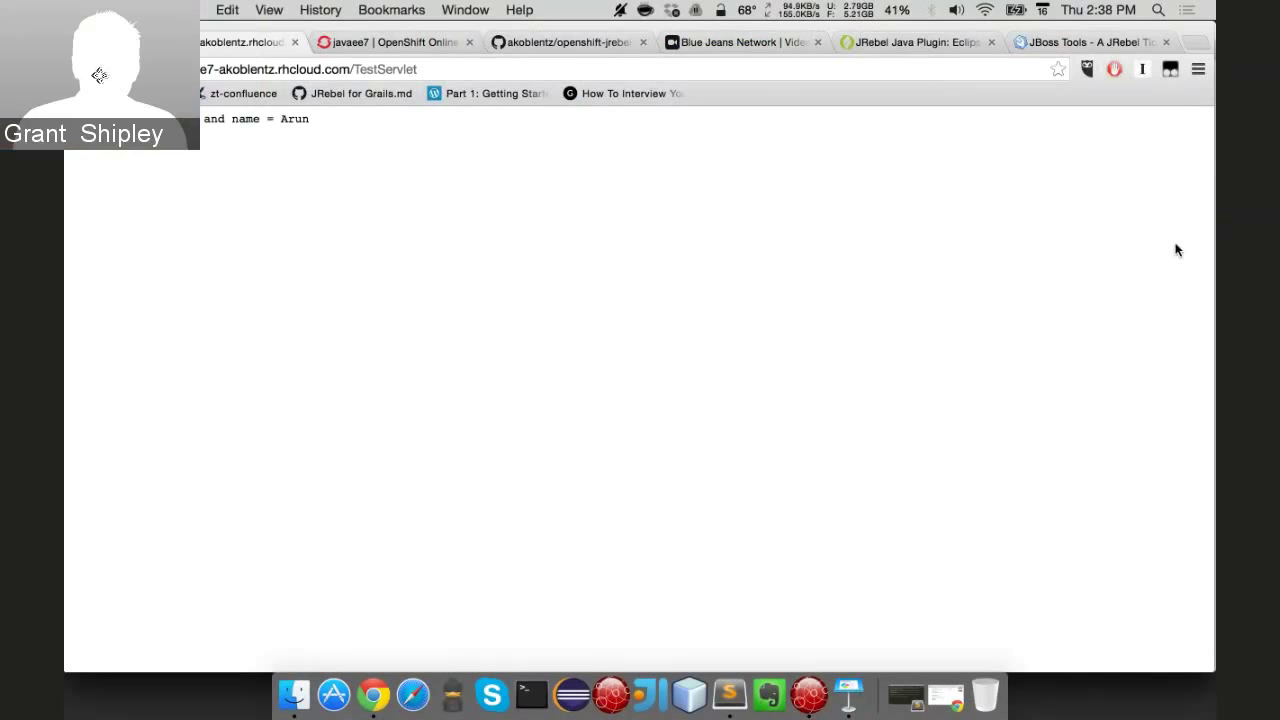
mouse_move(851, 492)
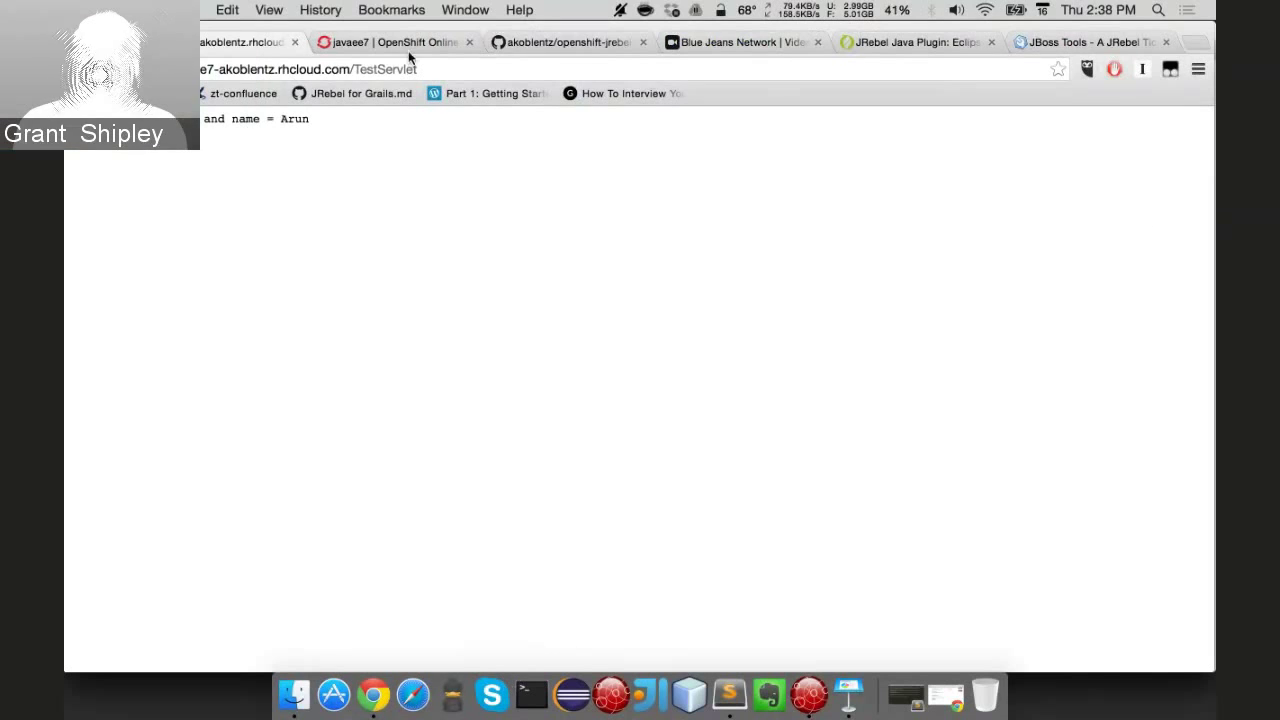
mouse_move(395, 42)
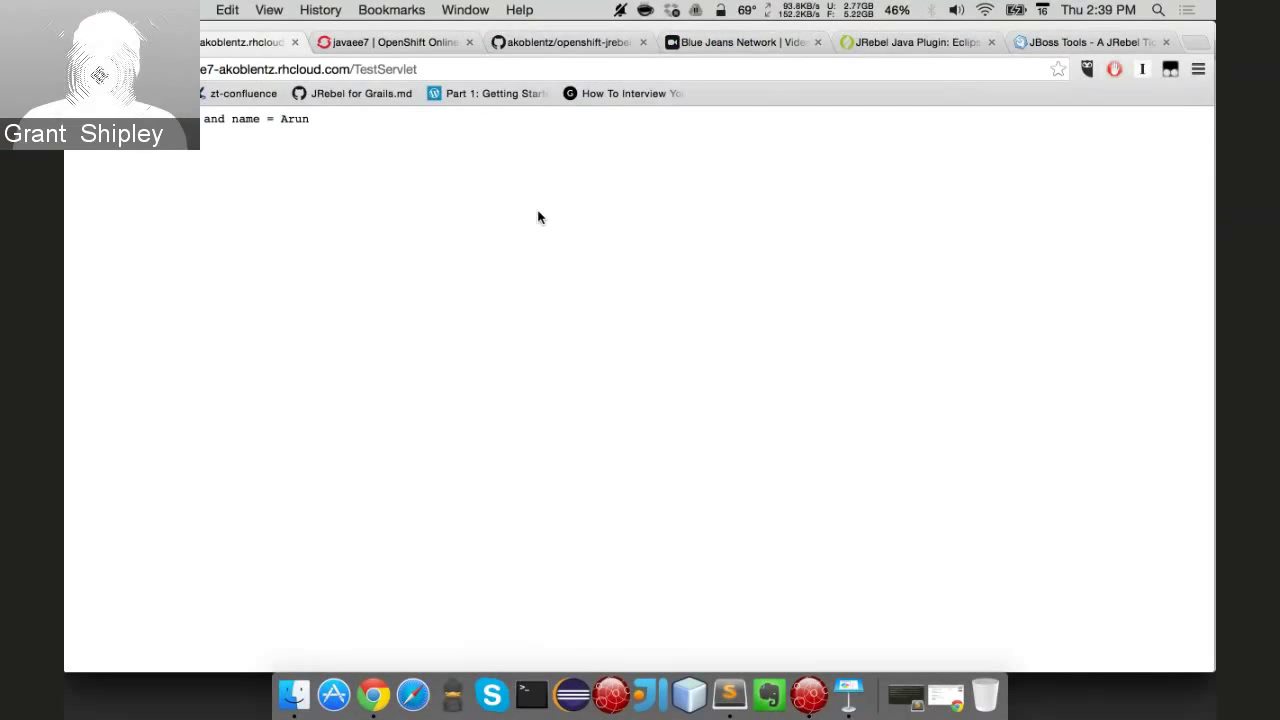
mouse_move(778, 368)
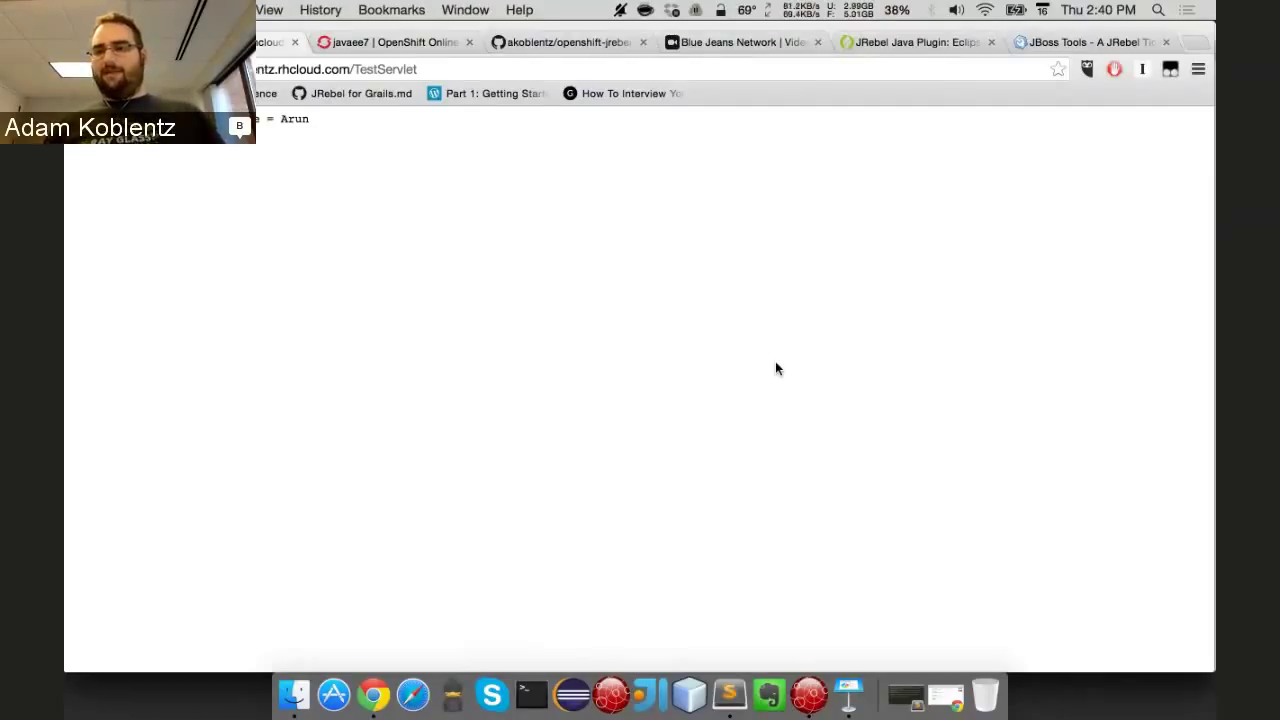
mouse_move(708, 312)
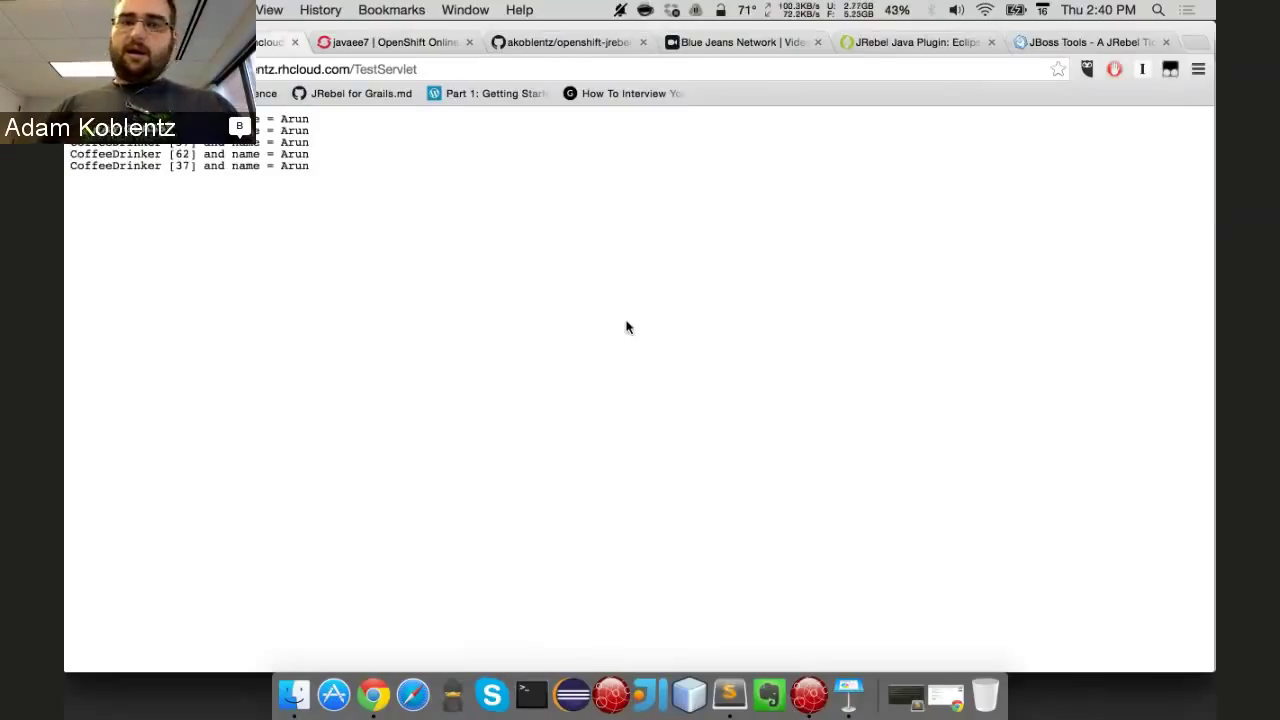
mouse_move(824, 275)
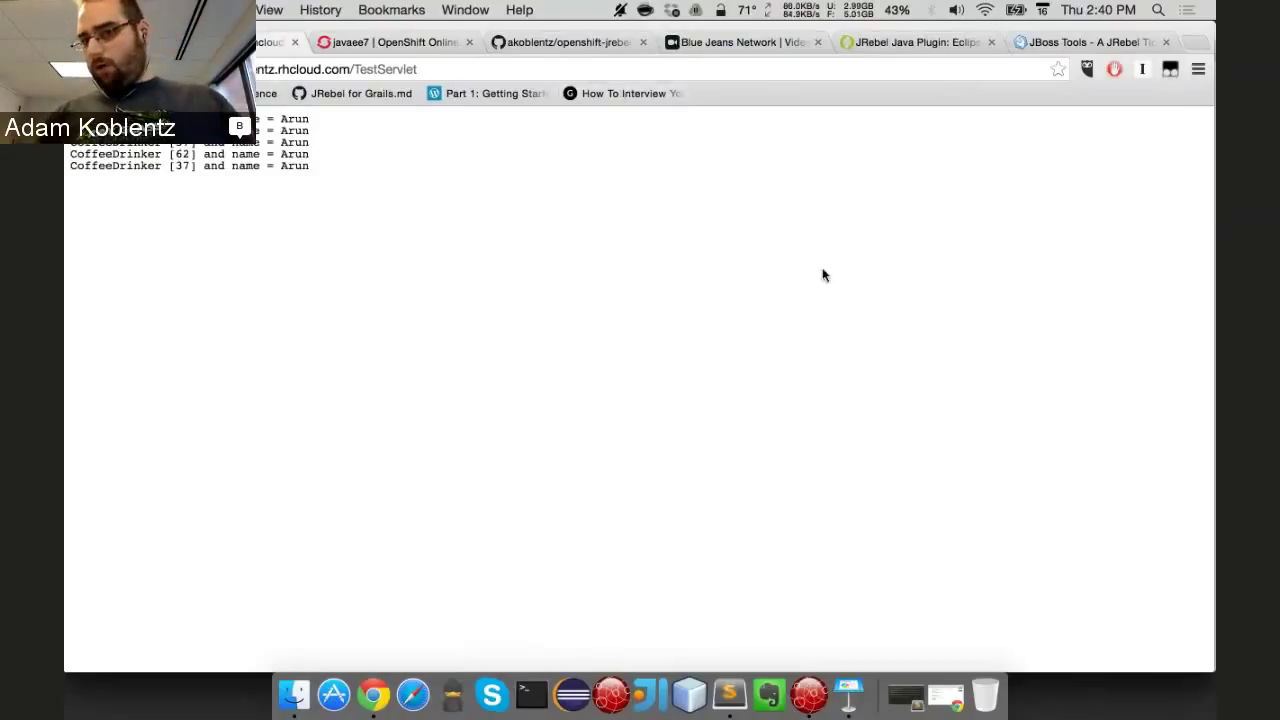
mouse_move(971, 267)
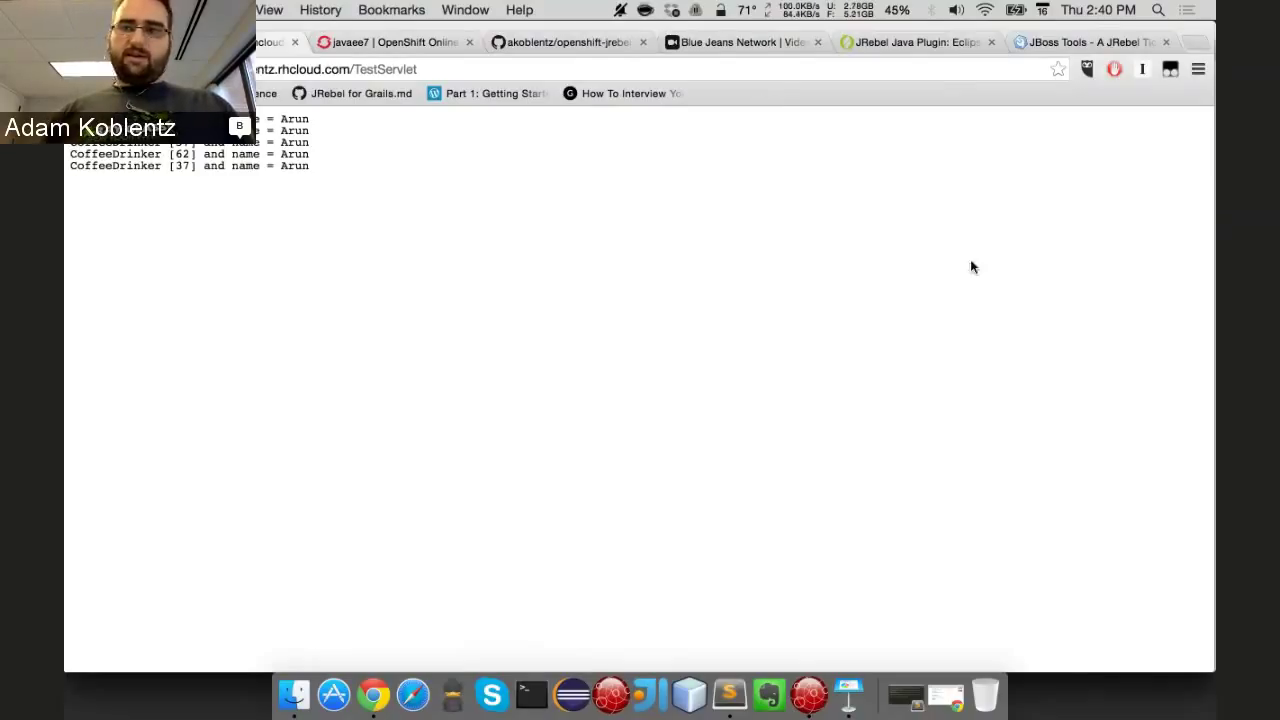
mouse_move(464, 504)
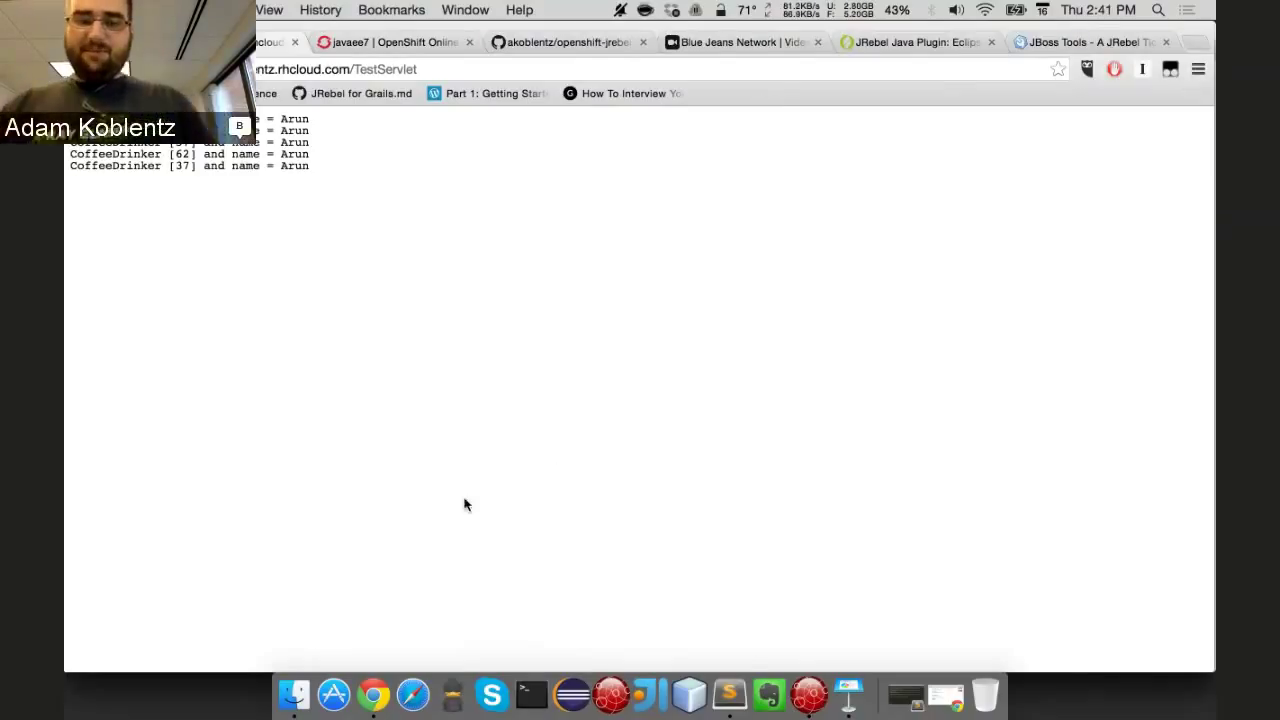
mouse_move(808, 695)
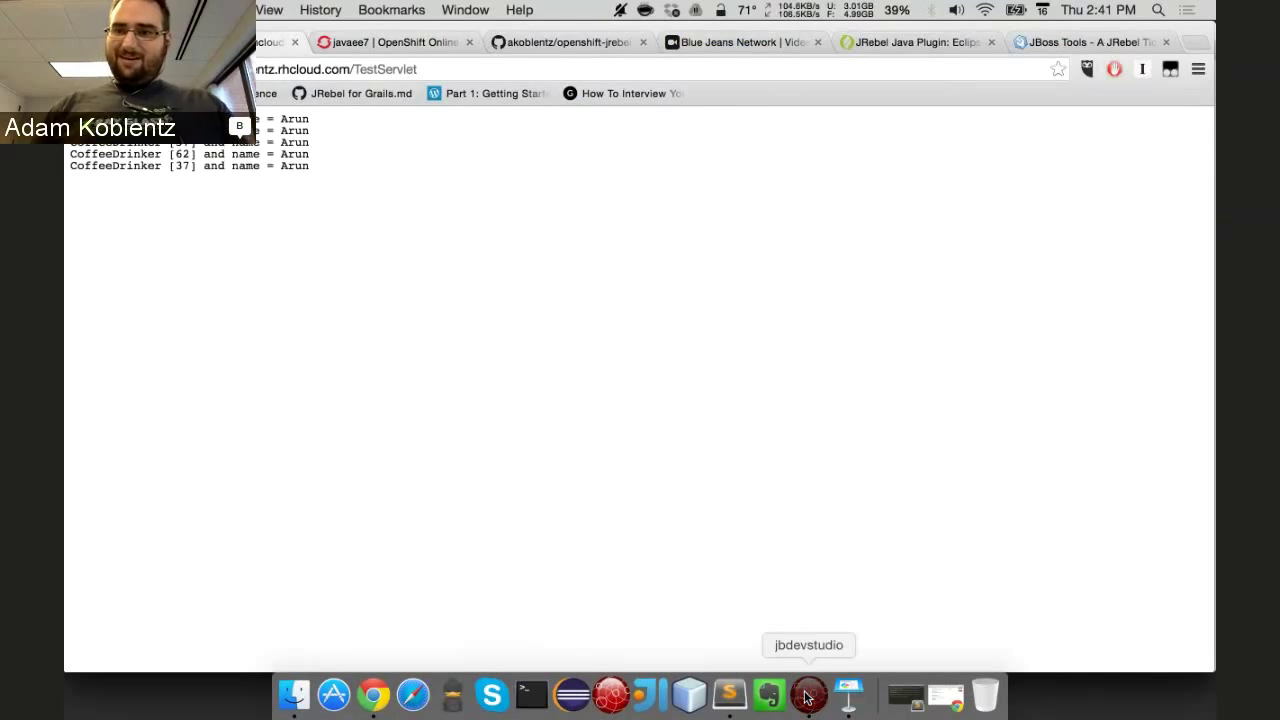
Switch back to JBoss Developer Studio from the Dock.
left_click(808, 693)
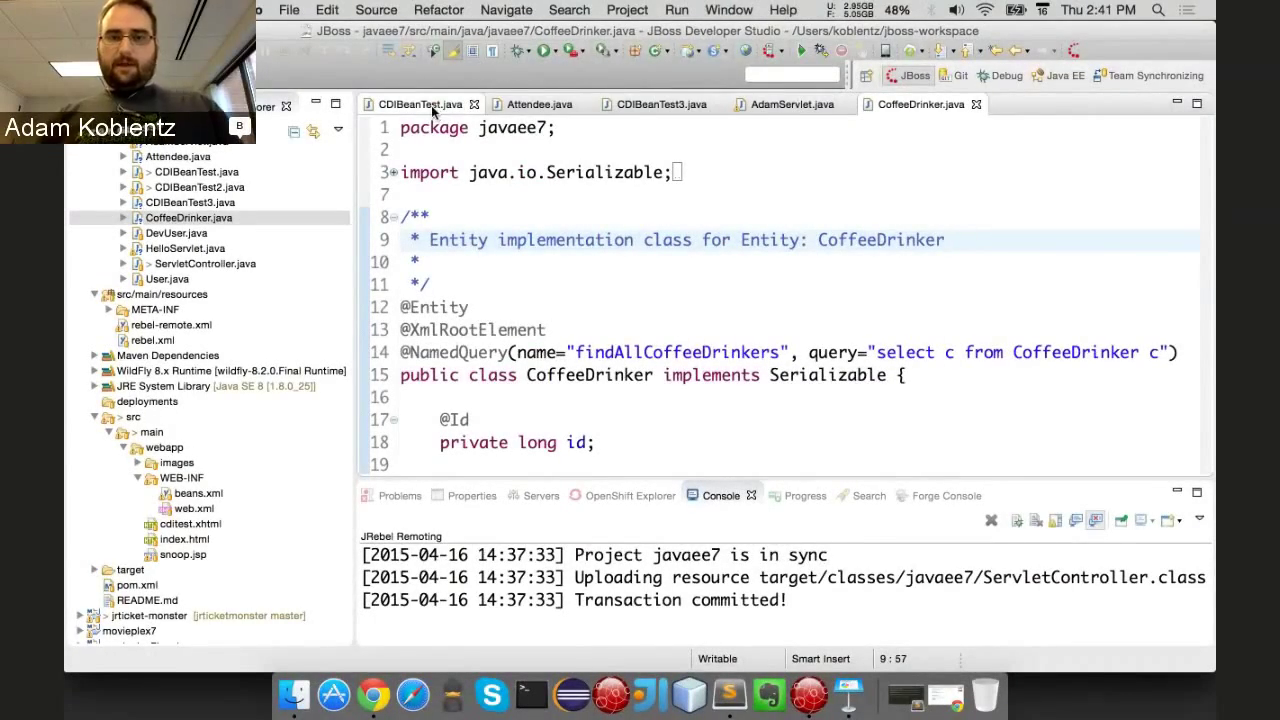
Bring up CDIBeanTest.java and close the Attendee.java editor.
left_click(420, 104)
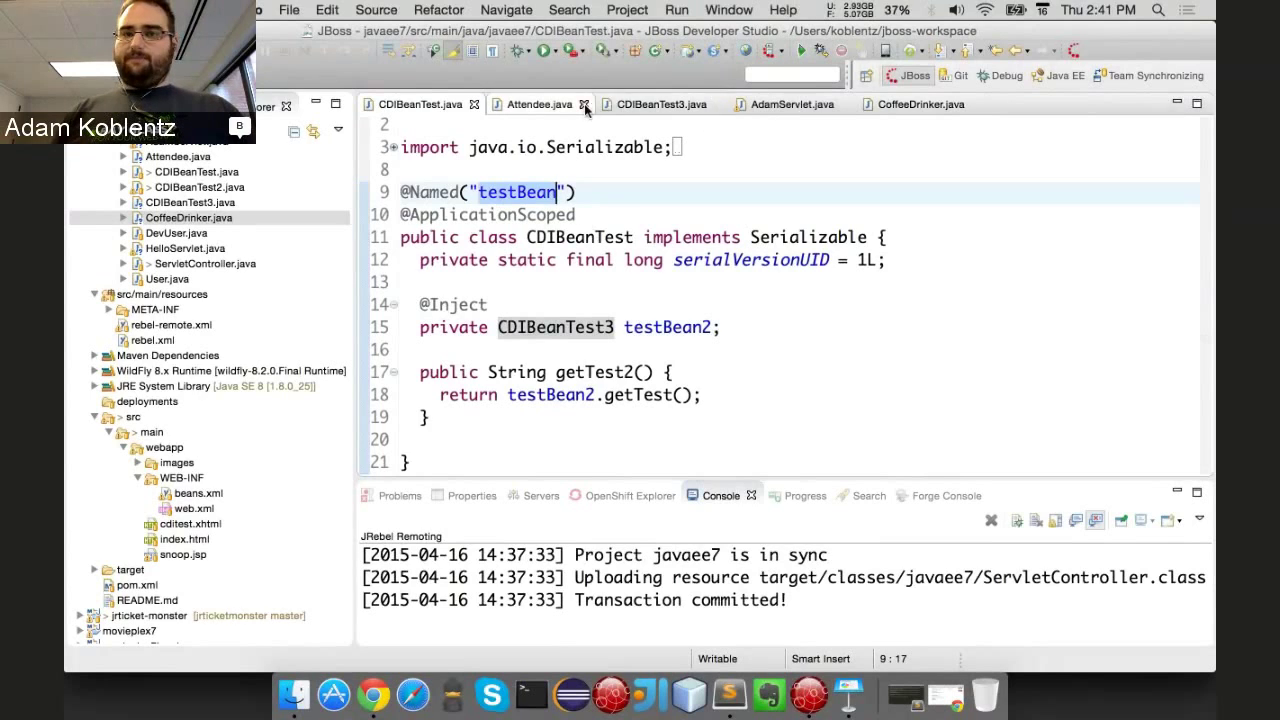
left_click(583, 104)
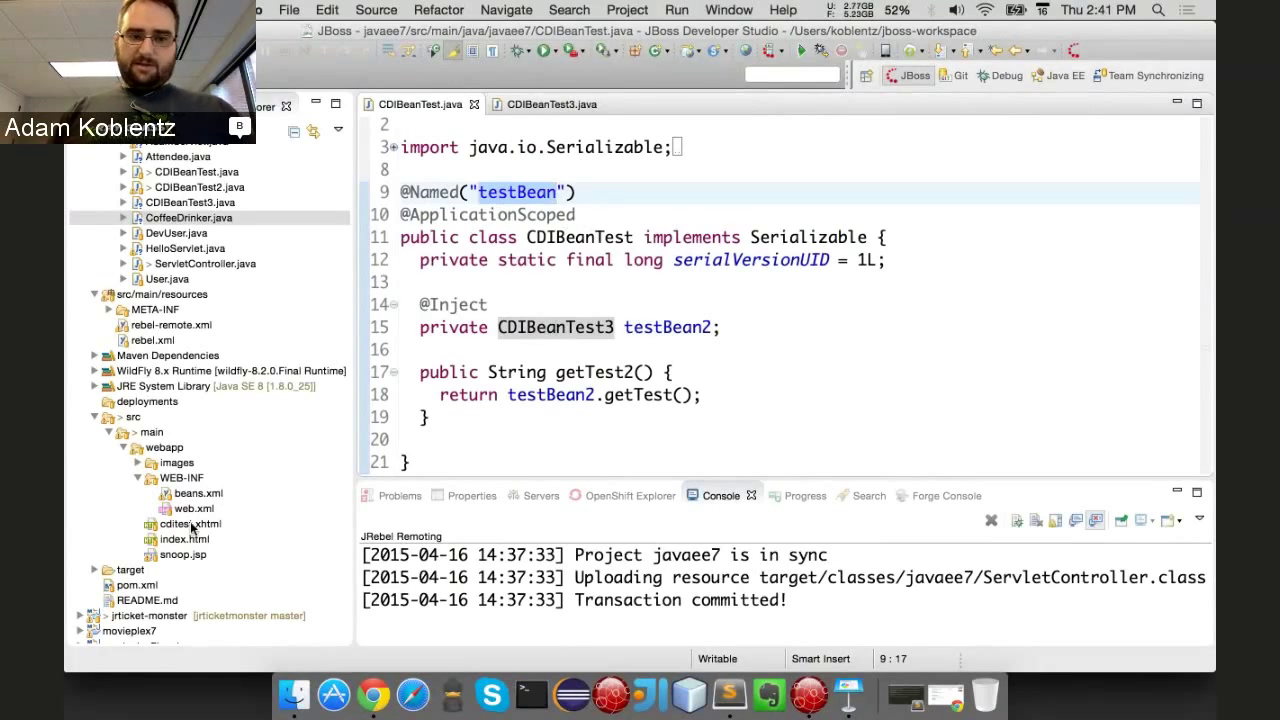
Review cditest.xhtml's testBean.test2 reference, then change CDIBeanTest3's return value from "Three" to "Two".
double_click(189, 523)
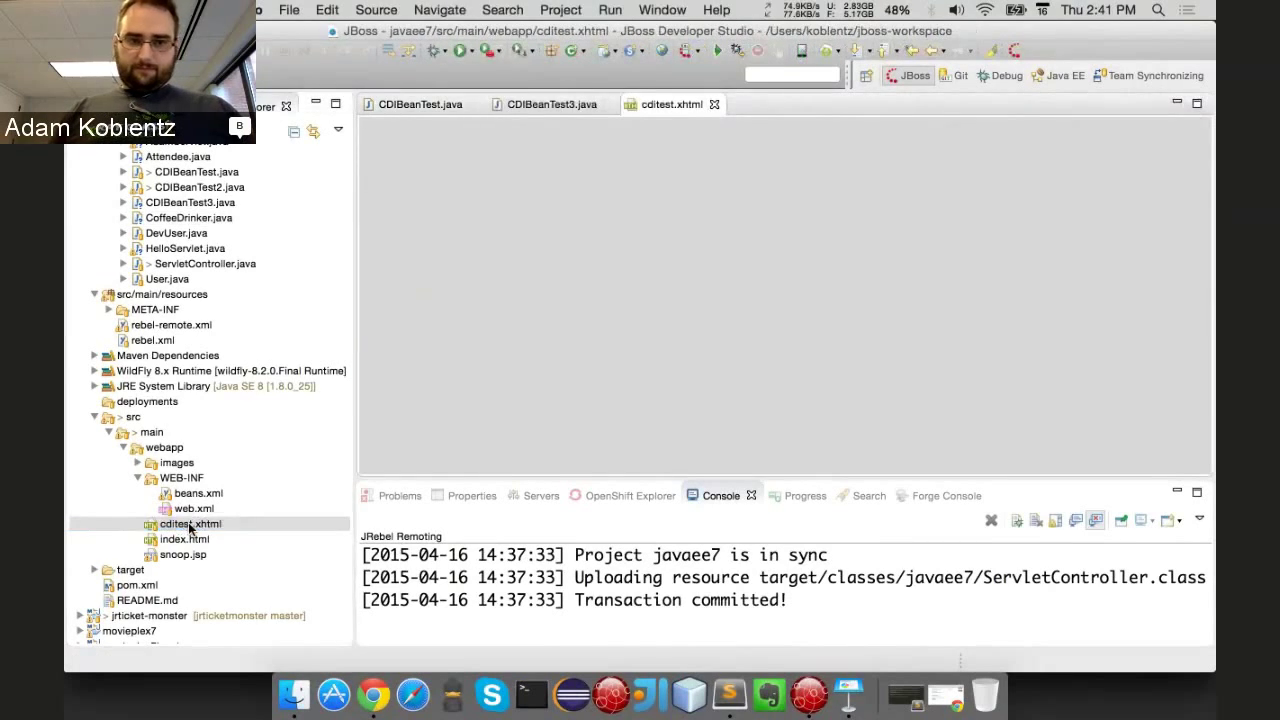
double_click(190, 523)
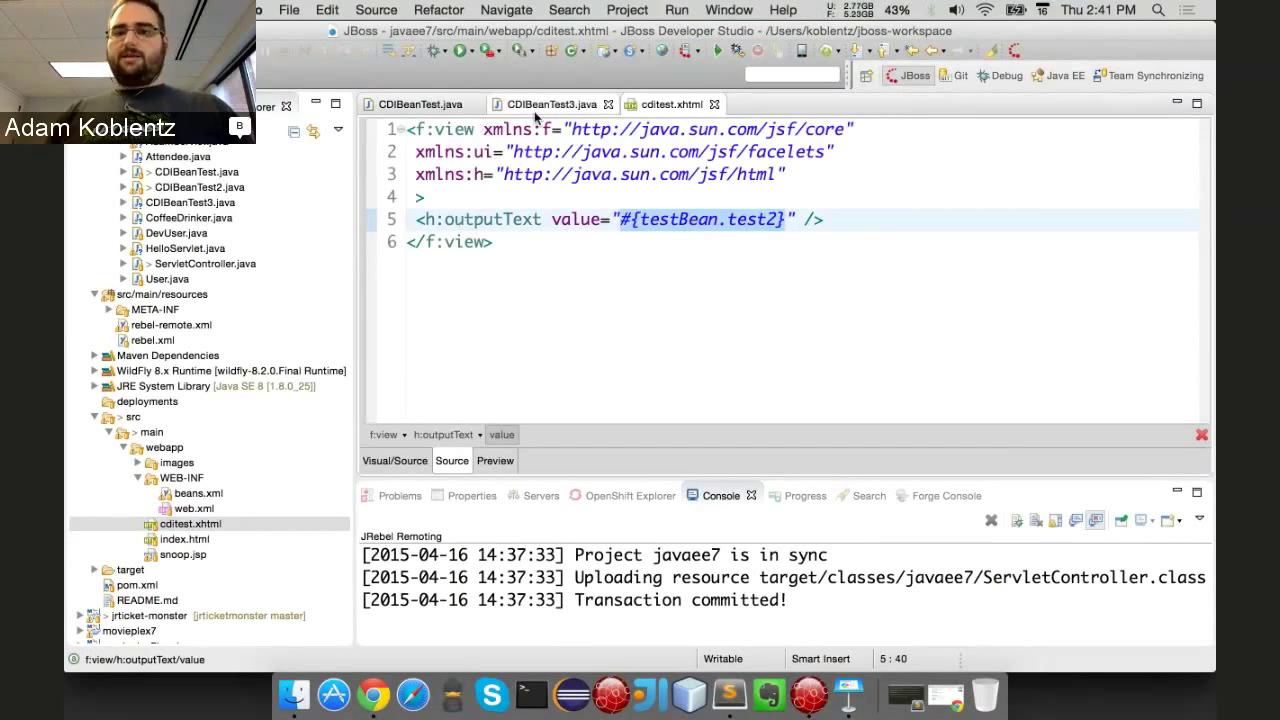
left_click(416, 104)
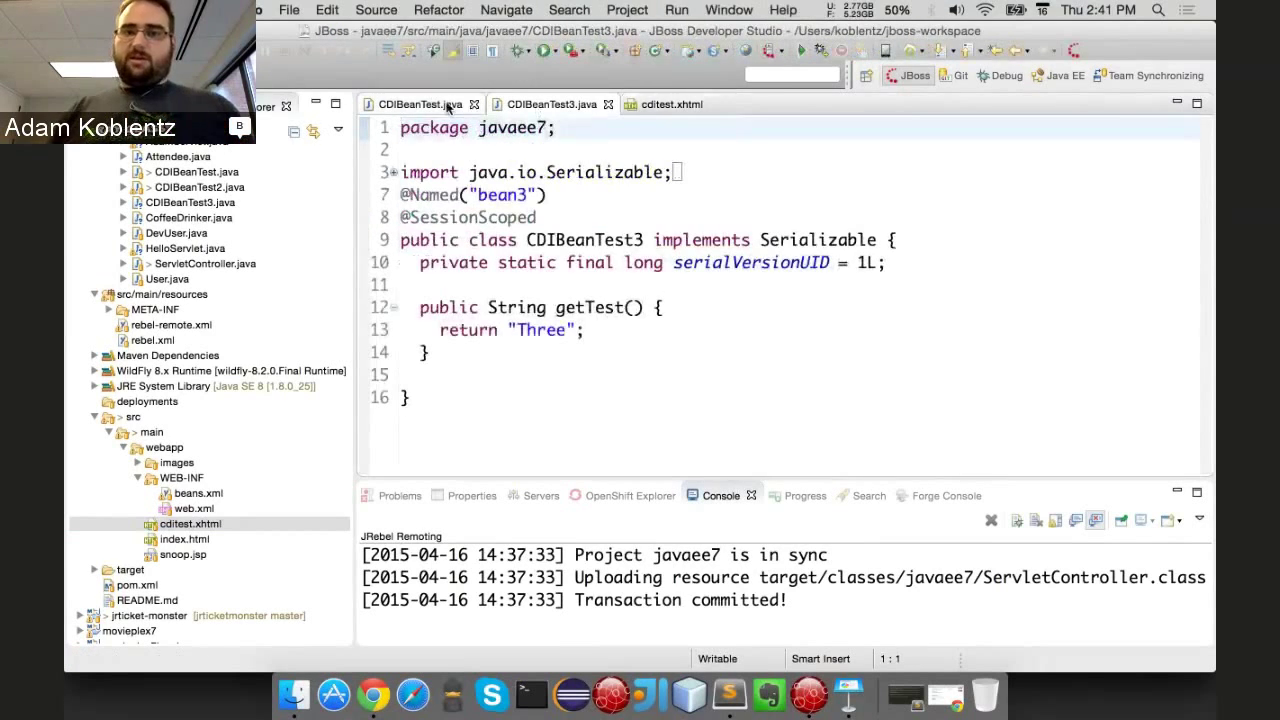
double_click(540, 330)
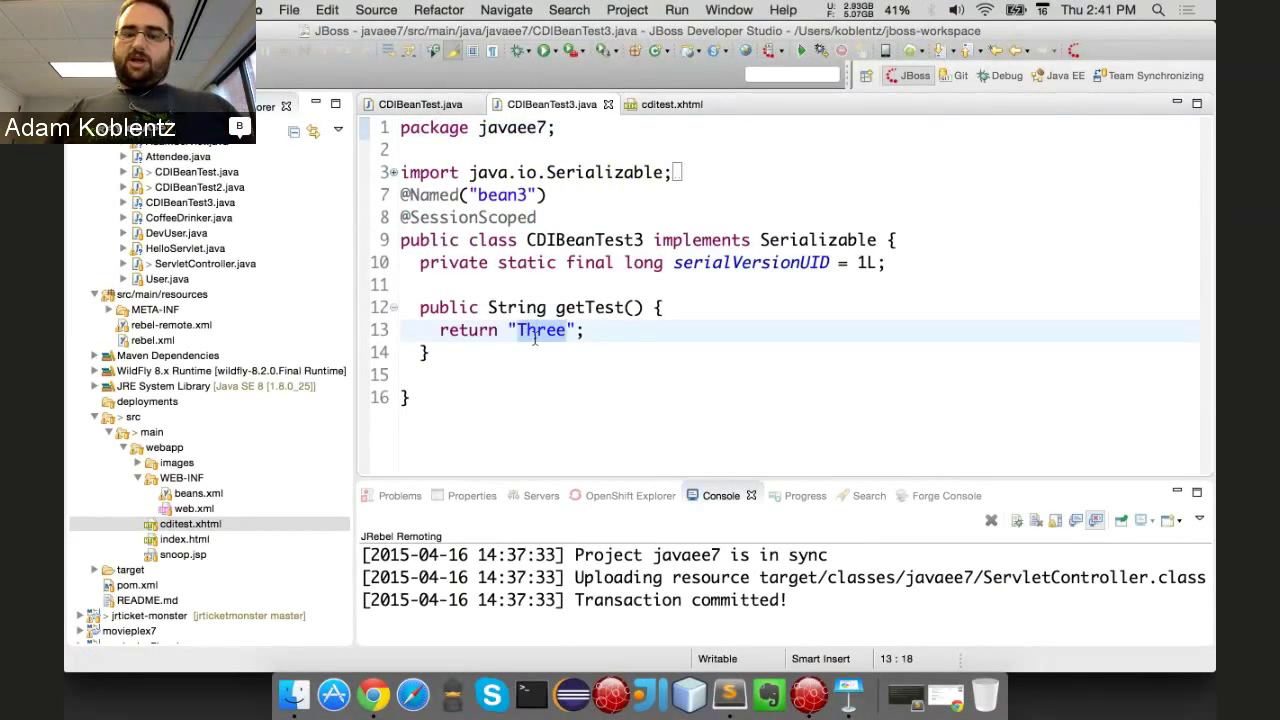
type("Two")
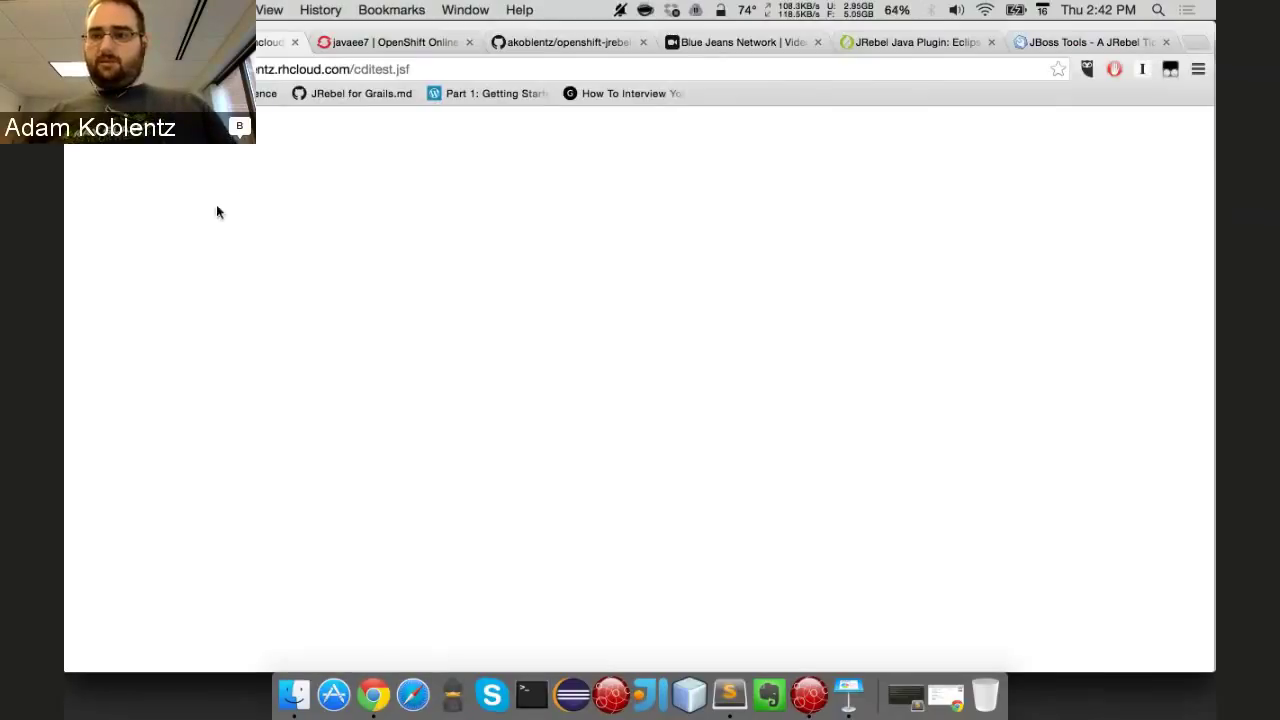
mouse_move(236, 269)
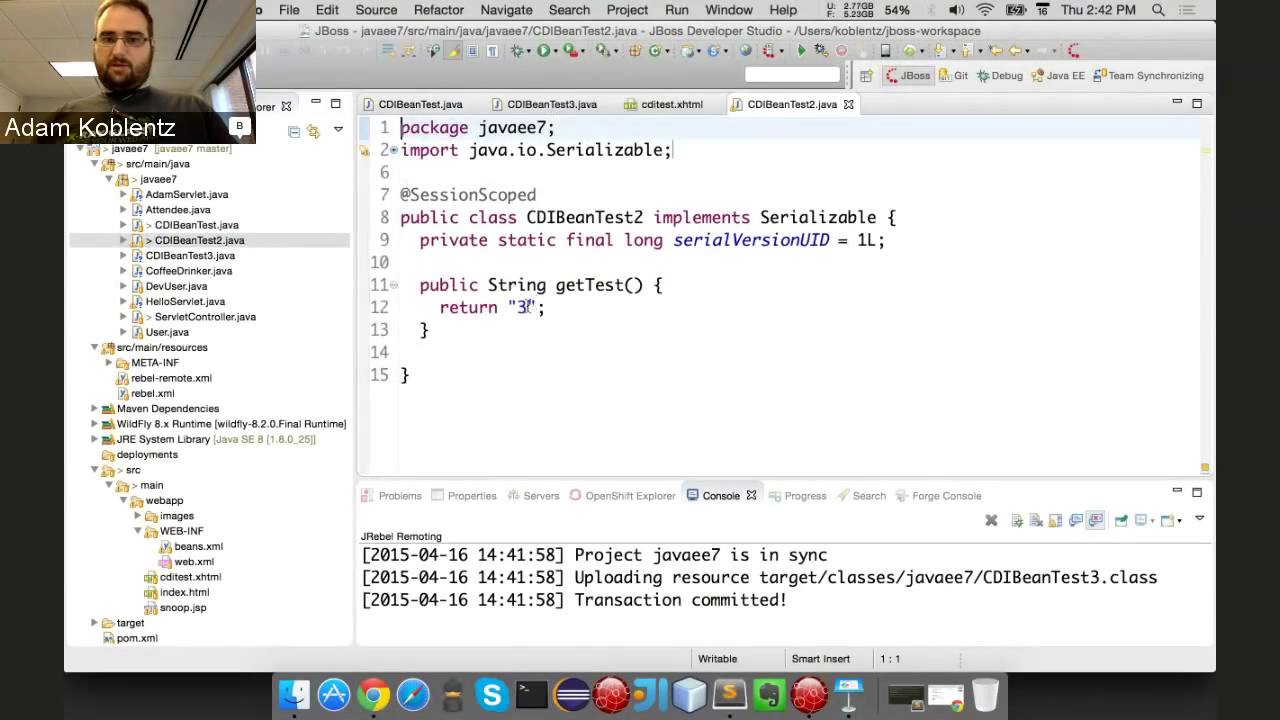
Return "TestTwo" from CDIBeanTest2, inject CDIBeanTest2 in place of CDIBeanTest3, and save.
type("TestT")
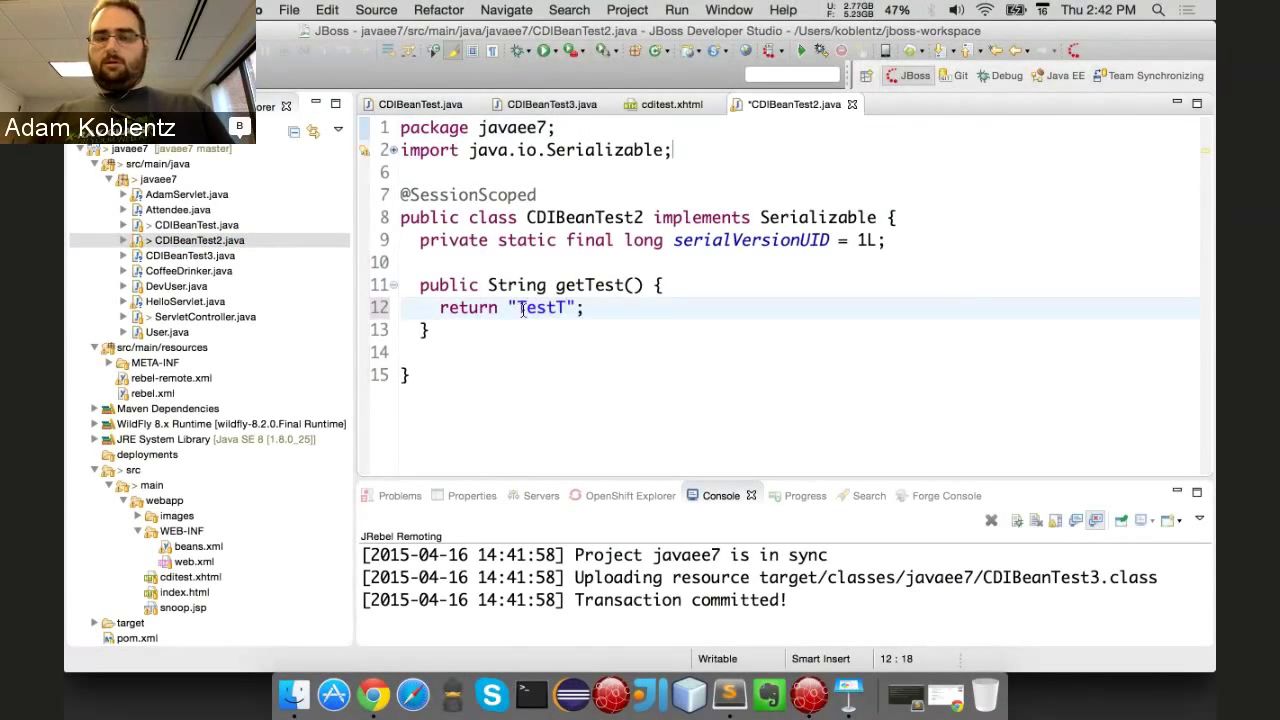
type("ow")
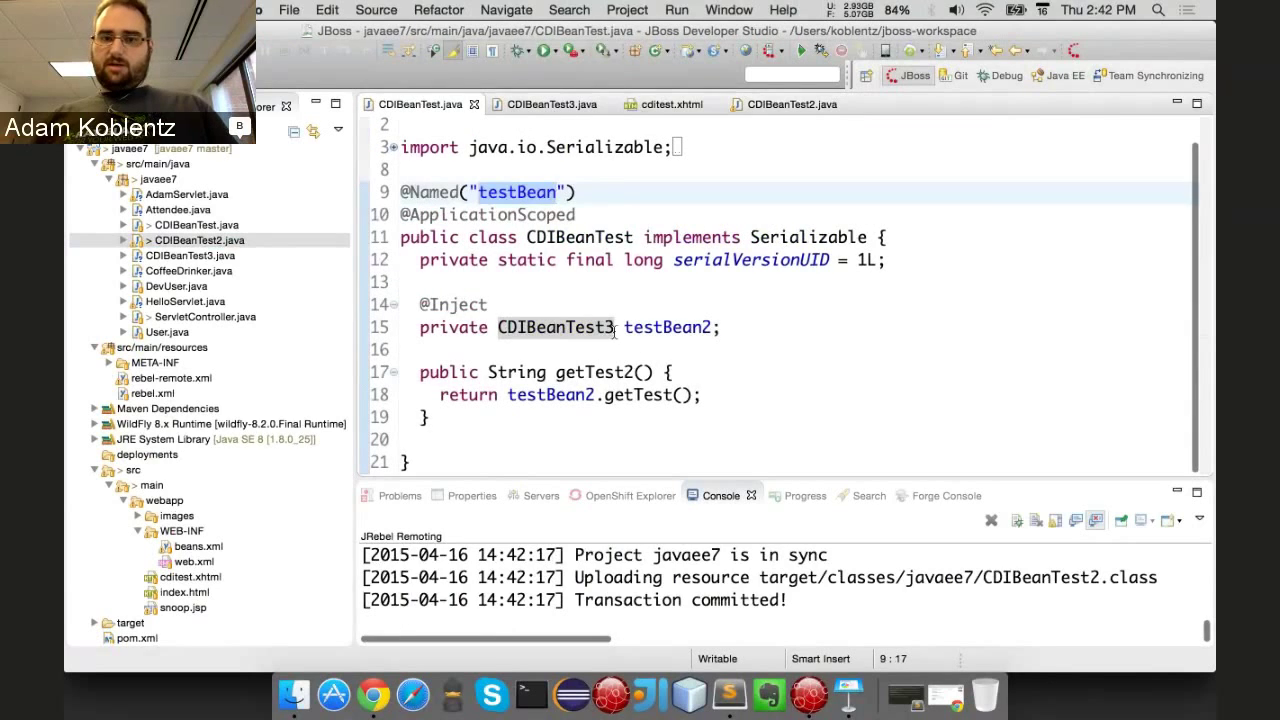
type("CDIBeanTest2")
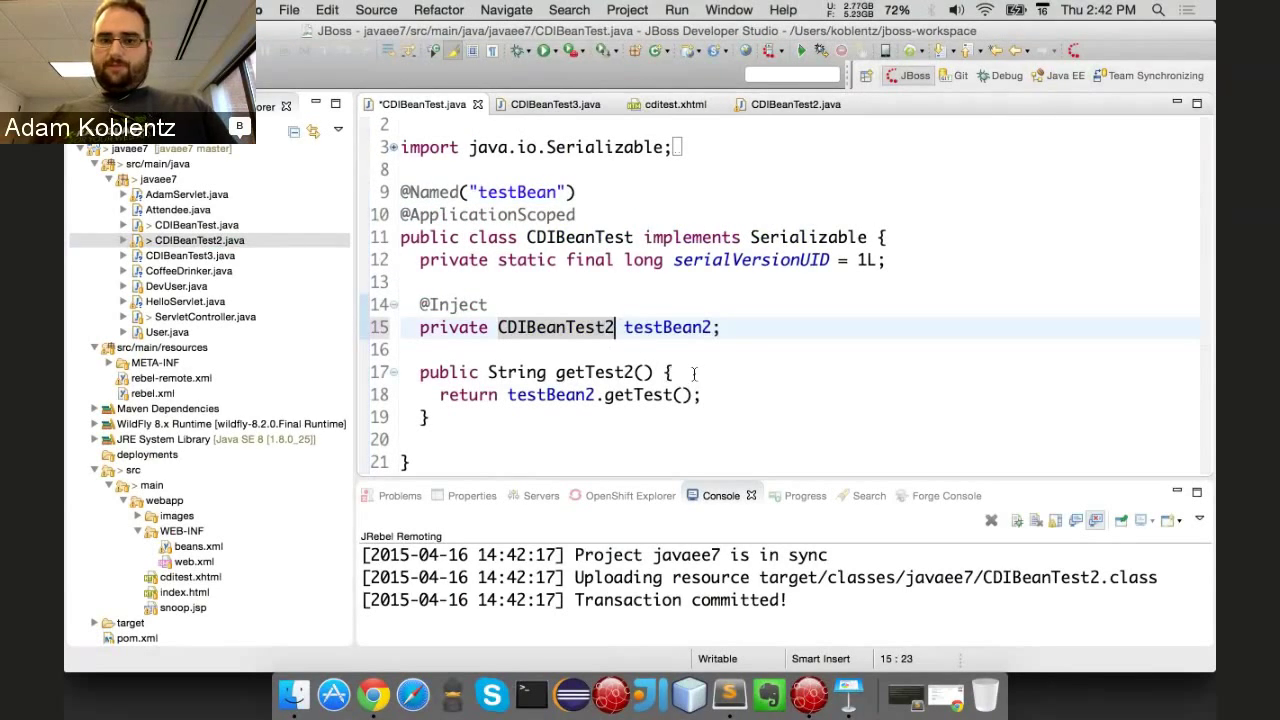
key("cmd+s")
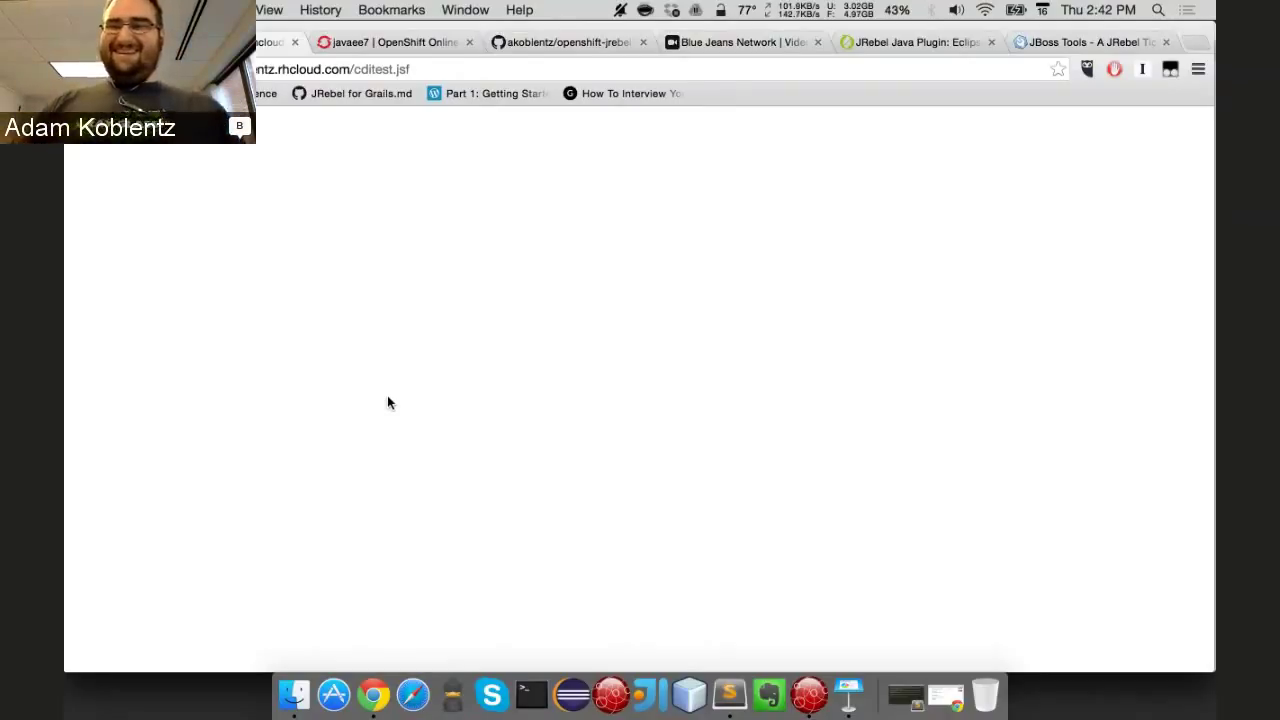
mouse_move(785, 388)
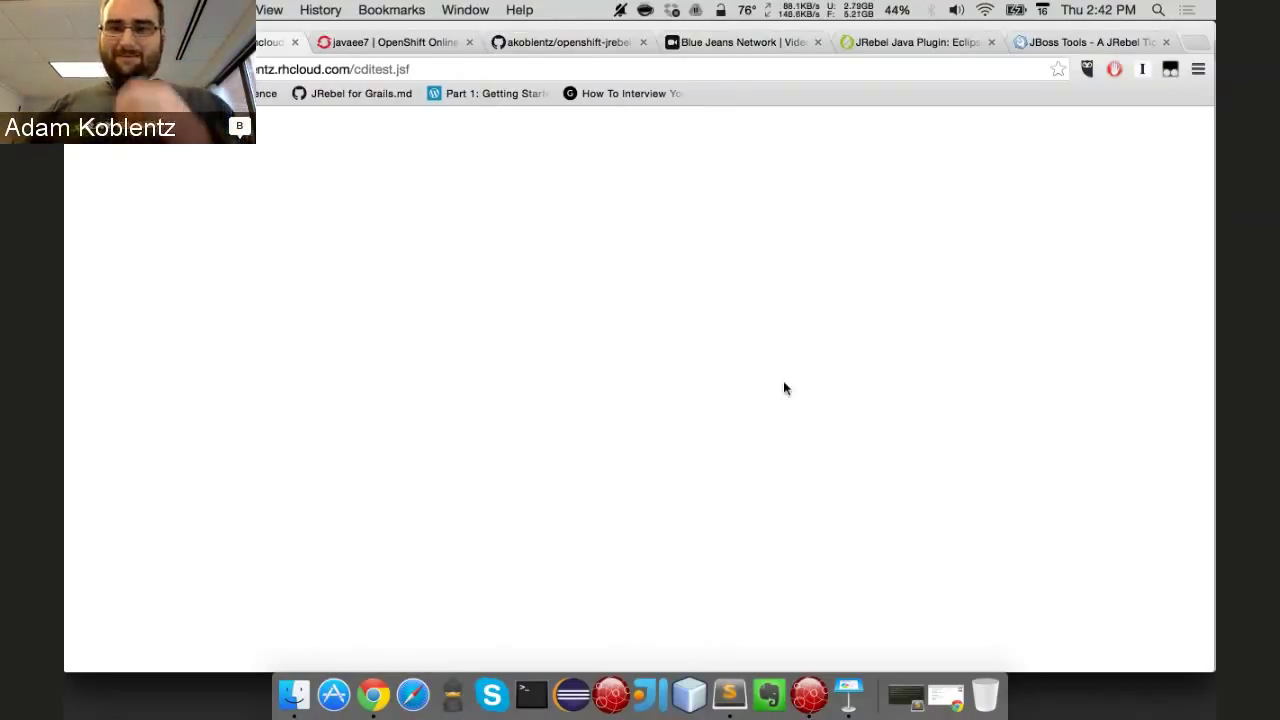
mouse_move(808, 693)
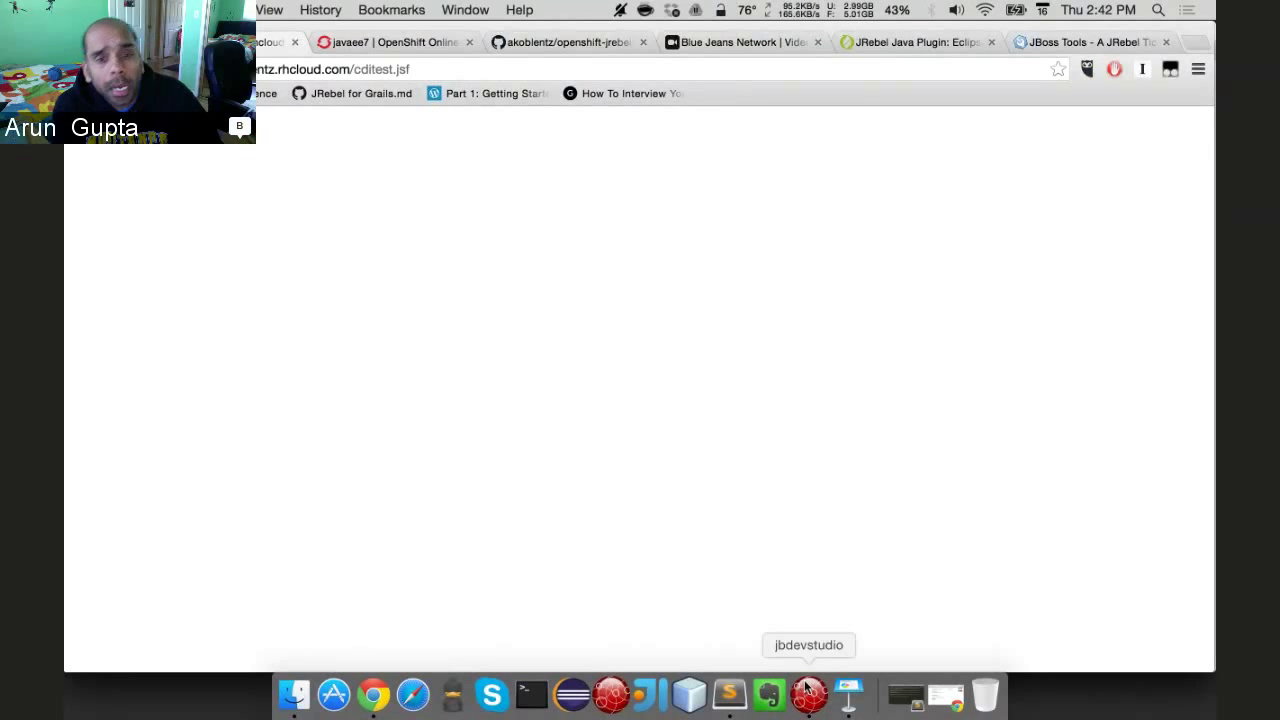
Switch back to JBoss Developer Studio showing CDIBeanTest2.java.
left_click(808, 693)
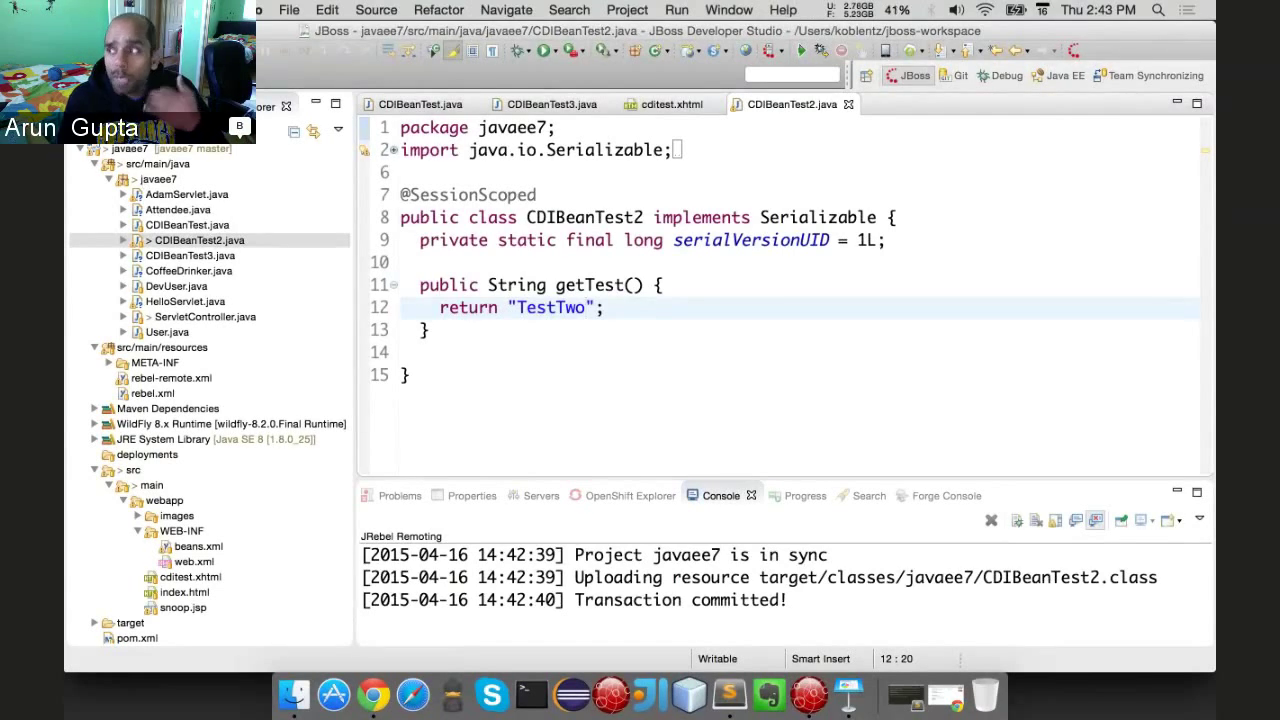
right_click(197, 240)
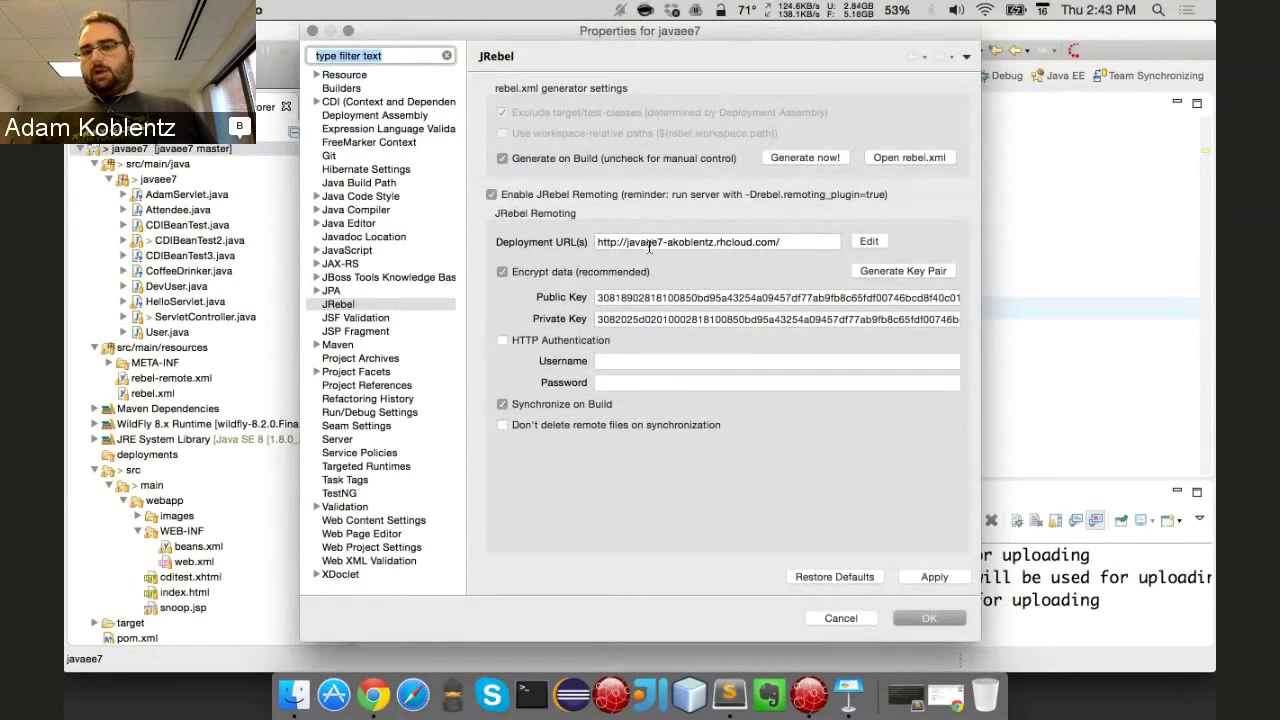
mouse_move(835, 422)
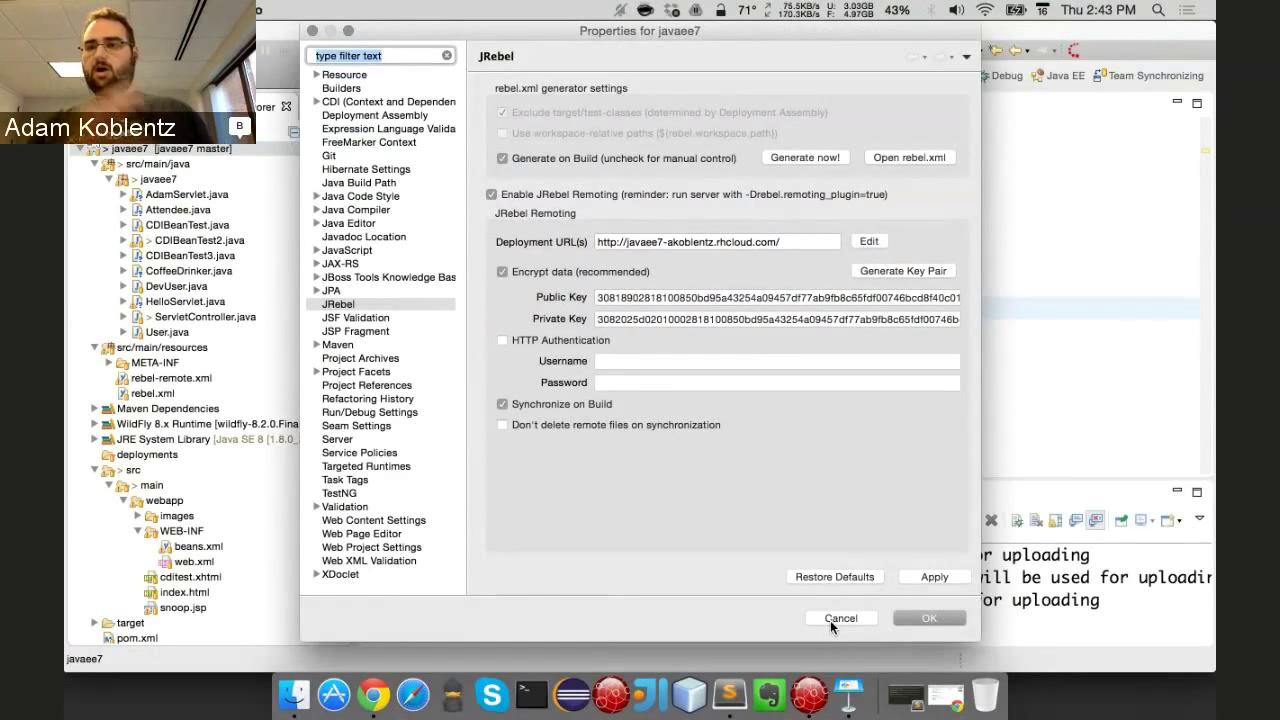
left_click(840, 617)
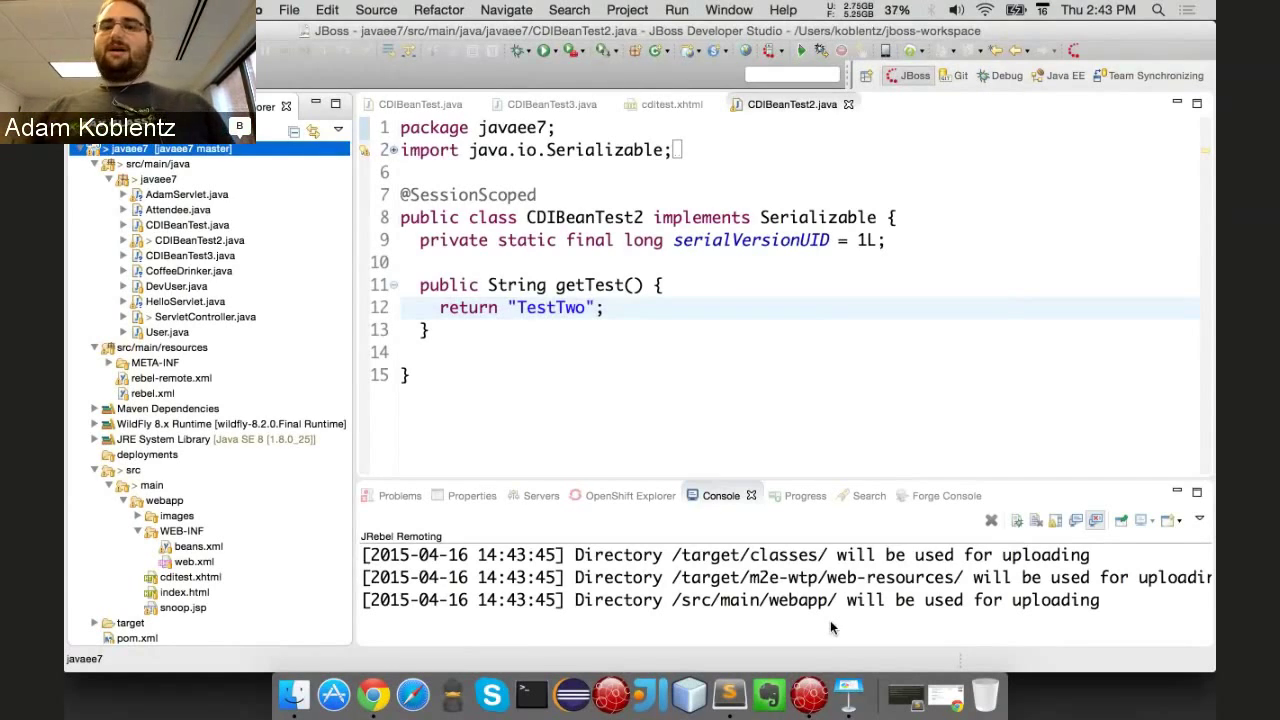
mouse_move(515, 650)
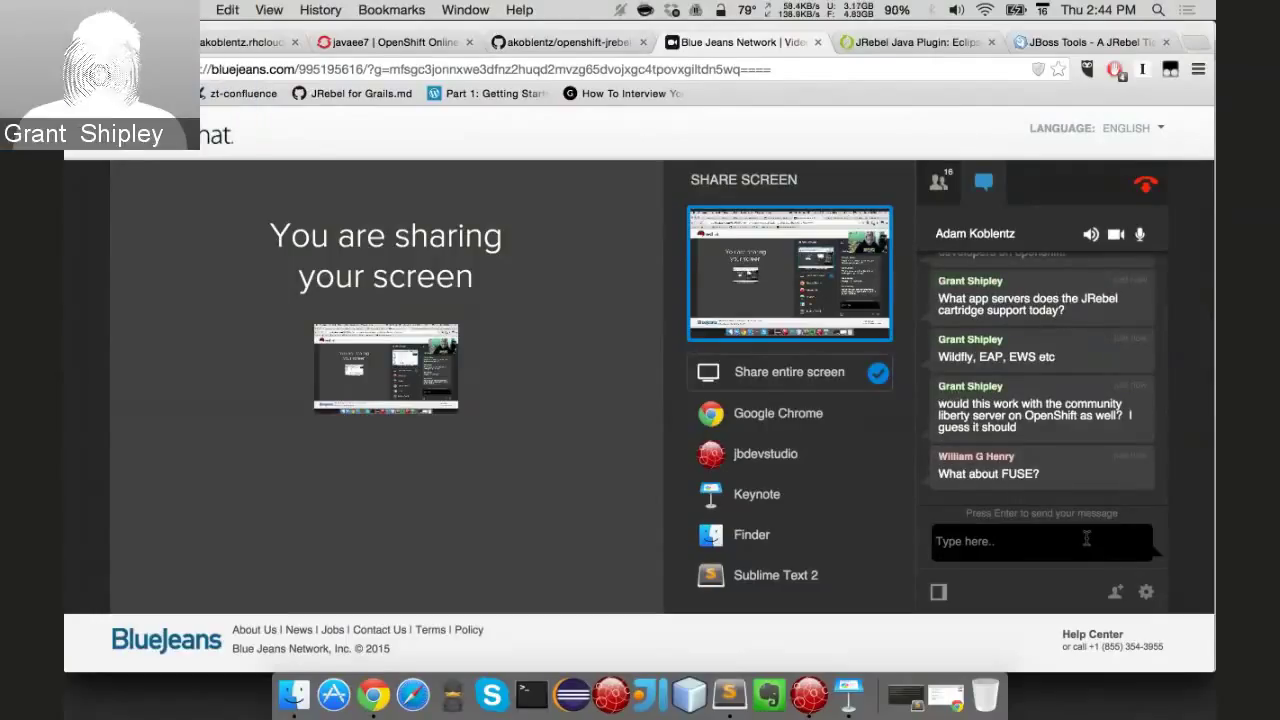
Scroll down the page to read the supported app server questions.
scroll("down", 3)
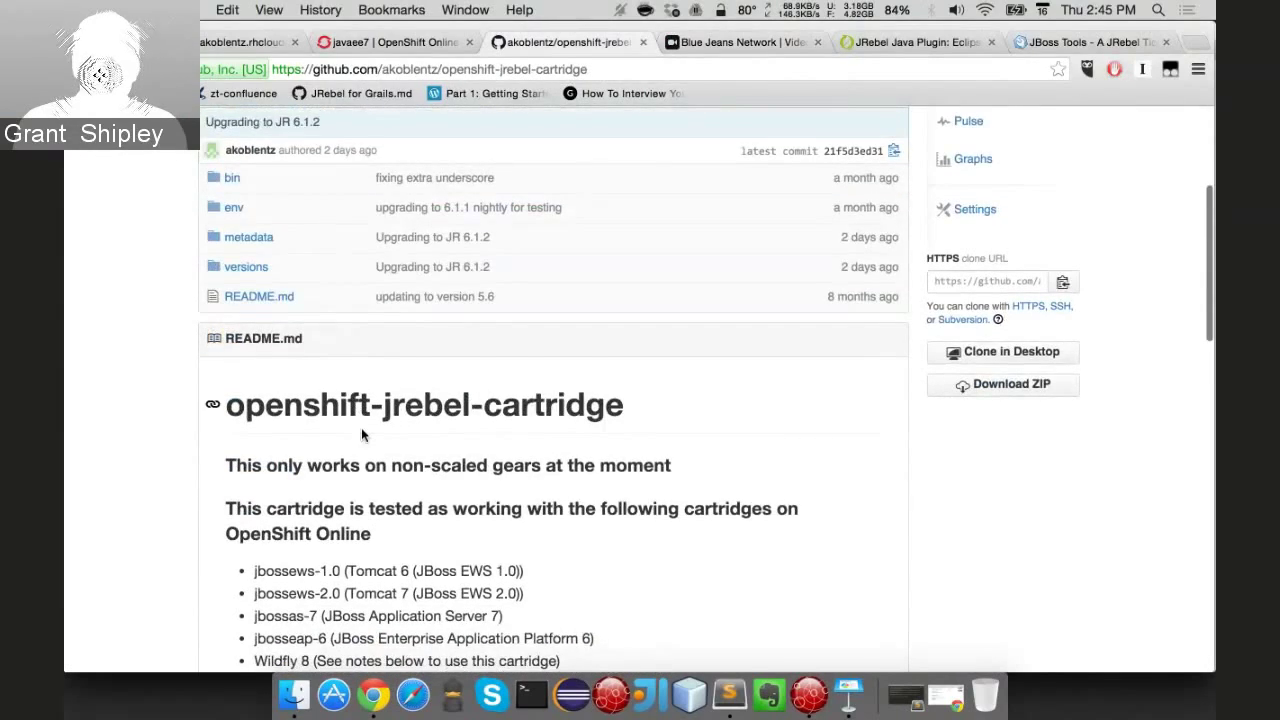
Scroll through the openshift-jrebel-cartridge repository page.
scroll("down", 3)
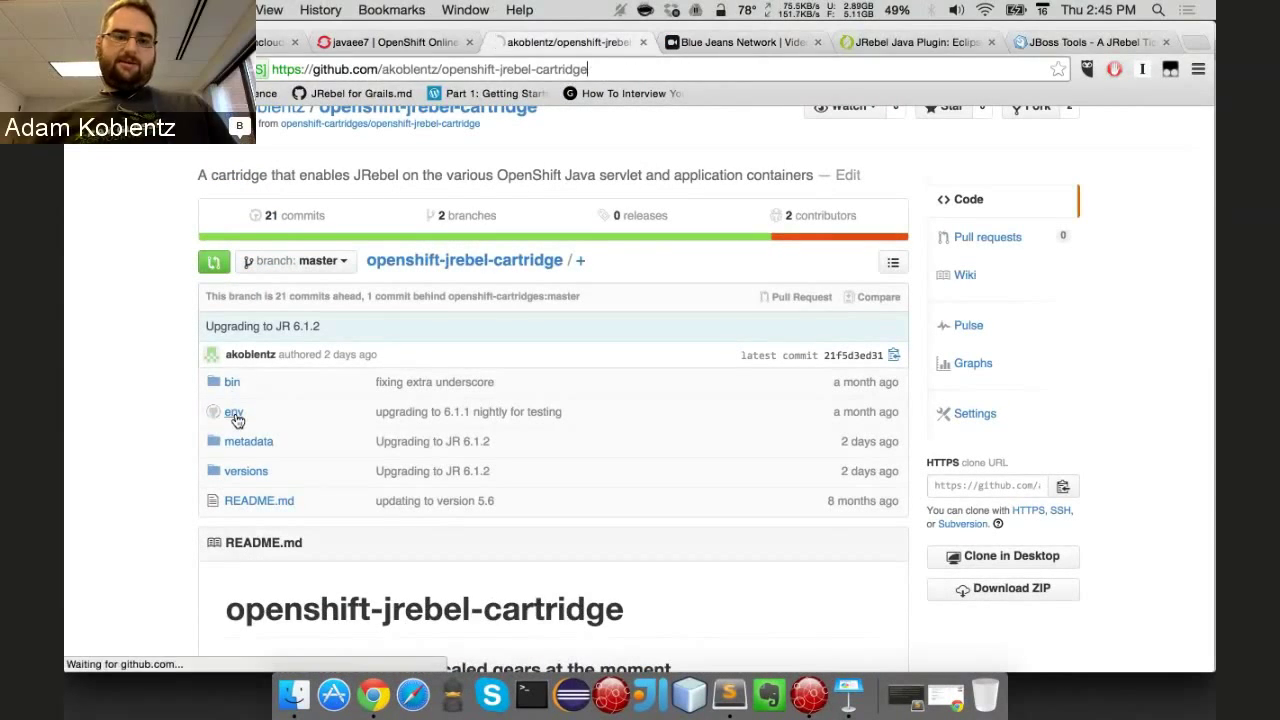
Open env/JAVA_OPTS.erb and highlight the JAVA_OPTS variable with its JRebel agentpath.
left_click(234, 412)
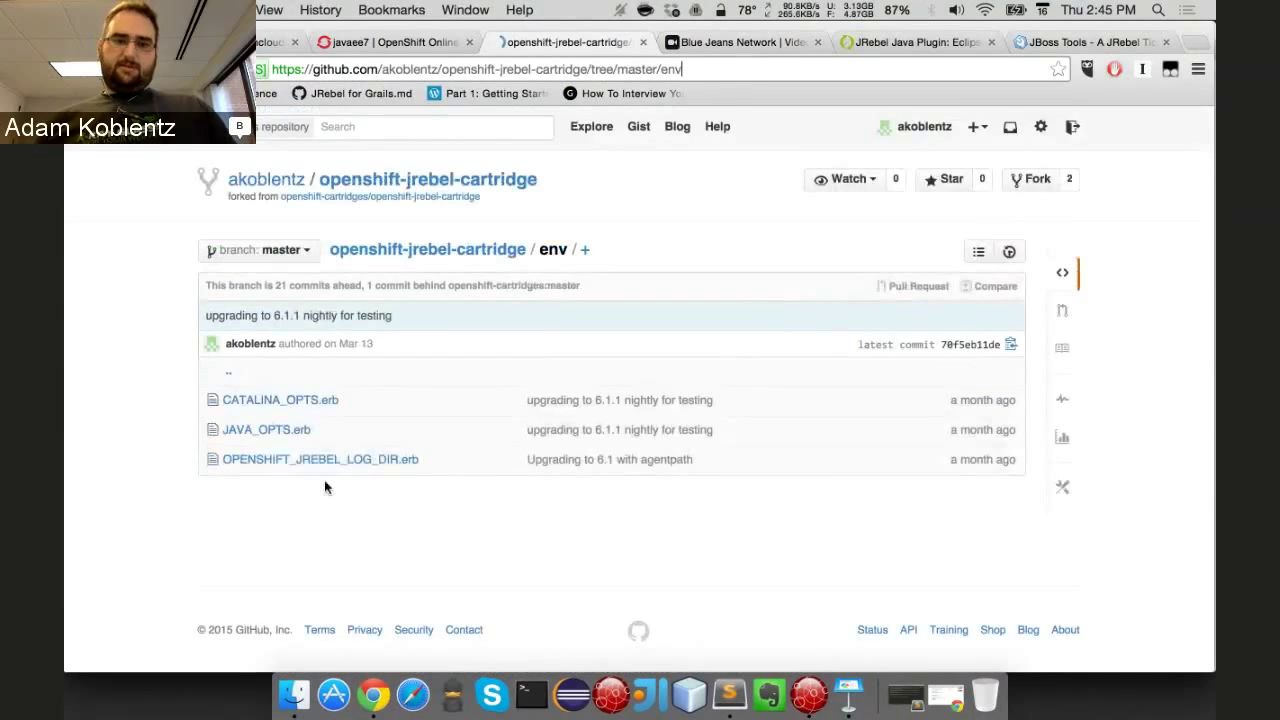
mouse_move(266, 429)
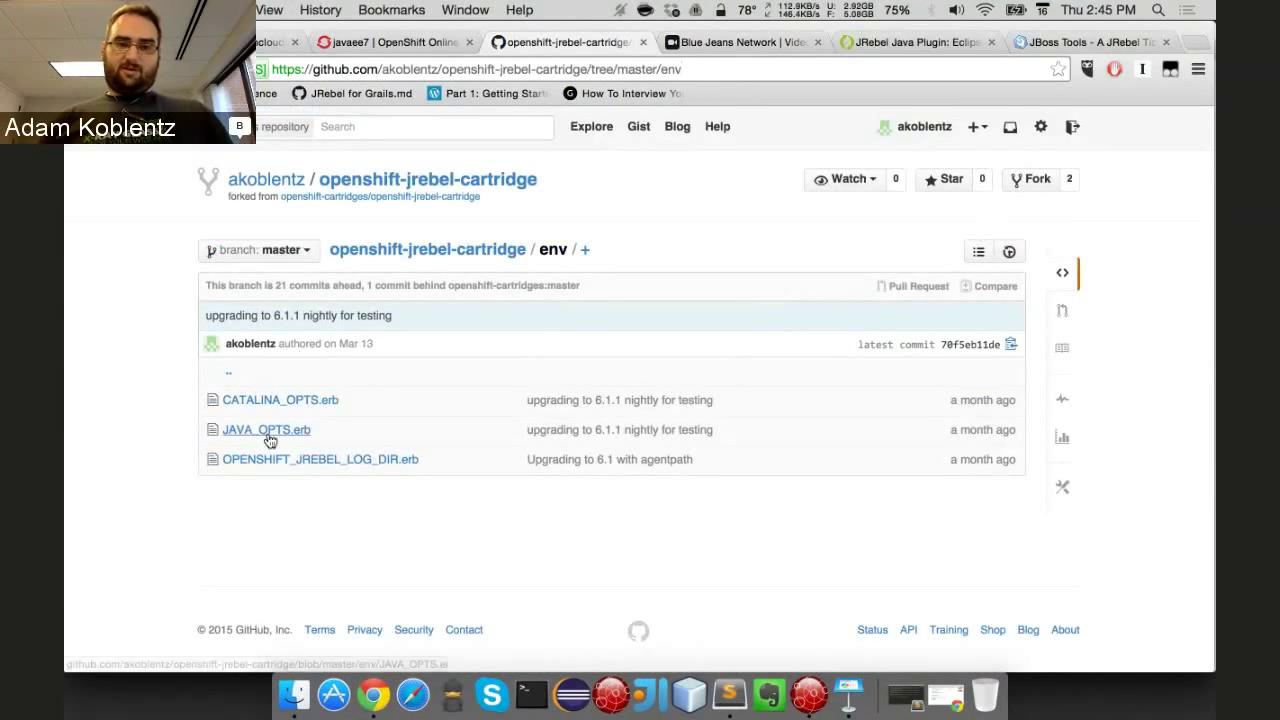
left_click(266, 429)
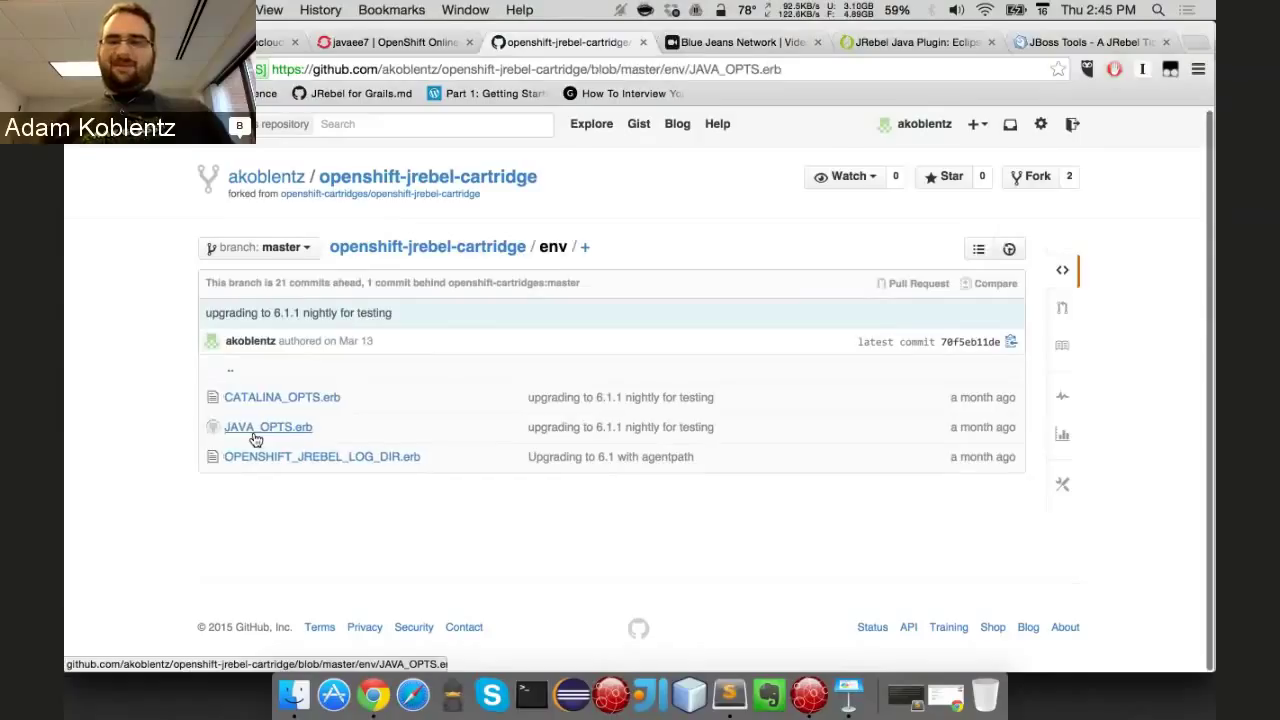
left_click(267, 427)
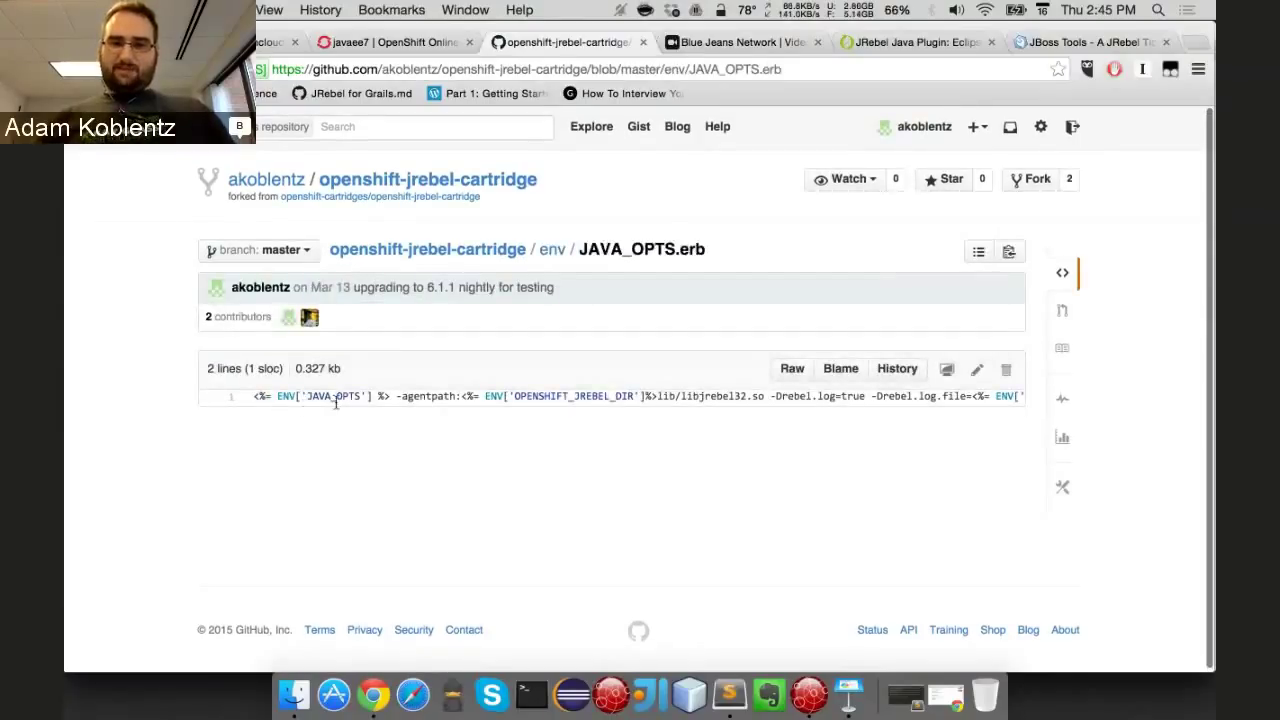
double_click(332, 396)
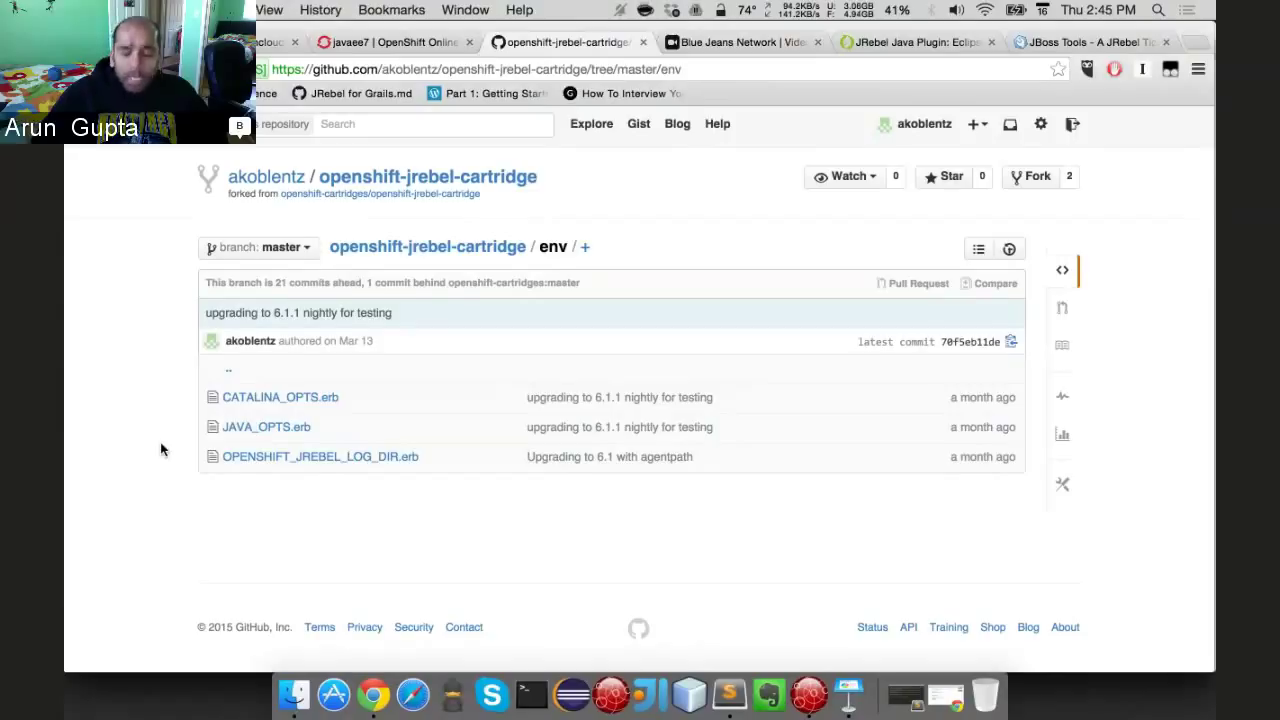
mouse_move(576, 592)
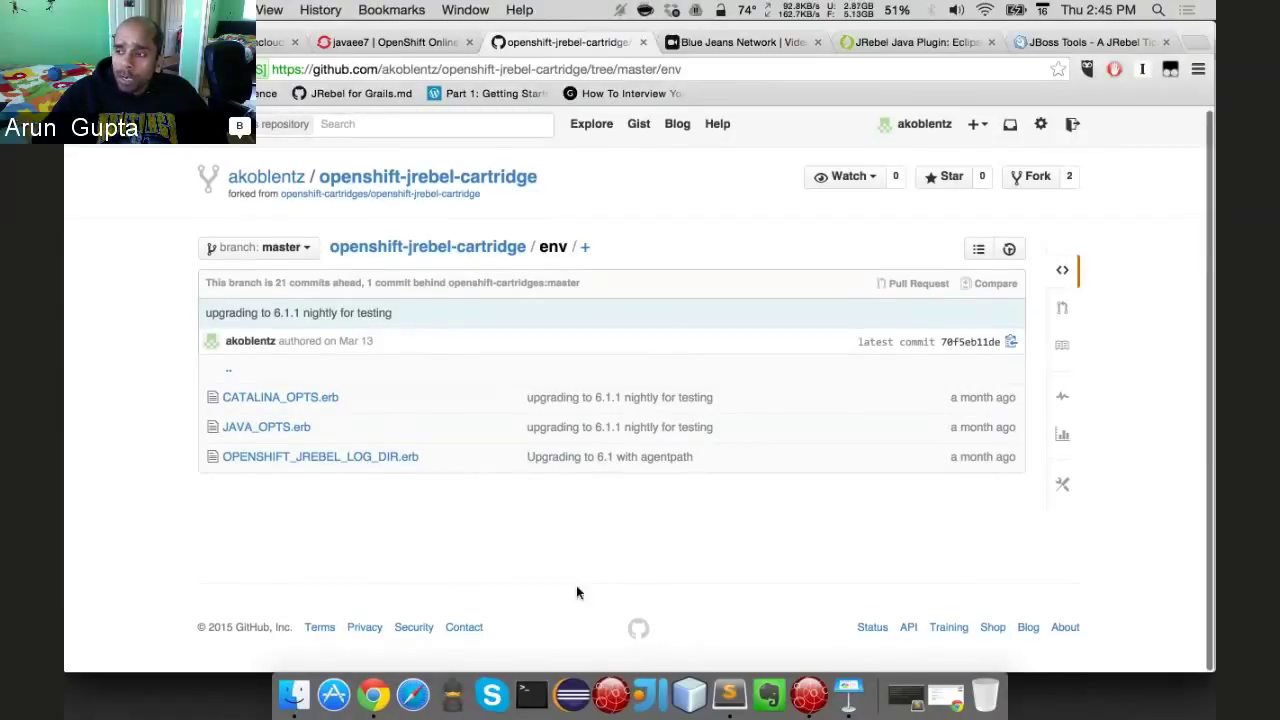
mouse_move(155, 346)
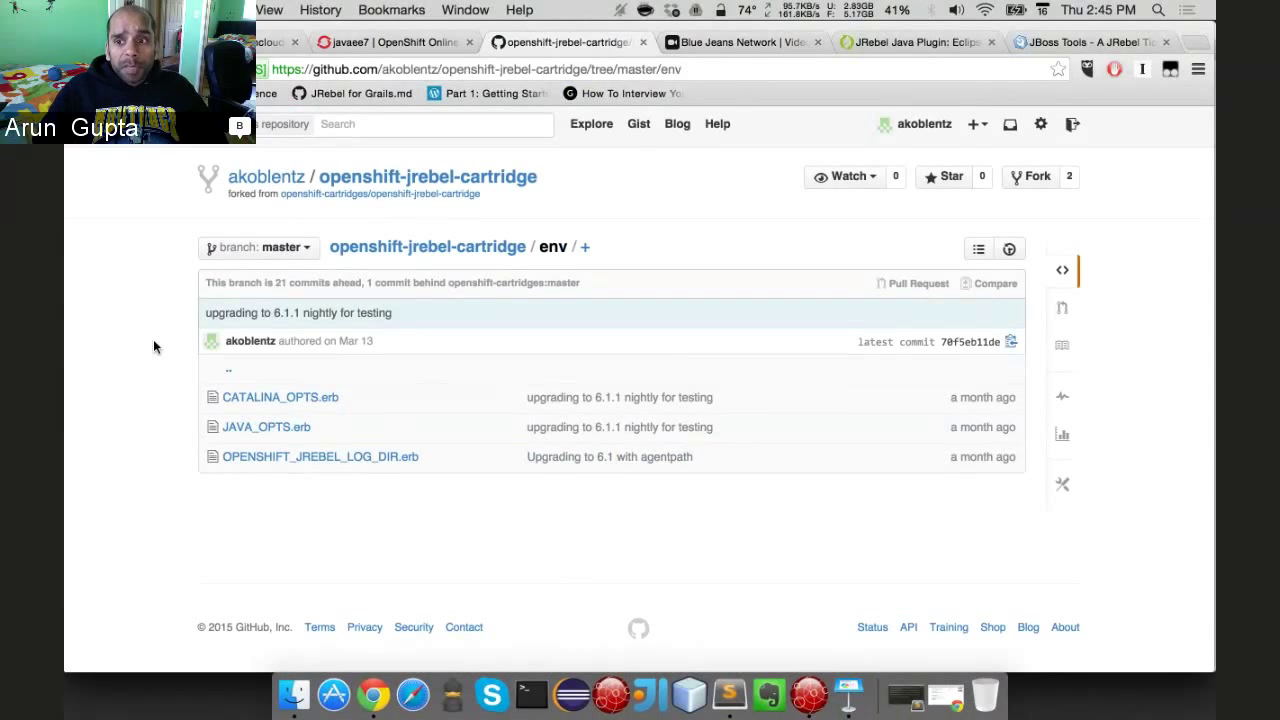
Go back to the repository root and scroll to the README's tested cartridges list.
left_click(427, 246)
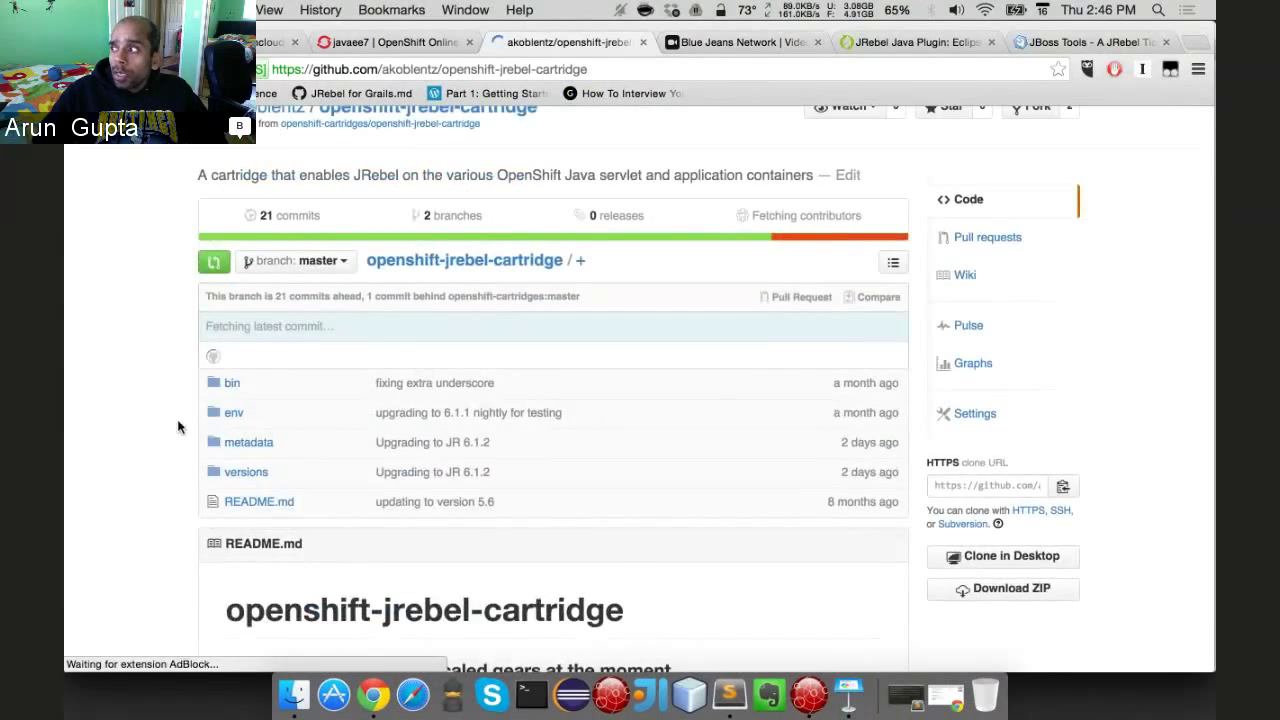
scroll("down", 3)
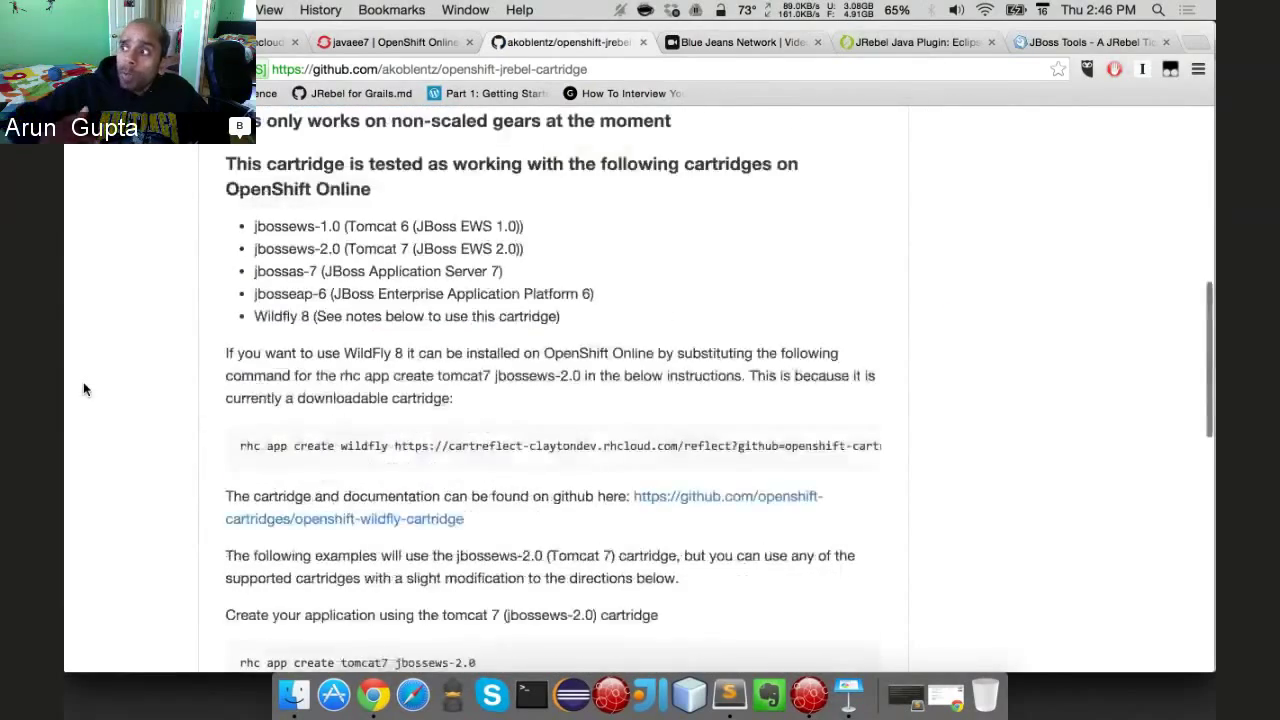
scroll("down", 3)
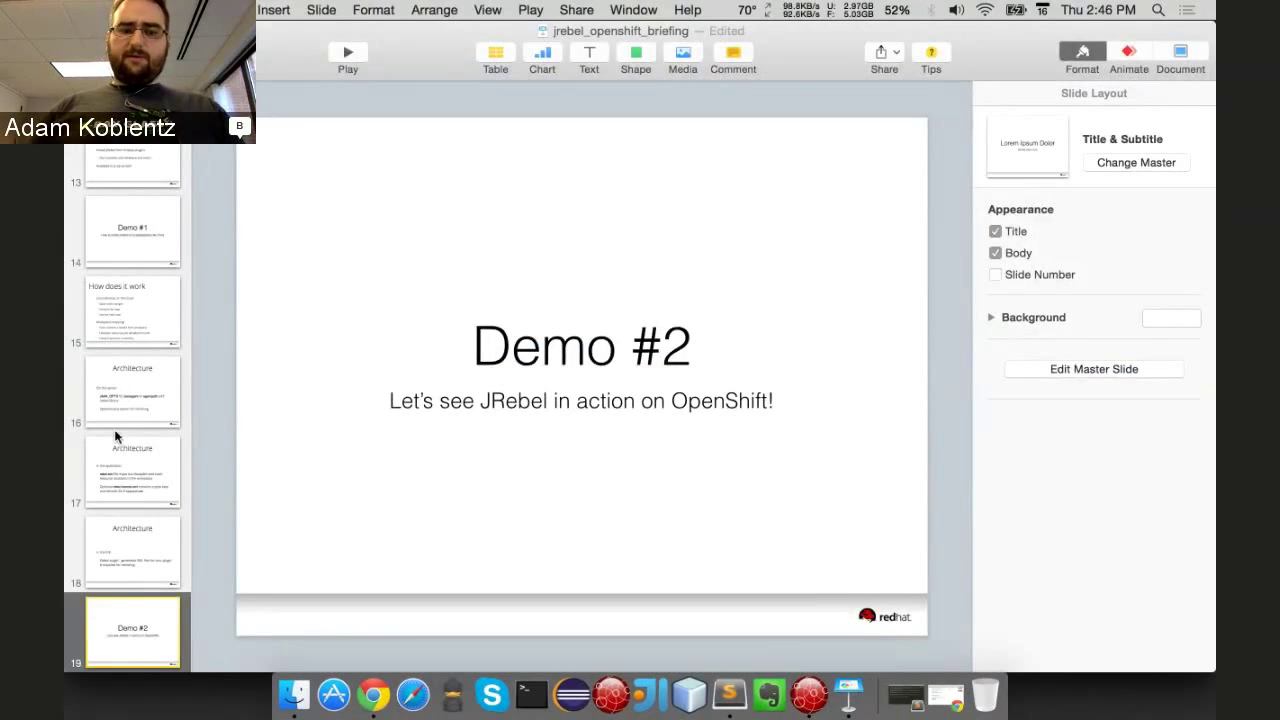
scroll("down", 3)
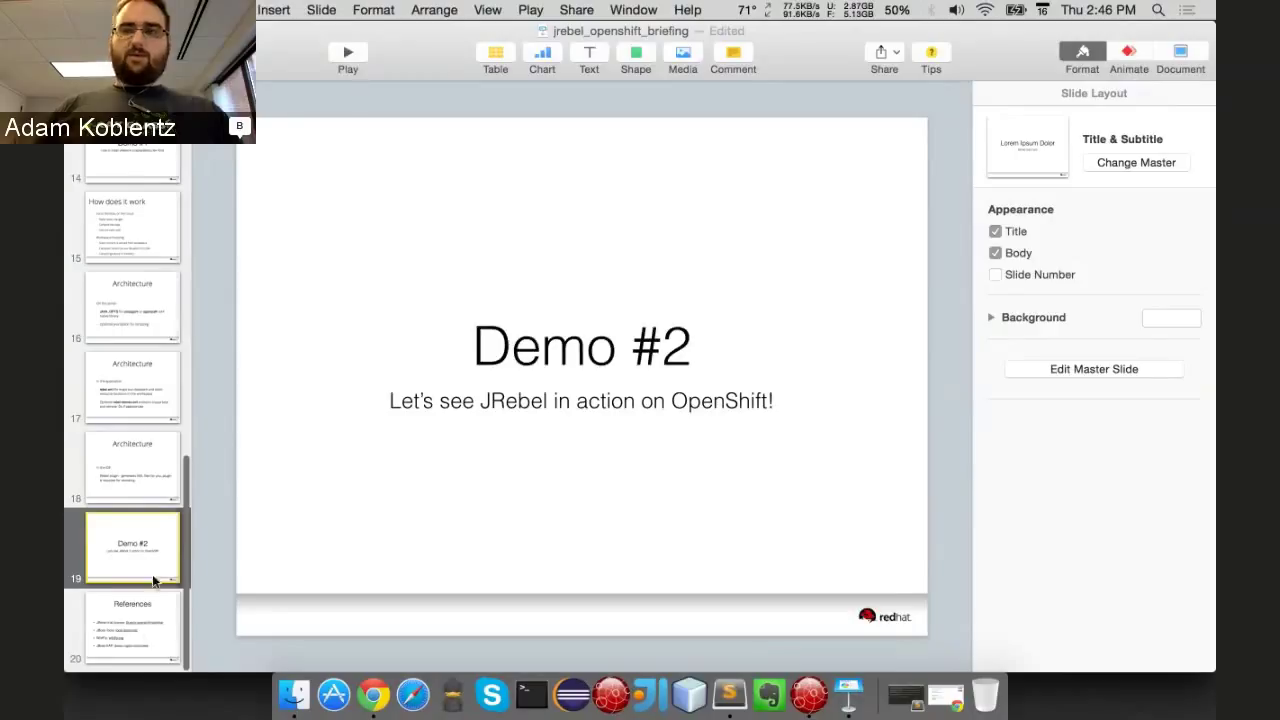
mouse_move(157, 625)
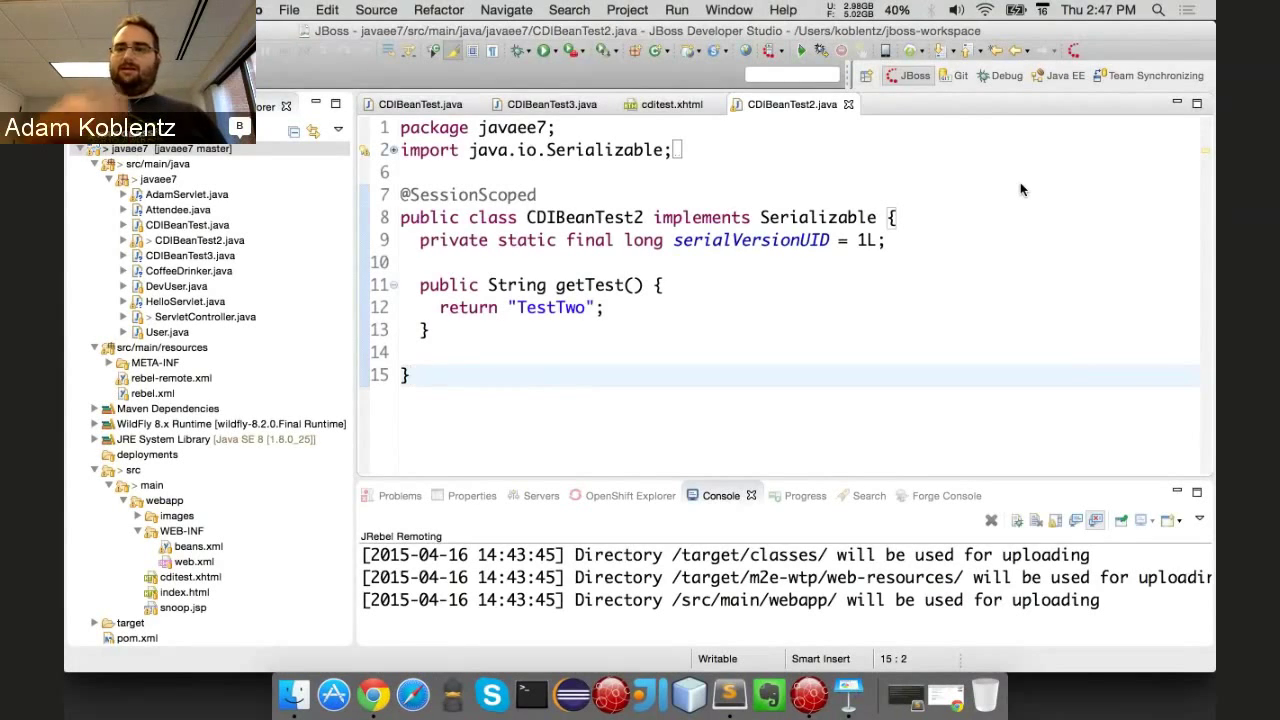
Leave the CDIBeanTest2 editor for the Blue Jeans Network tab in Chrome.
left_click(408, 375)
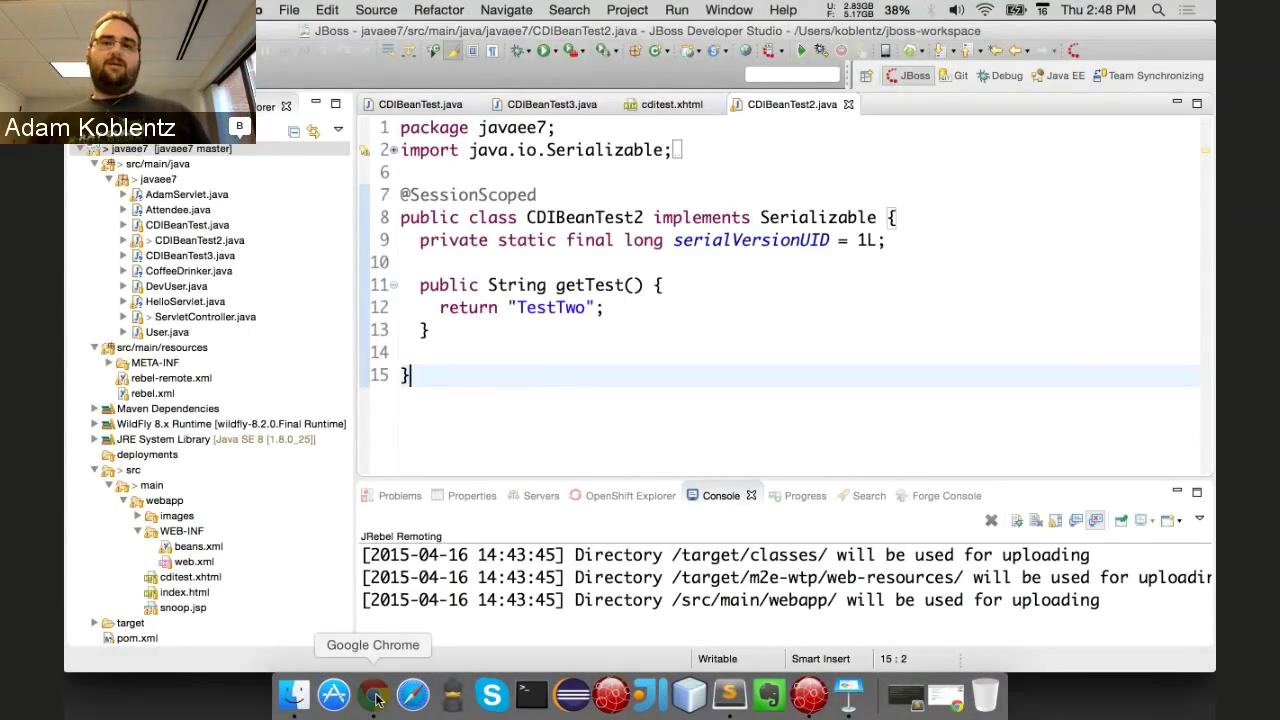
left_click(373, 693)
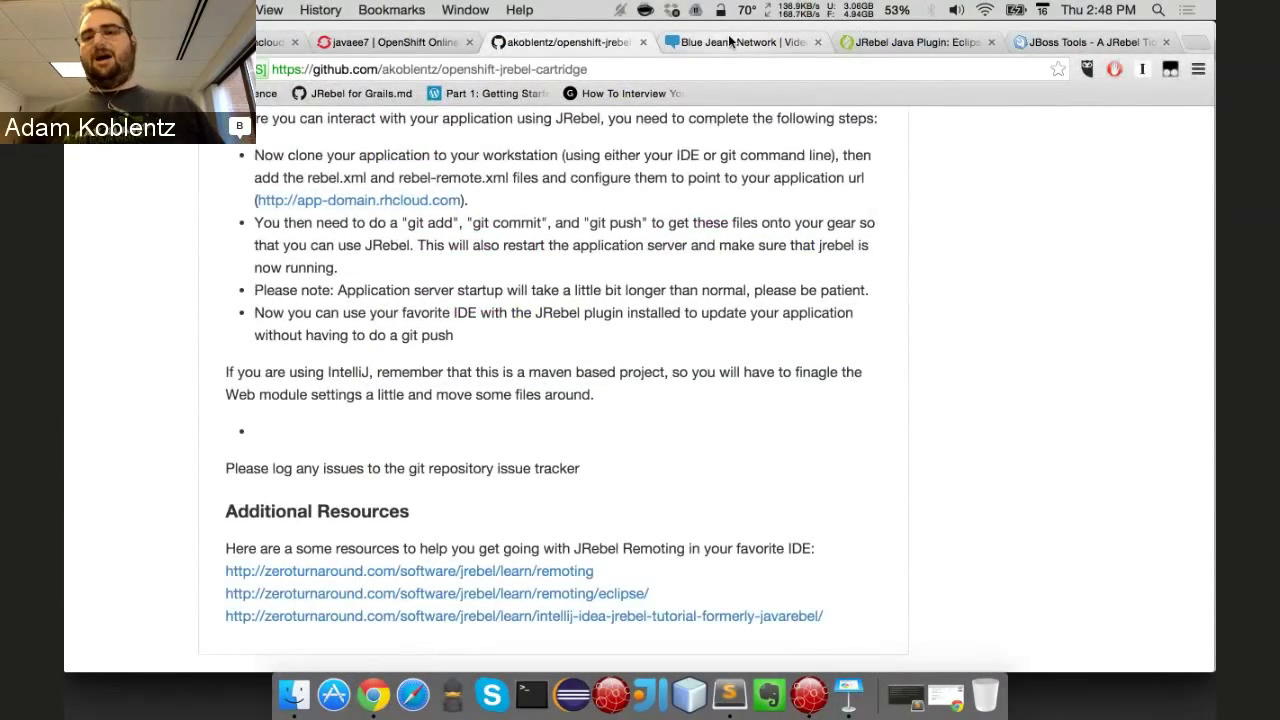
left_click(742, 42)
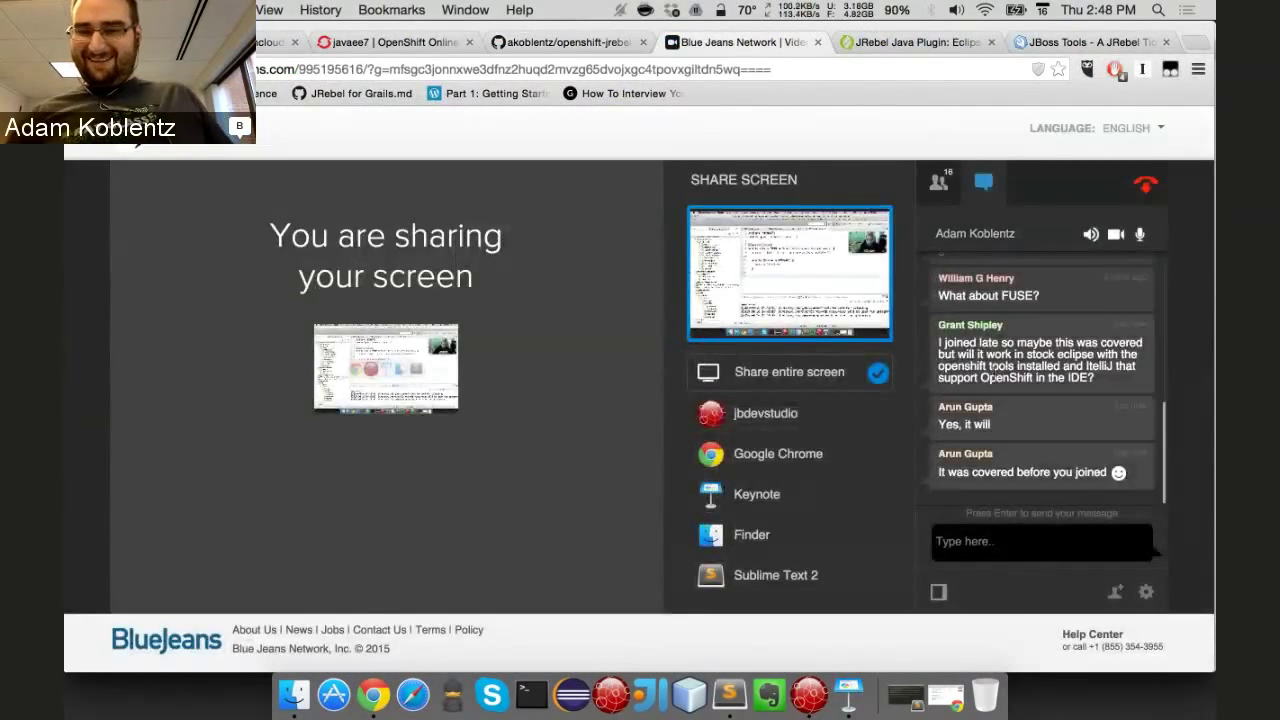